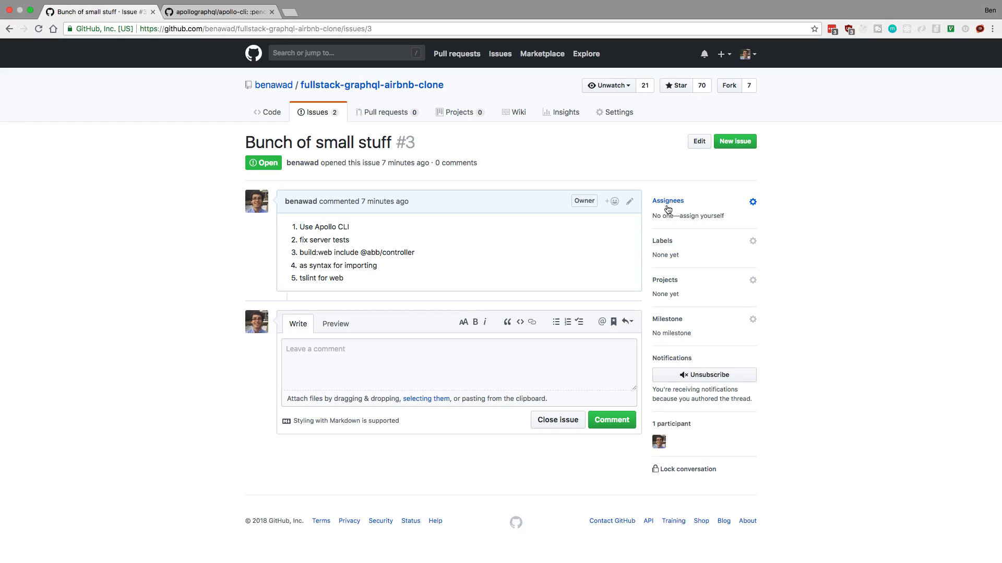
mouse_move(570, 147)
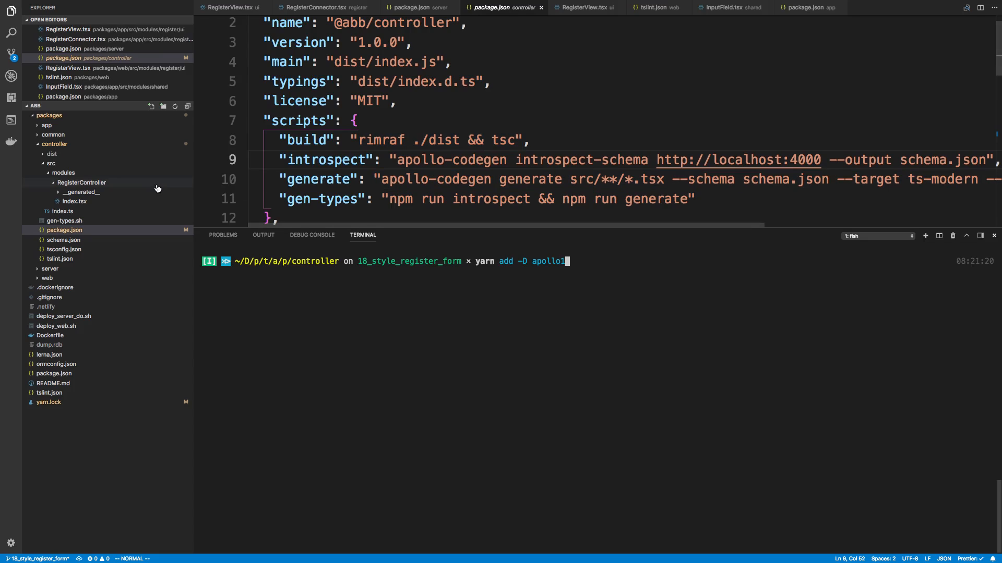
mouse_move(646, 340)
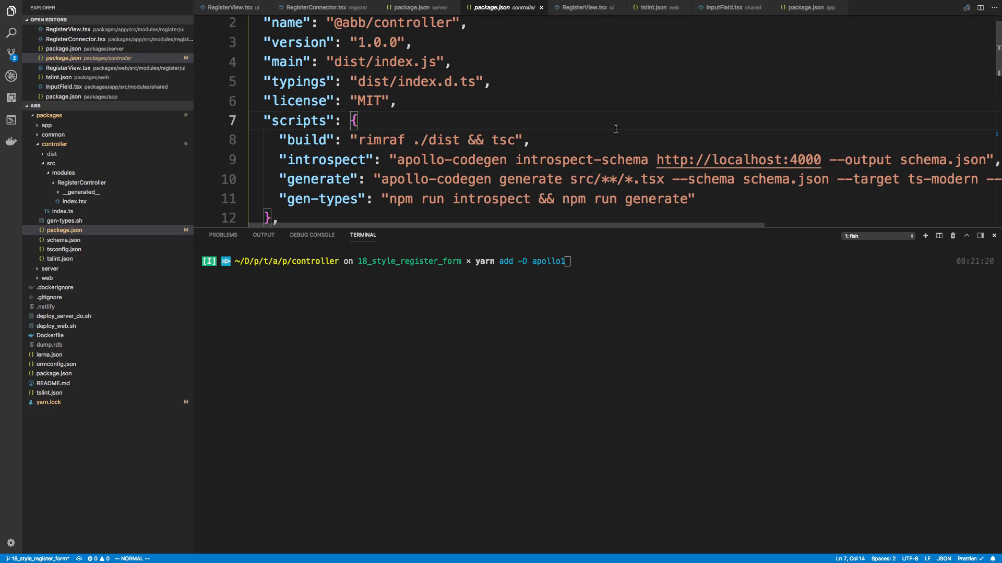
Step: Abandon the pending `yarn add -D apollo` command in the controller terminal
key("BackSpace")
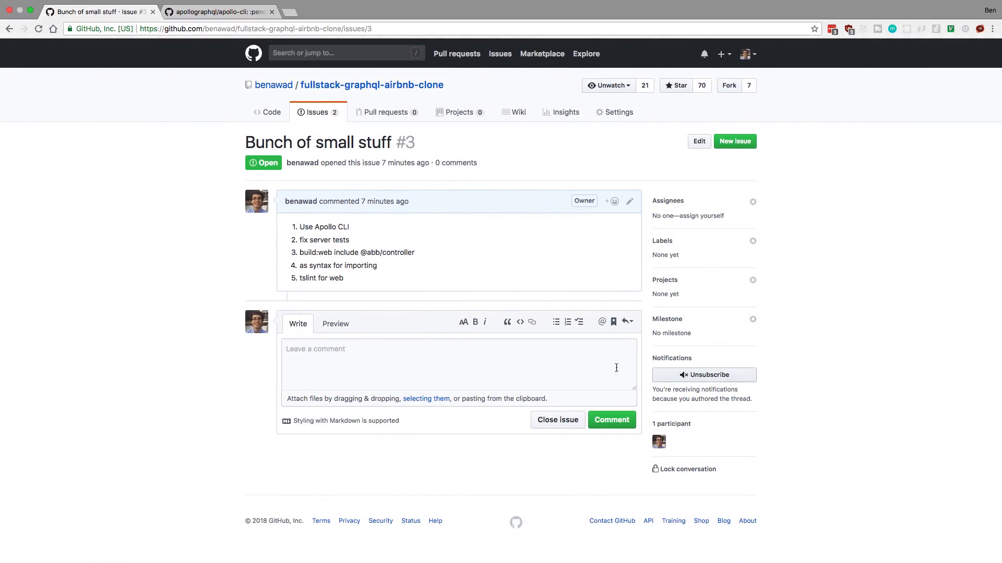
mouse_move(465, 276)
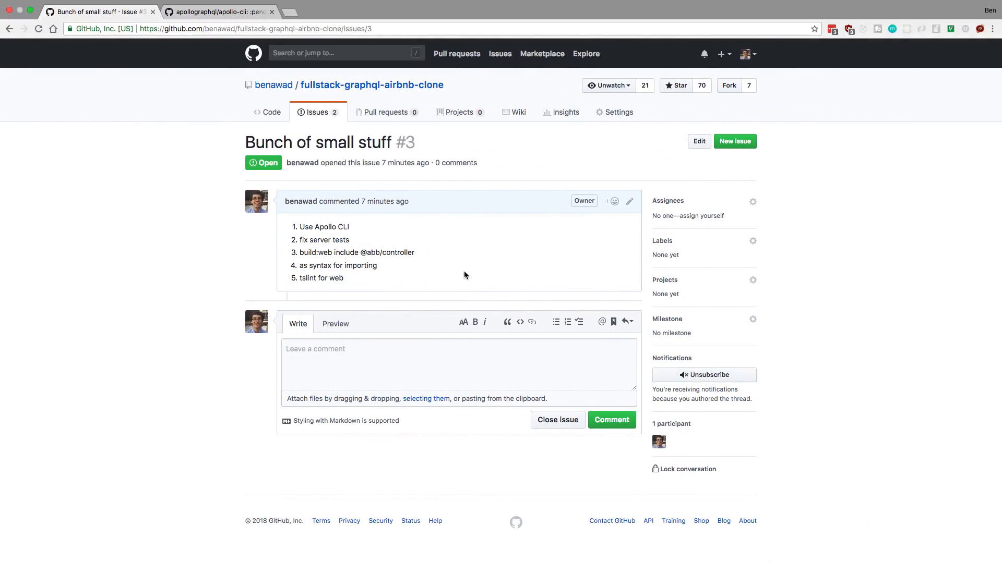
mouse_move(448, 260)
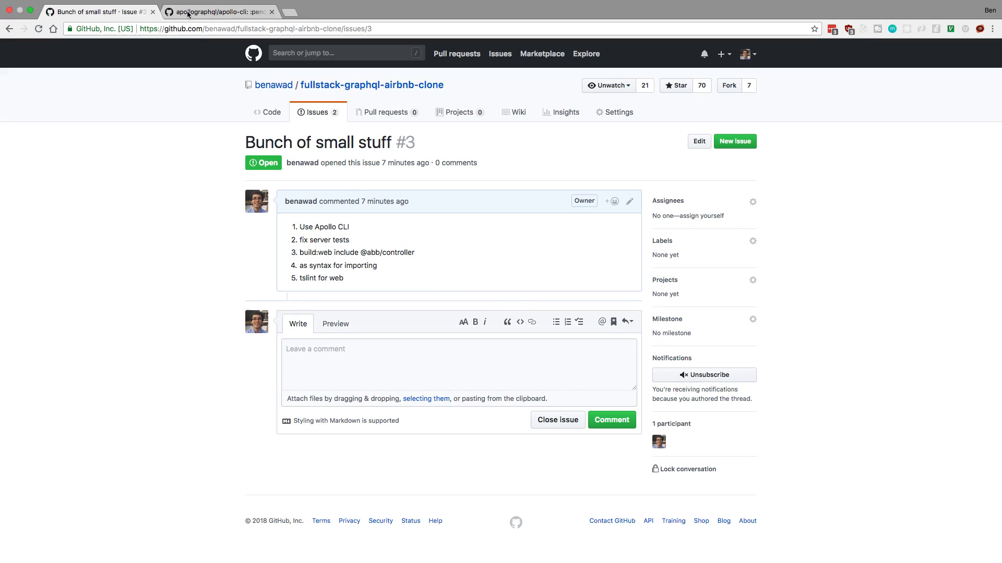
Step: Browse the apollo-cli README for its global install command, usage and command list
left_click(217, 11)
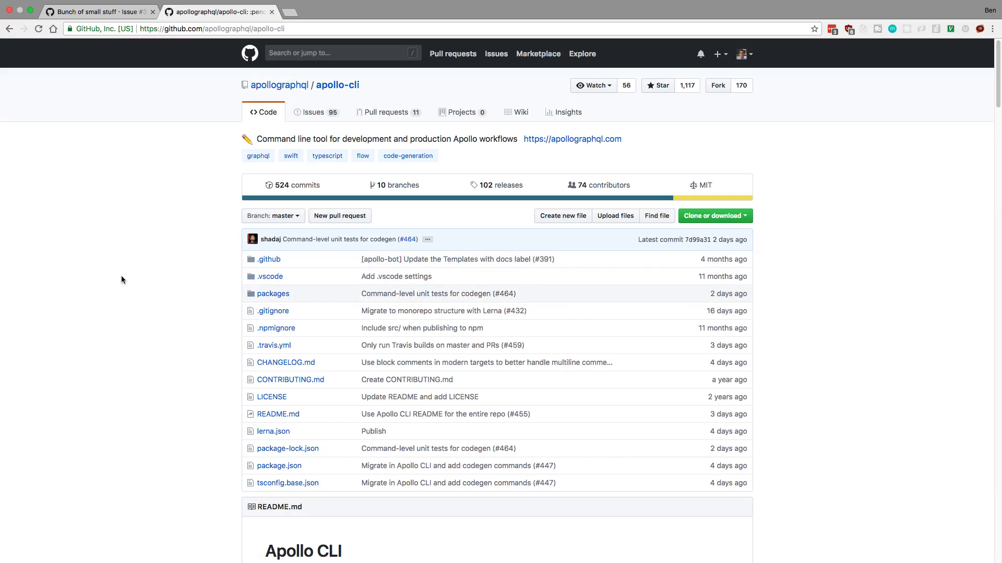
scroll("down", 3)
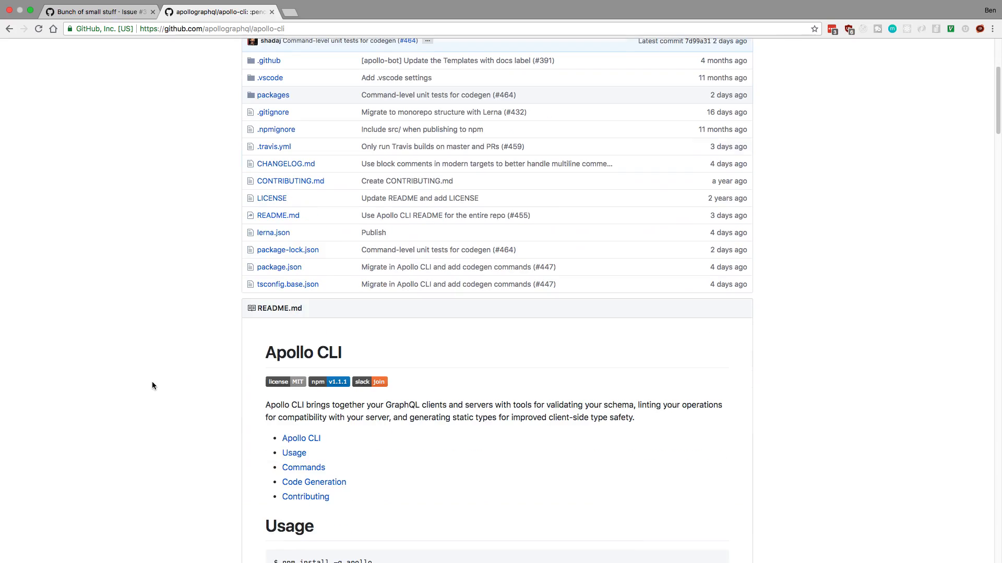
scroll("up", 3)
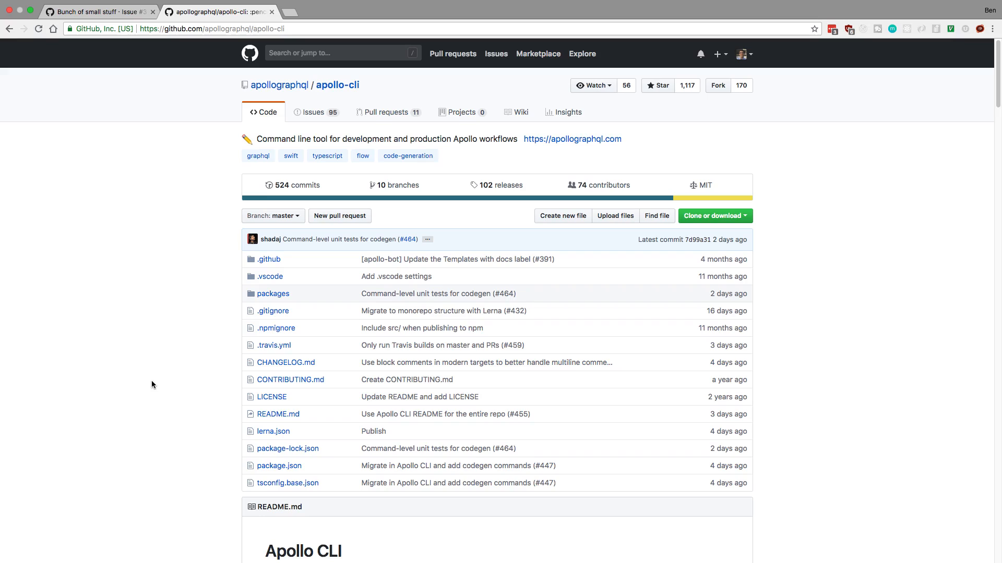
mouse_move(83, 239)
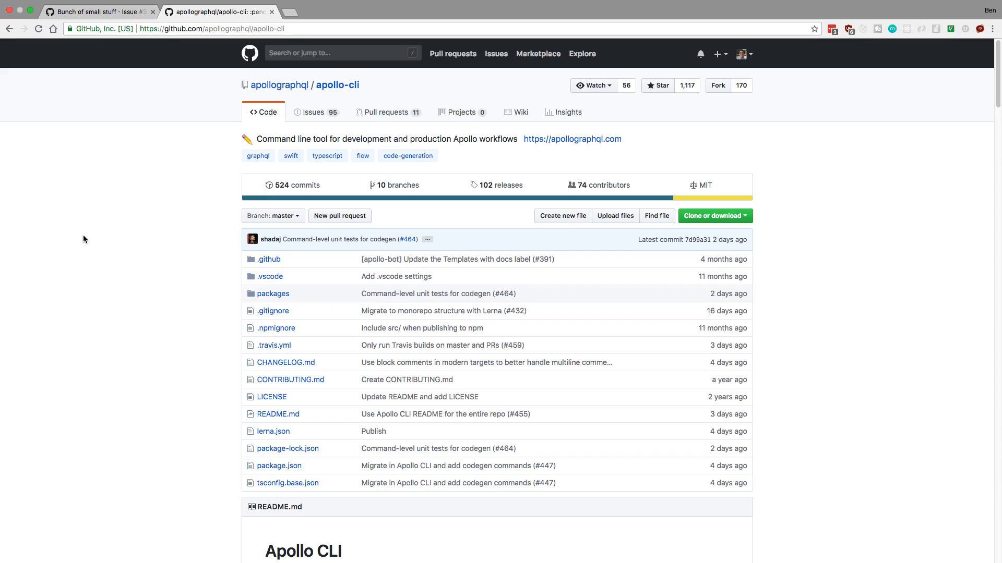
scroll("down", 3)
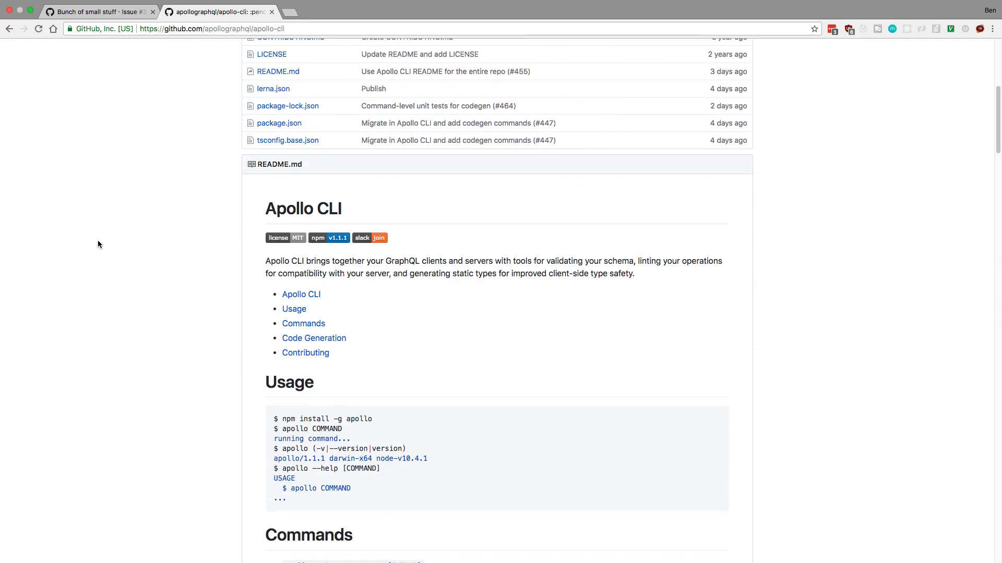
scroll("down", 3)
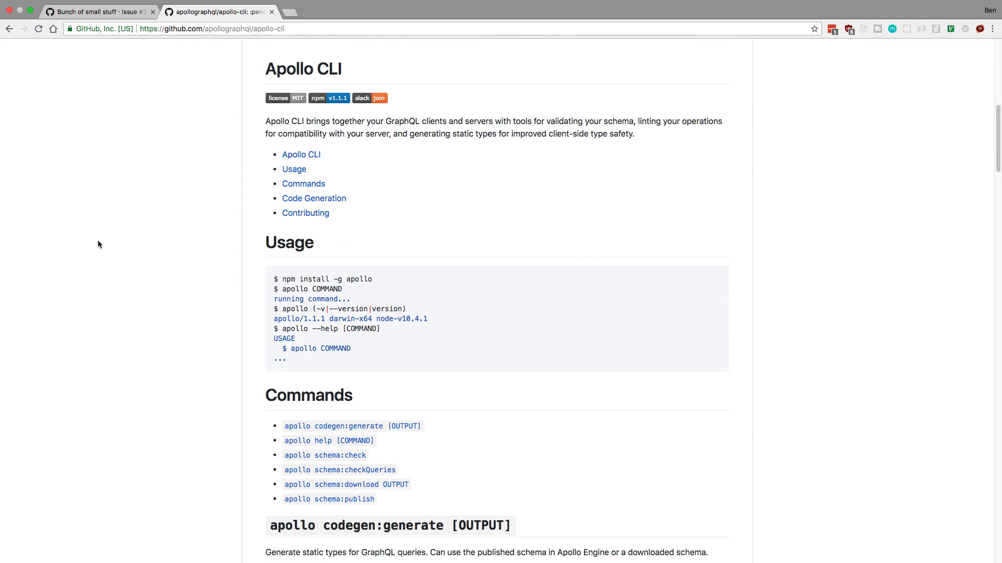
scroll("up", 3)
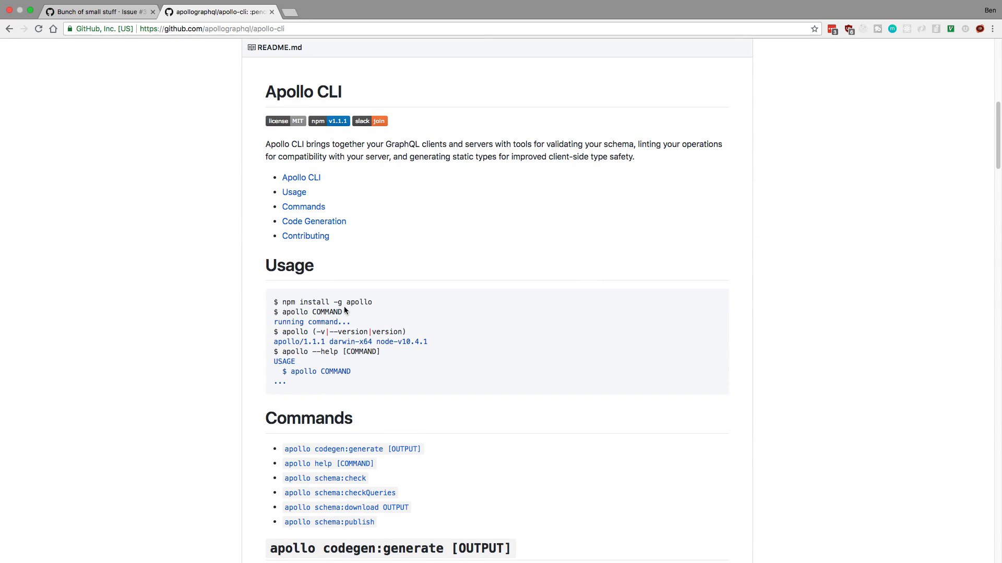
mouse_move(408, 323)
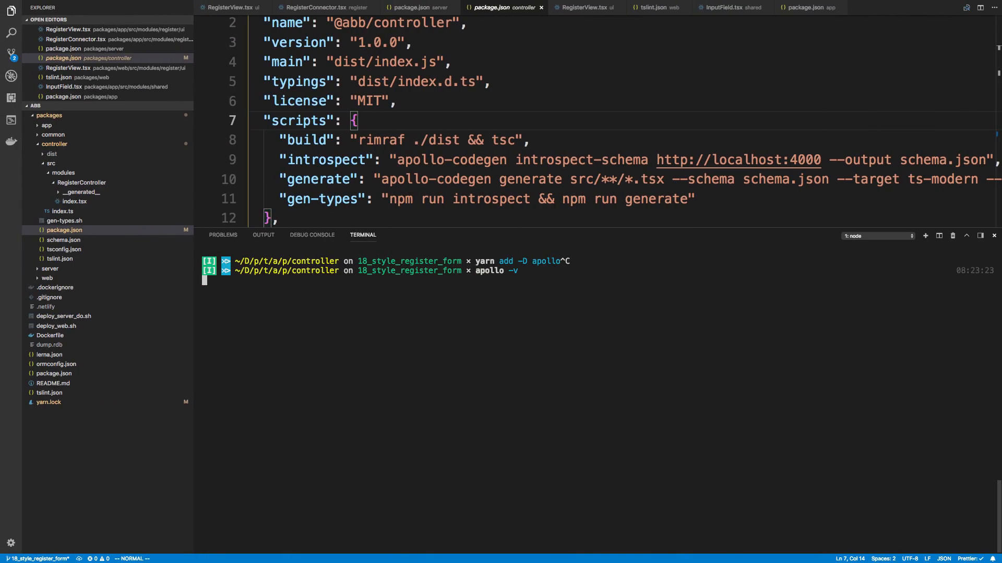
Step: Confirm `apollo -v` reports 1.1.1 and package.json lists apollo ^1.1.1 under devDependencies
key("Return")
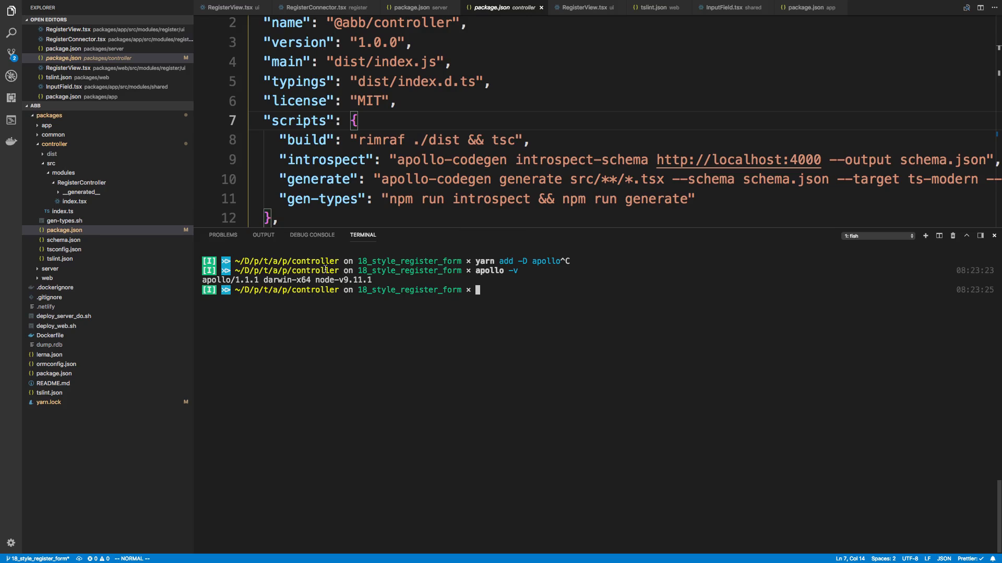
scroll("down", 3)
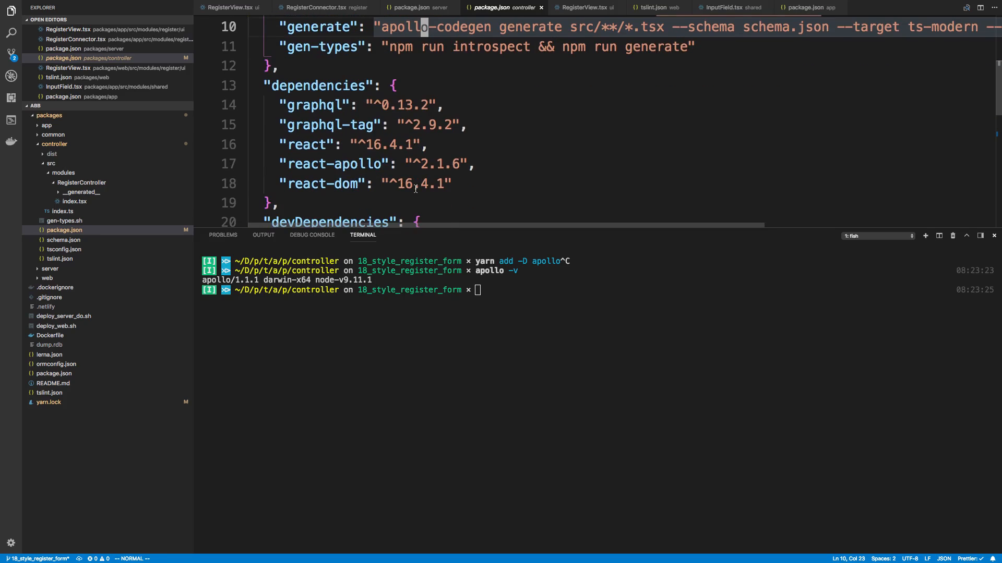
scroll("down", 3)
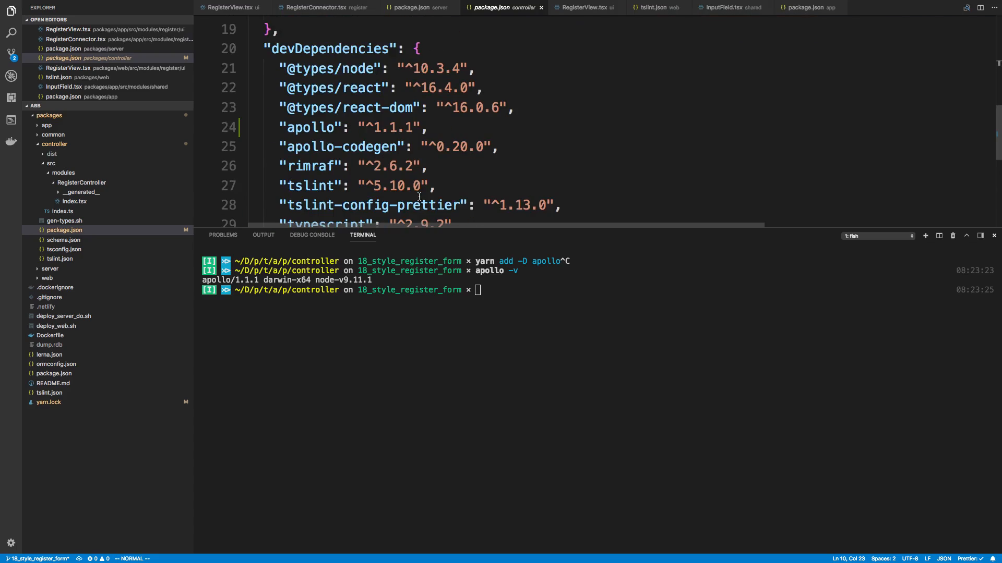
scroll("down", 3)
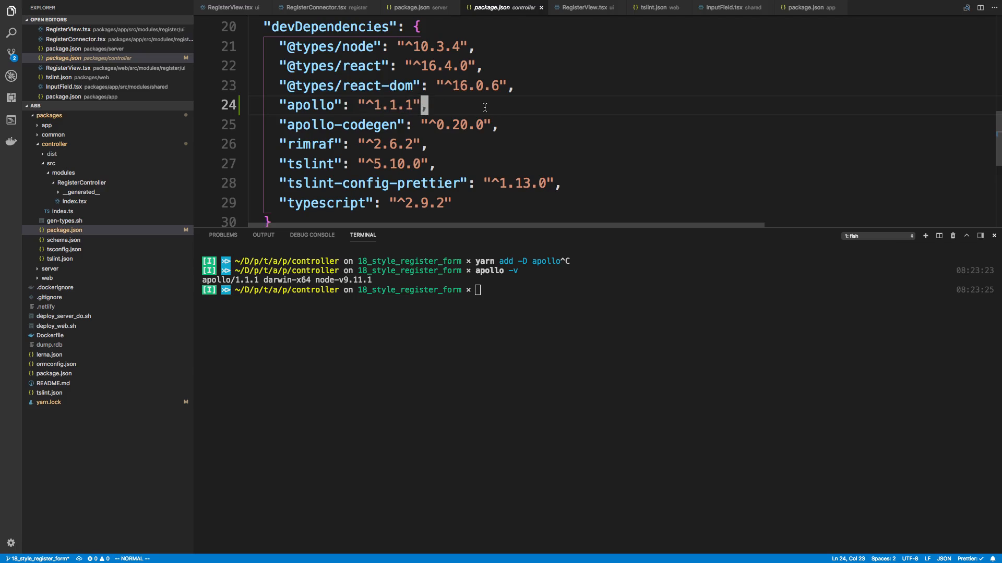
scroll("up", 3)
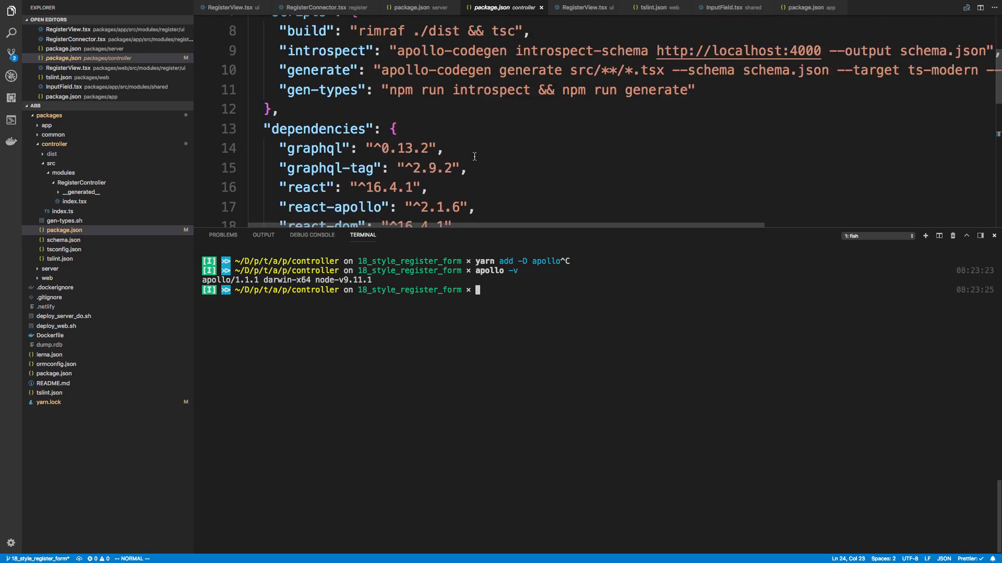
scroll("up", 3)
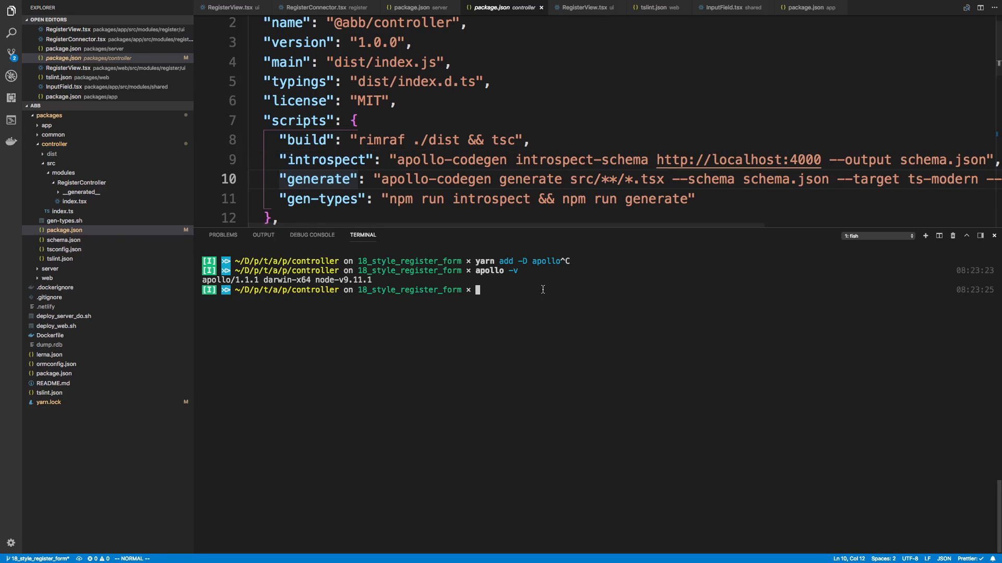
Step: List apollo's general commands and its schema subcommands in the terminal
type("apollo")
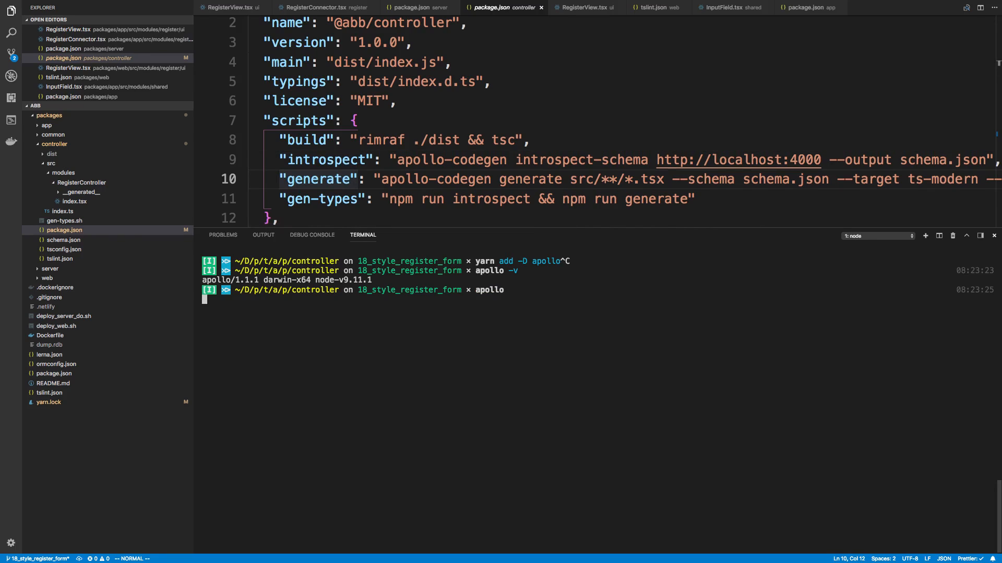
key("Return")
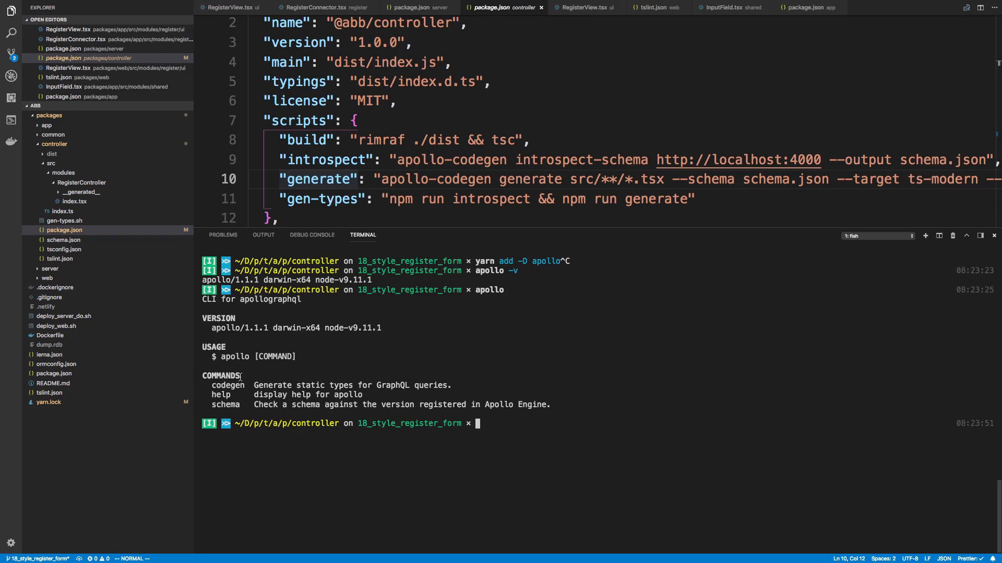
type("apollo schema:generate")
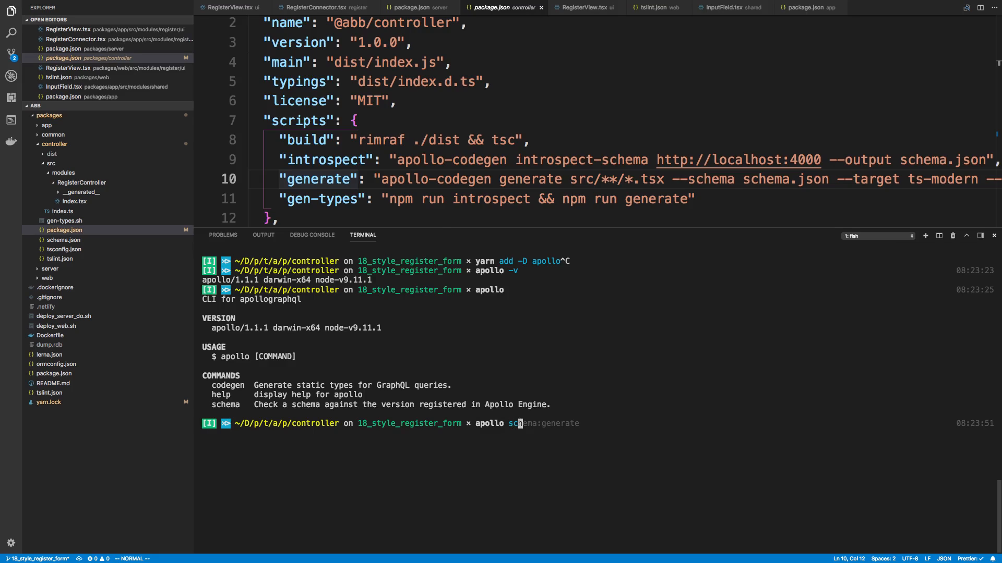
key("Return")
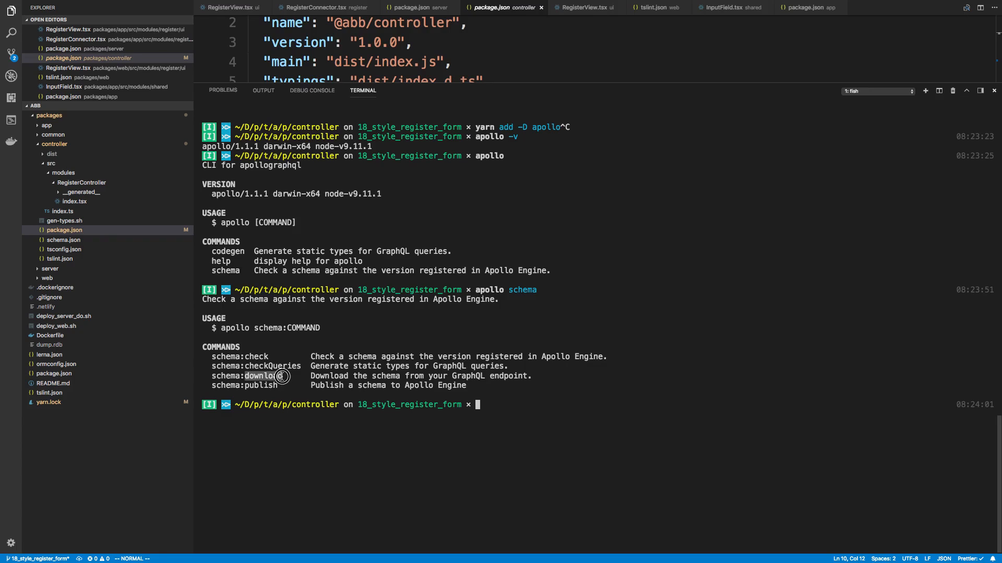
mouse_move(566, 435)
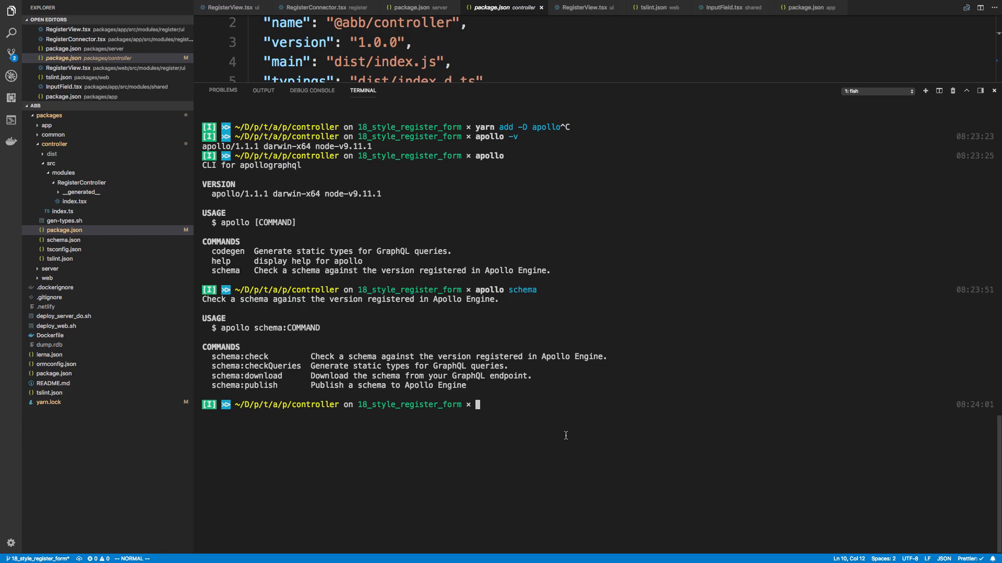
type("apollo schema")
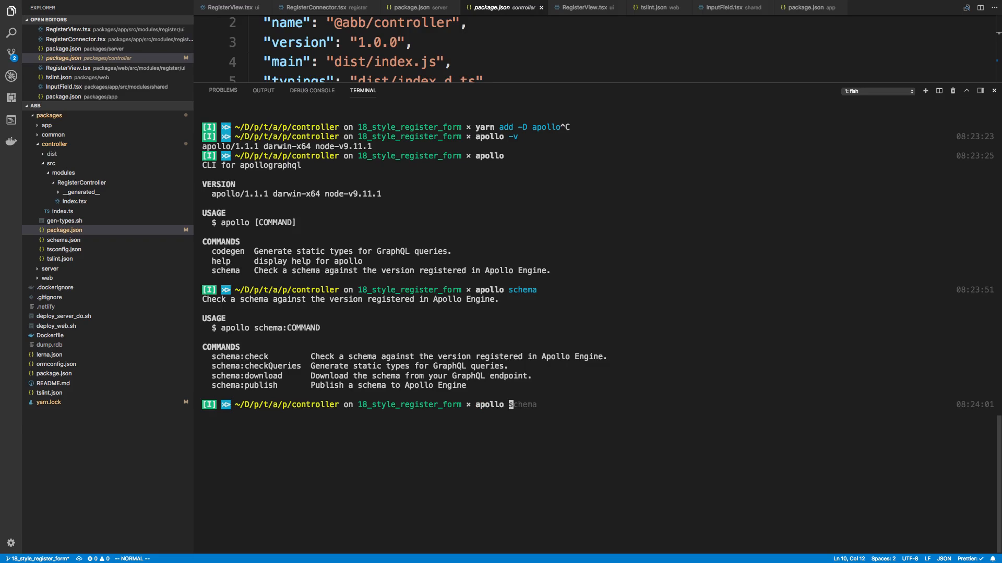
type("chema:download --endpoint=http://localhost:8080/graphql")
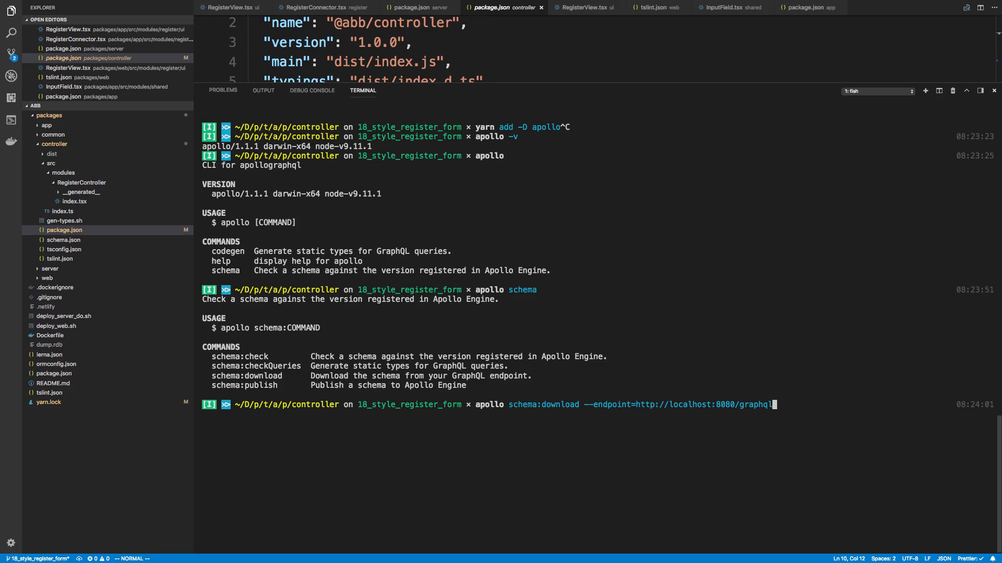
mouse_move(627, 440)
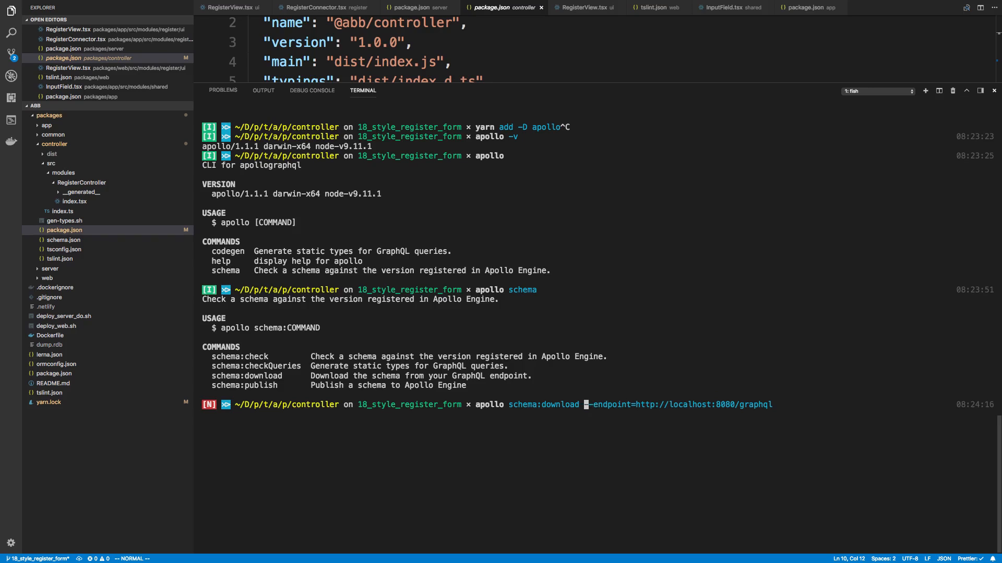
Step: View `apollo schema:download -h` help, then rebuild the download command with the localhost:8080/graphql endpoint
key("Return")
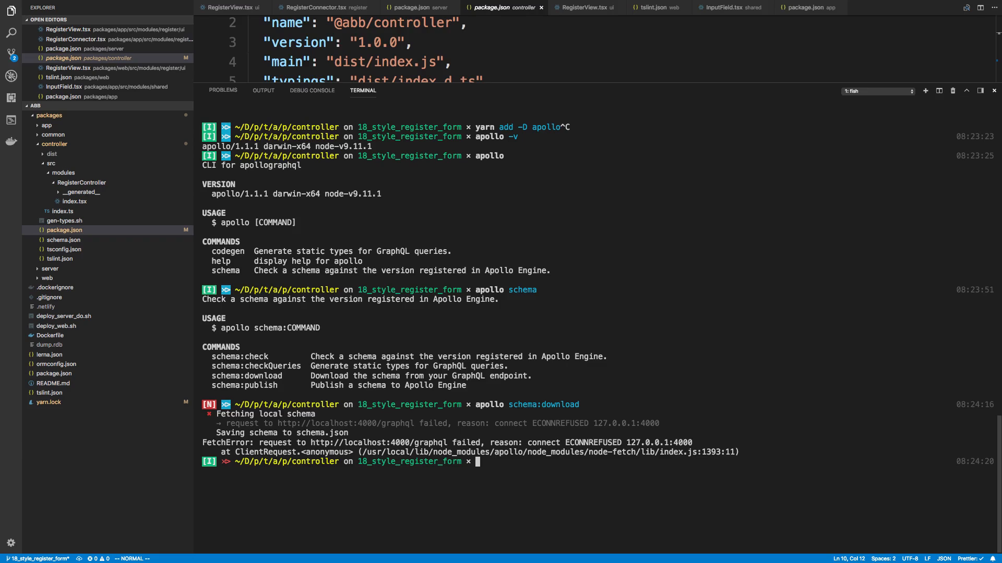
type("apollo schema:download -h")
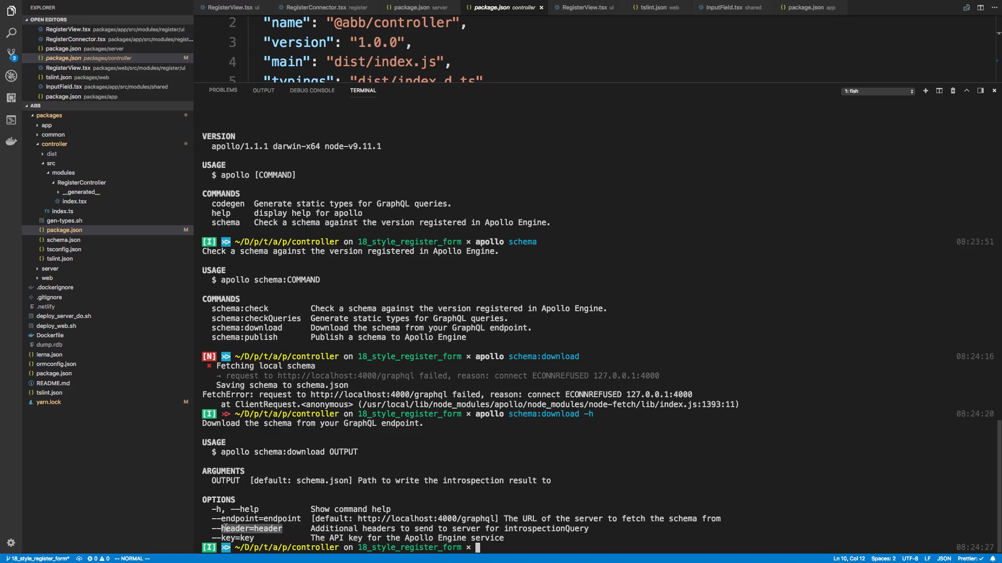
type("apollo schema:download -h")
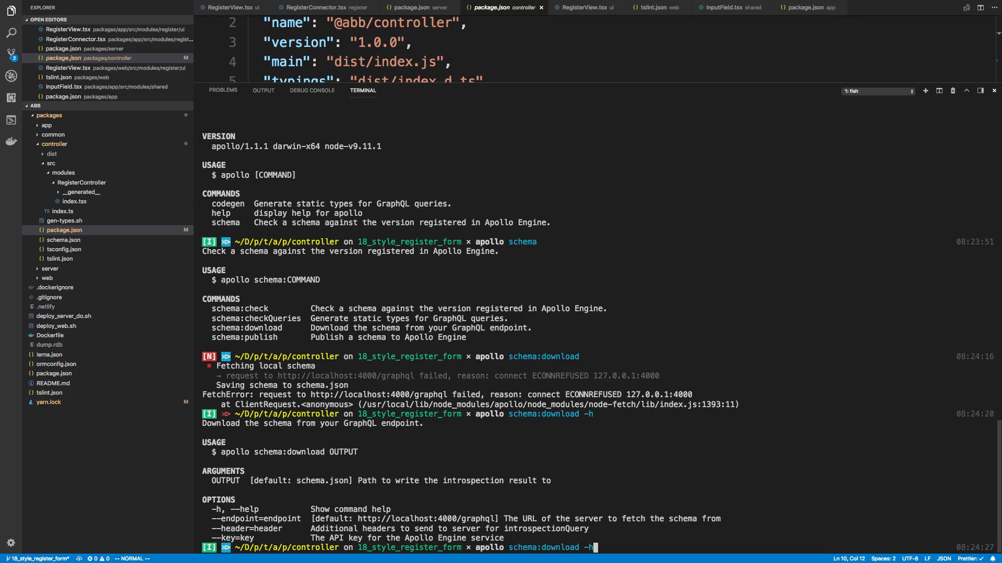
key("BackSpace")
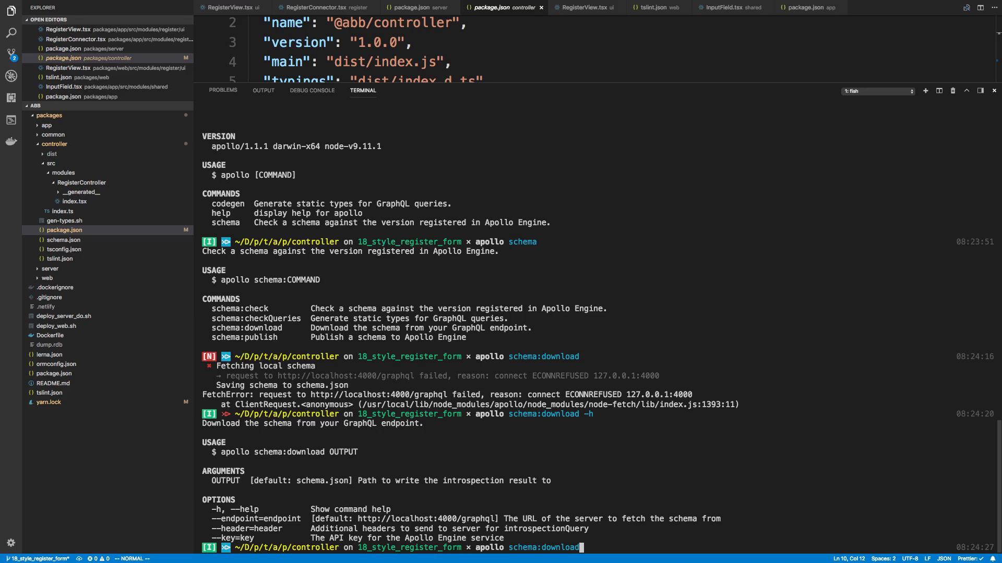
type("--endpoint=http://localhost:8080/graphql")
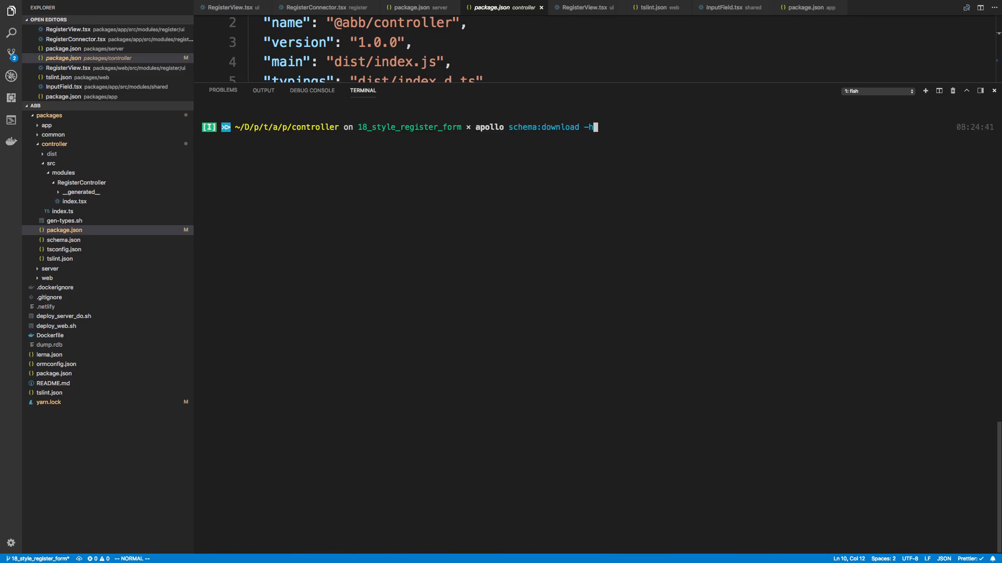
type("--endpoint=http://localhost:8080/graphql")
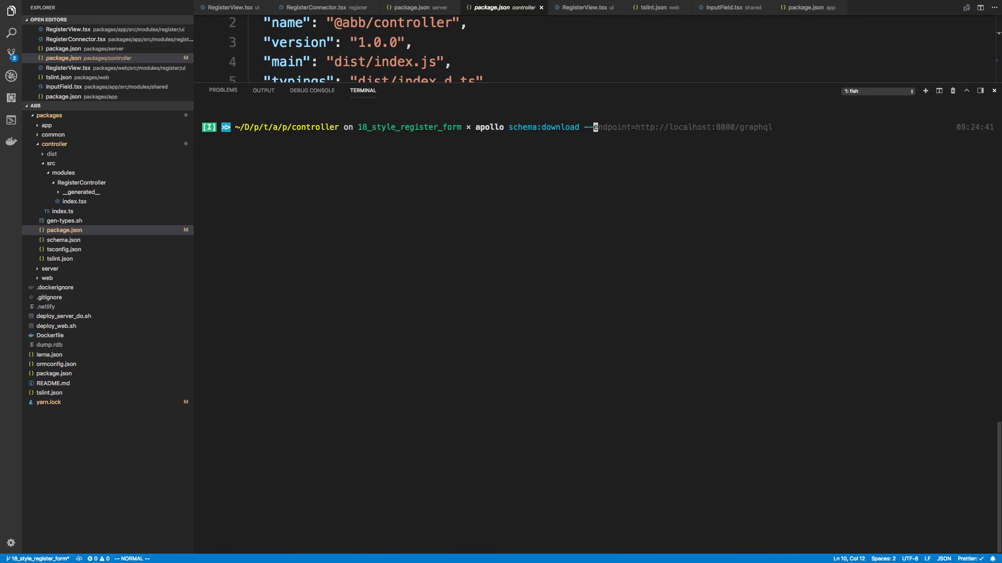
mouse_move(754, 127)
type("endpoint=http://localhost:4000/gr")
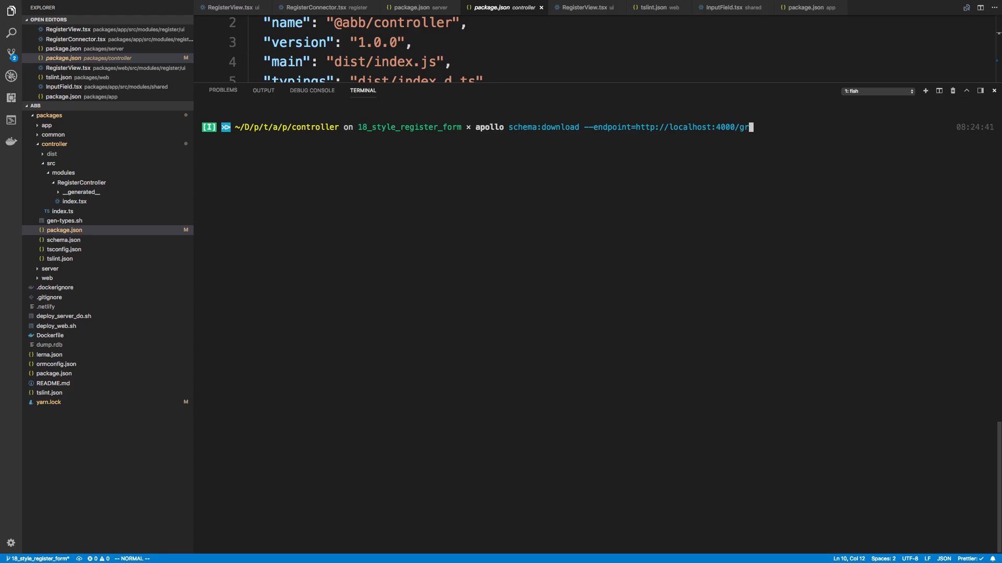
key("BackSpace")
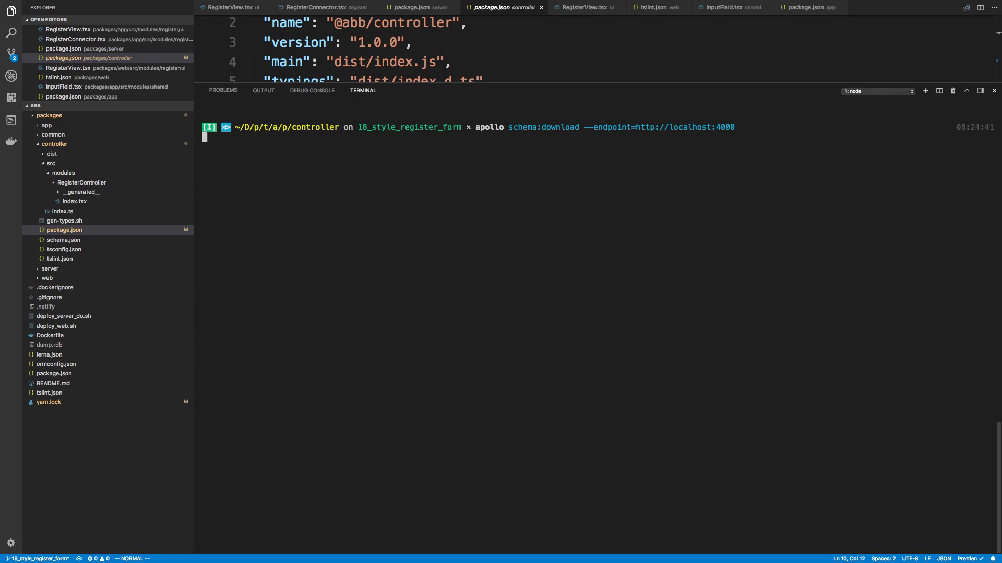
key("Return")
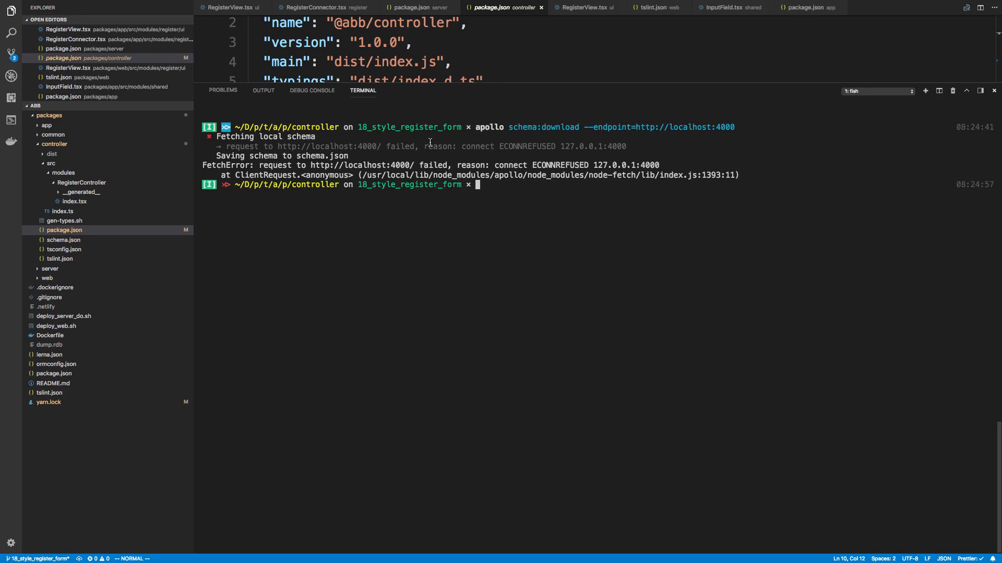
mouse_move(926, 106)
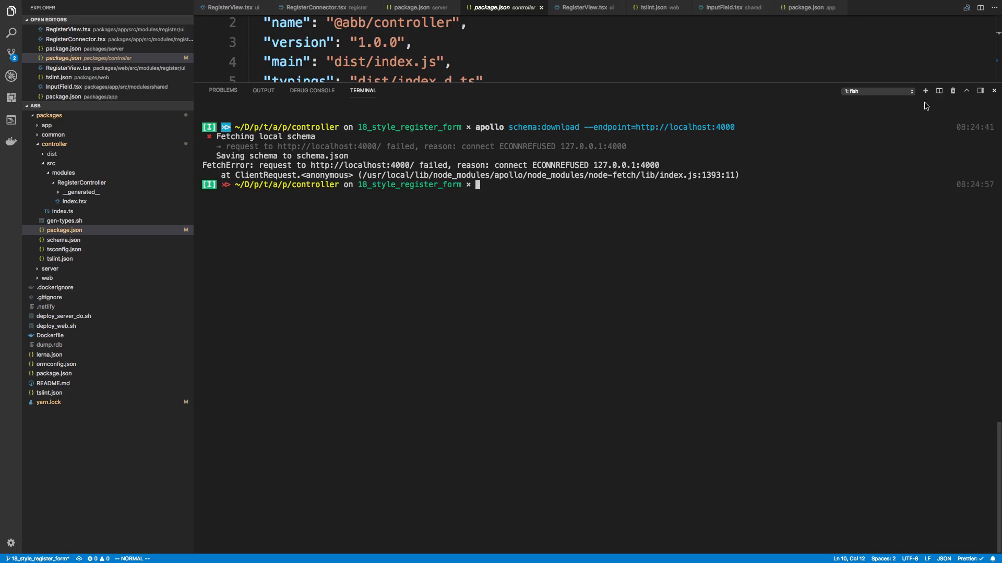
Step: Start the server with `yarn start` from packages/server in a second terminal
left_click(925, 90)
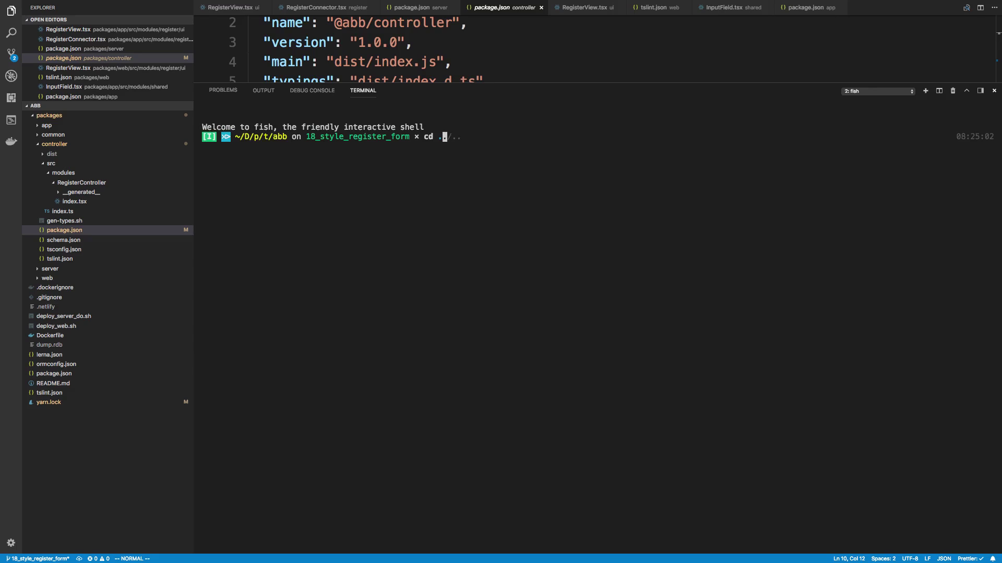
type("packages/server/")
type("yarn start")
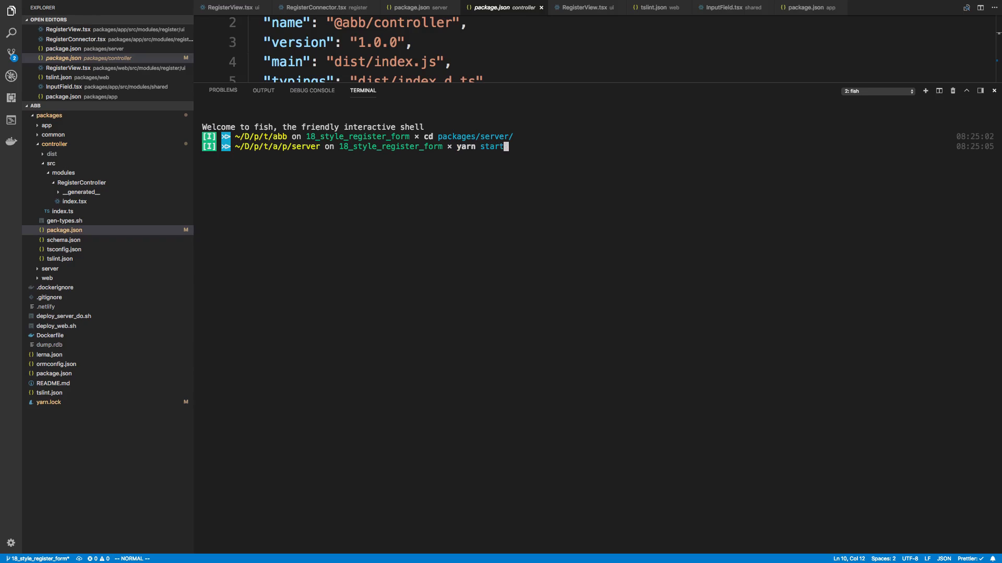
key("Return")
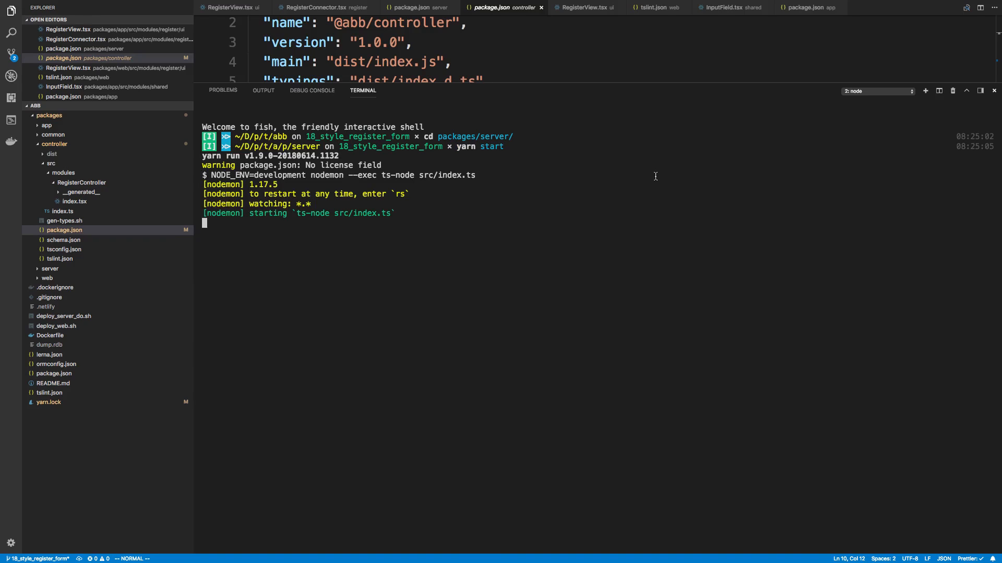
Step: Return to the first terminal and rerun the schema download now the server is up
left_click(876, 91)
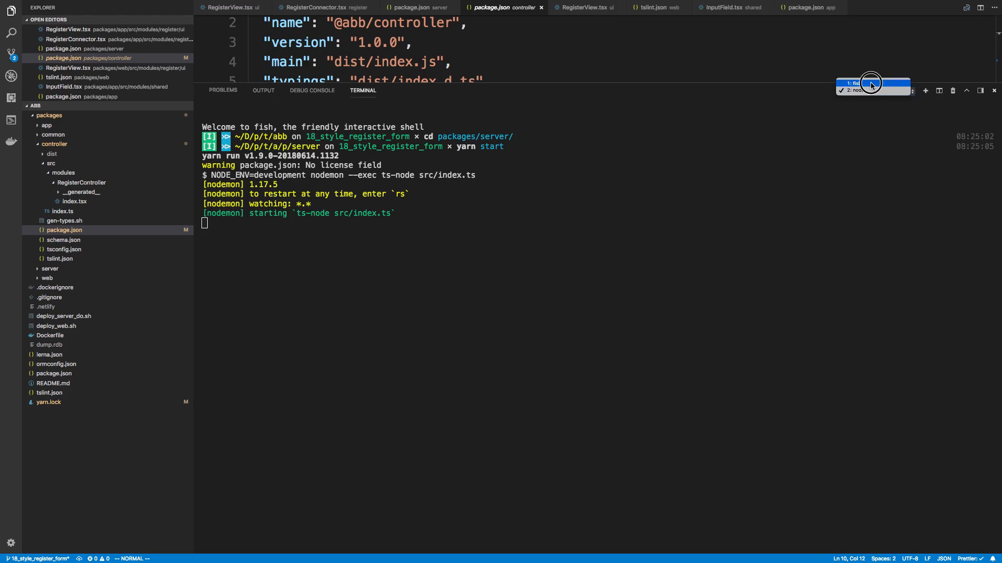
left_click(853, 83)
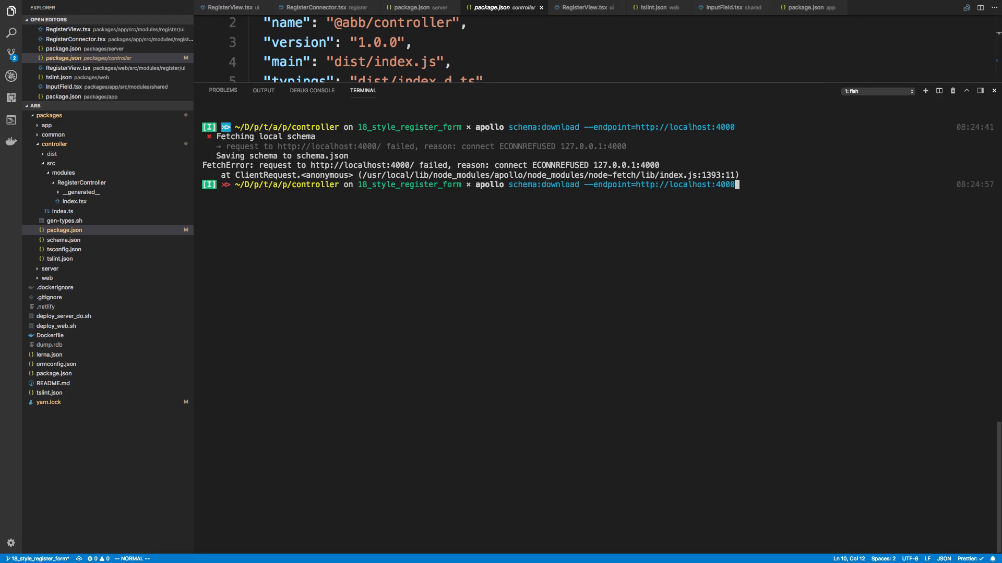
key("Return")
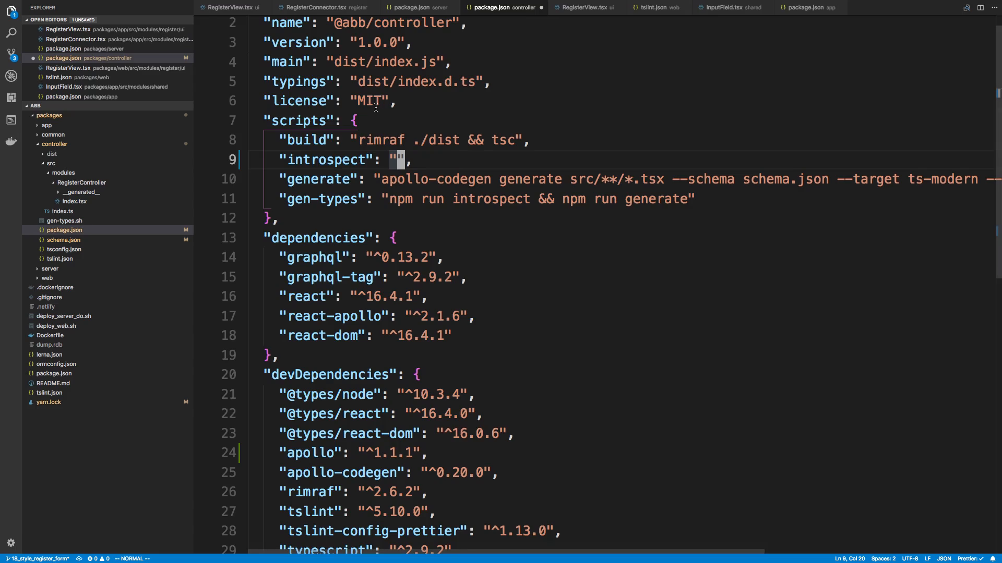
type("apollo schema:download --endpoint=http://localhost:4000")
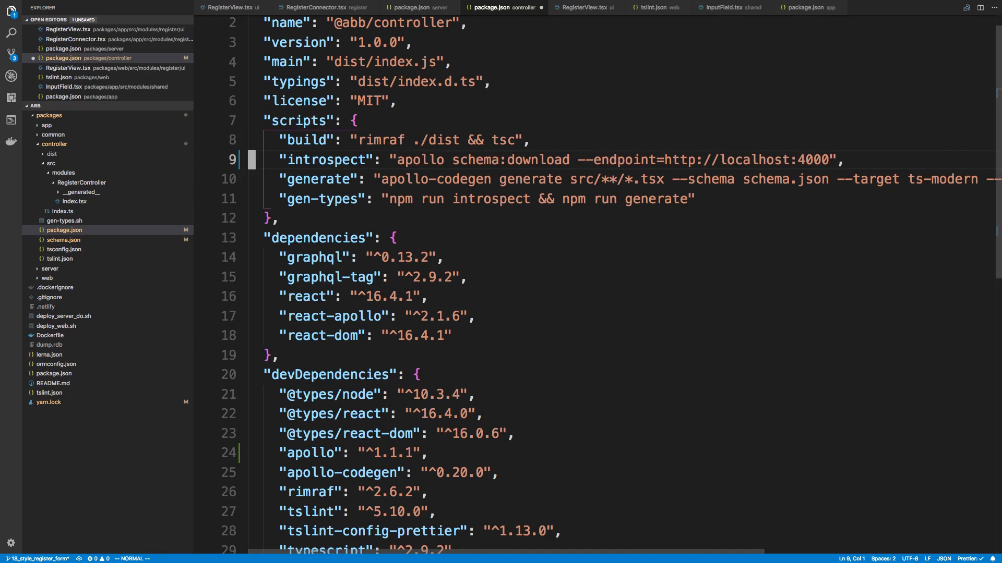
left_click(289, 160)
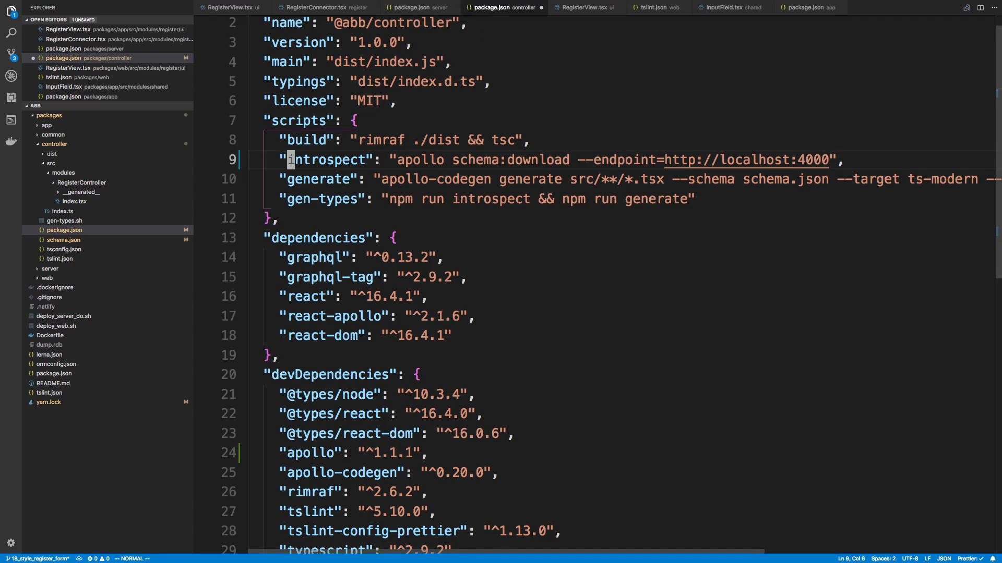
type("schema:download --endpoint=http://localhost:4000")
type("yarn sch")
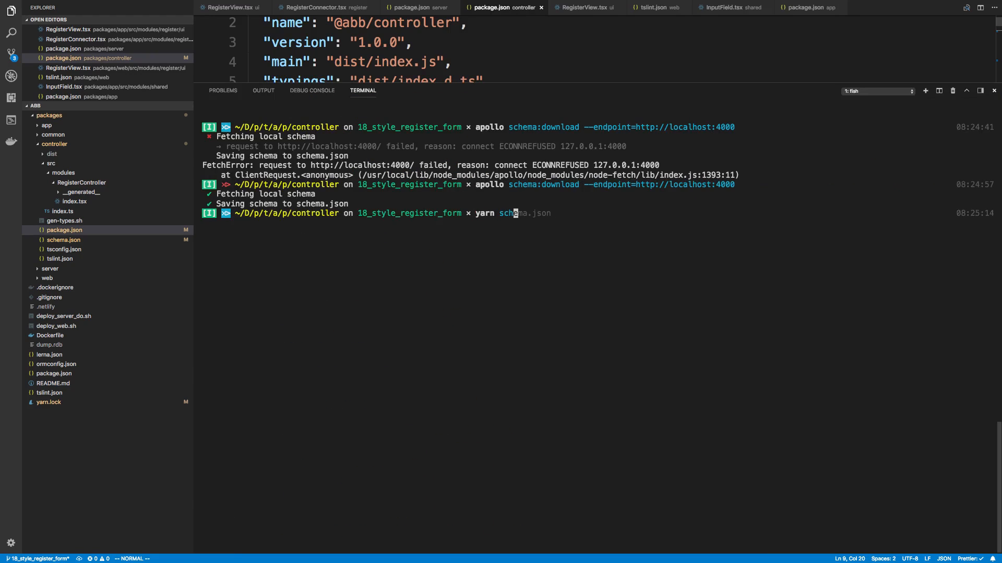
Step: Run `yarn schema:download` to save schema.json, then clear the terminal
key("Return")
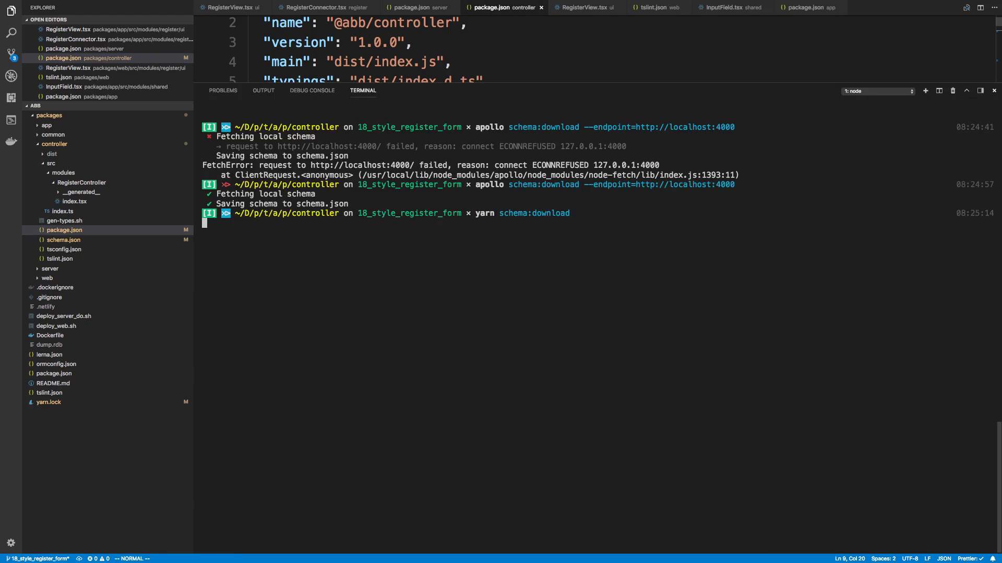
key("Return")
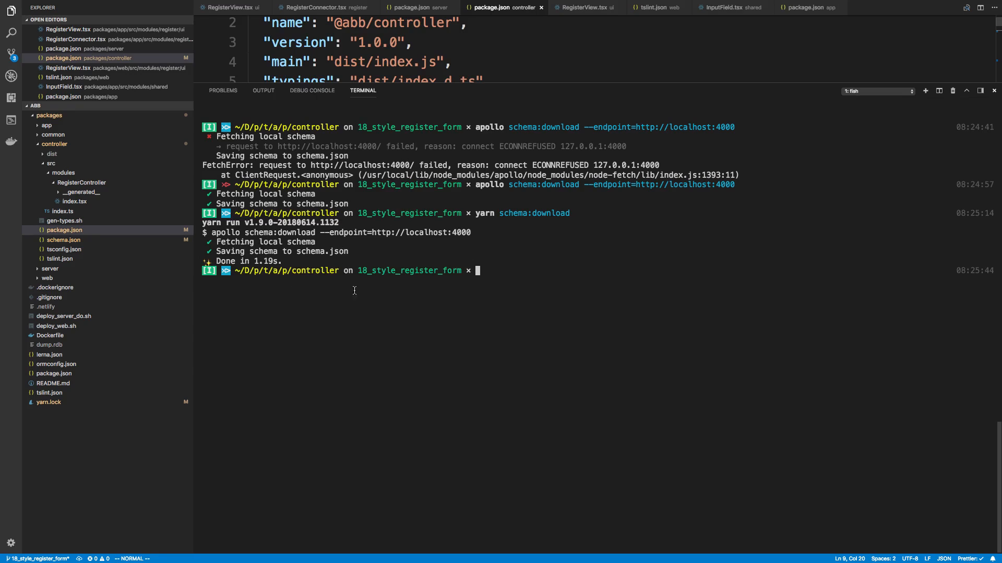
type("c")
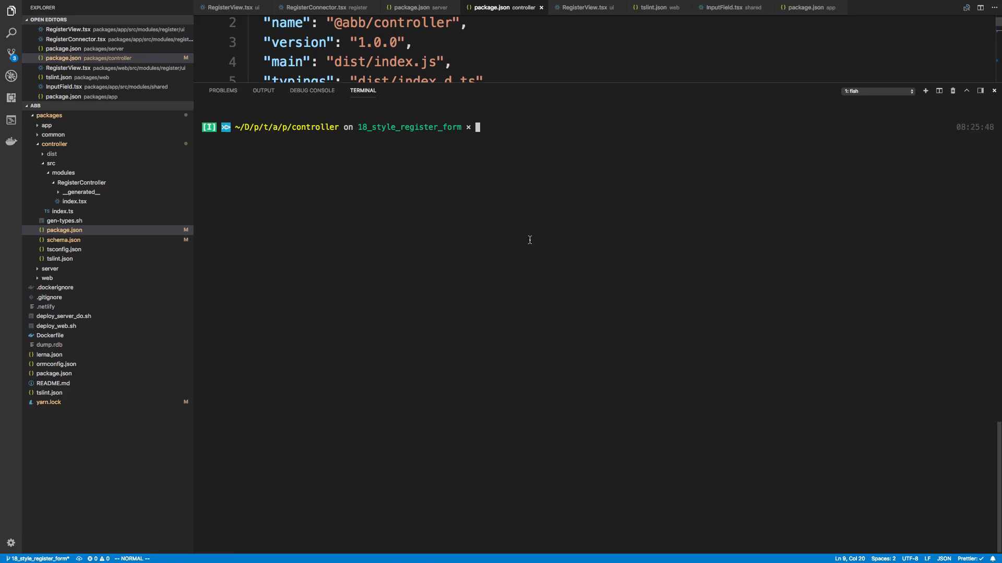
Step: List apollo's commands and its codegen subcommands in the terminal
type("apollo schema:download --endpoint=http://localhost:4000")
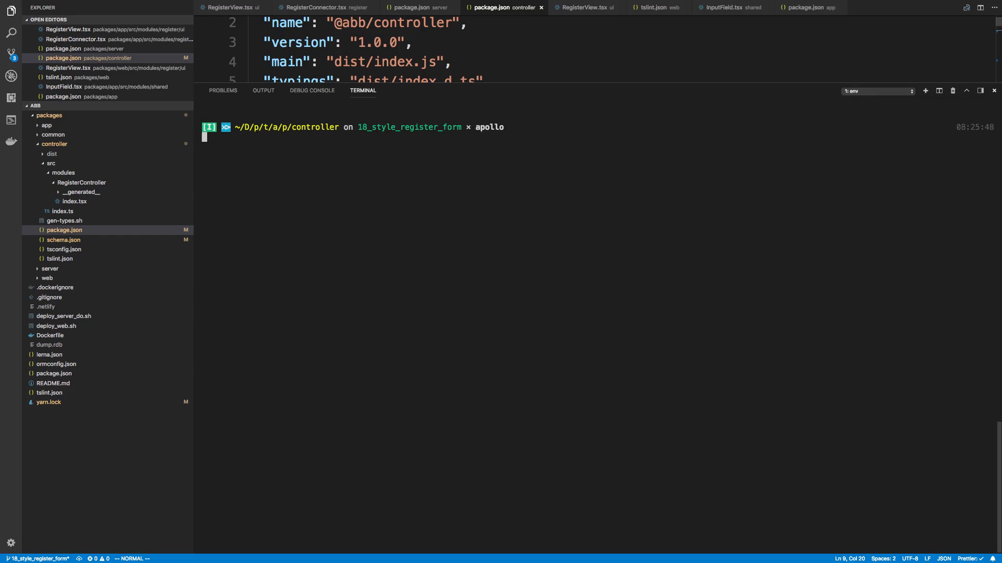
key("Return")
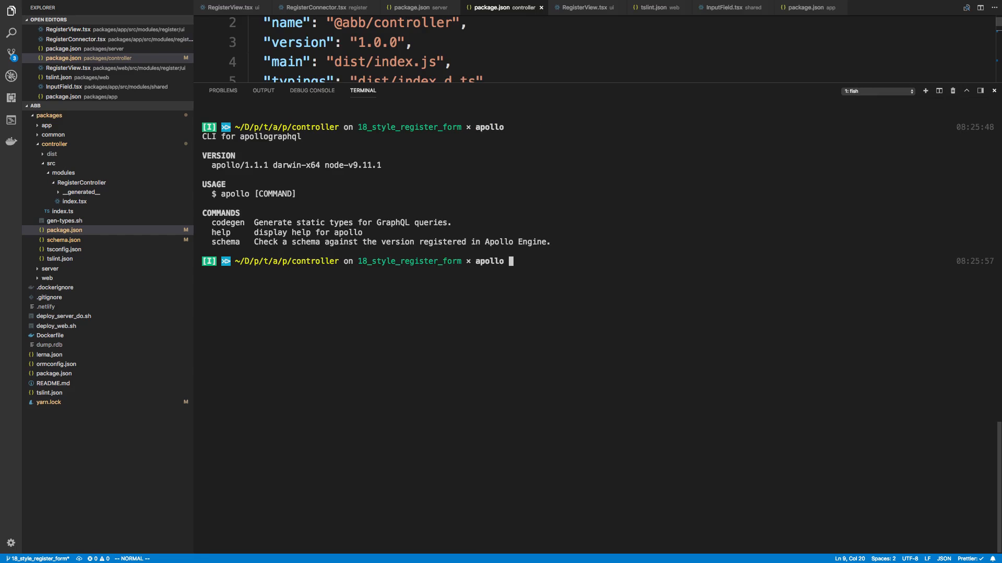
type("codegen")
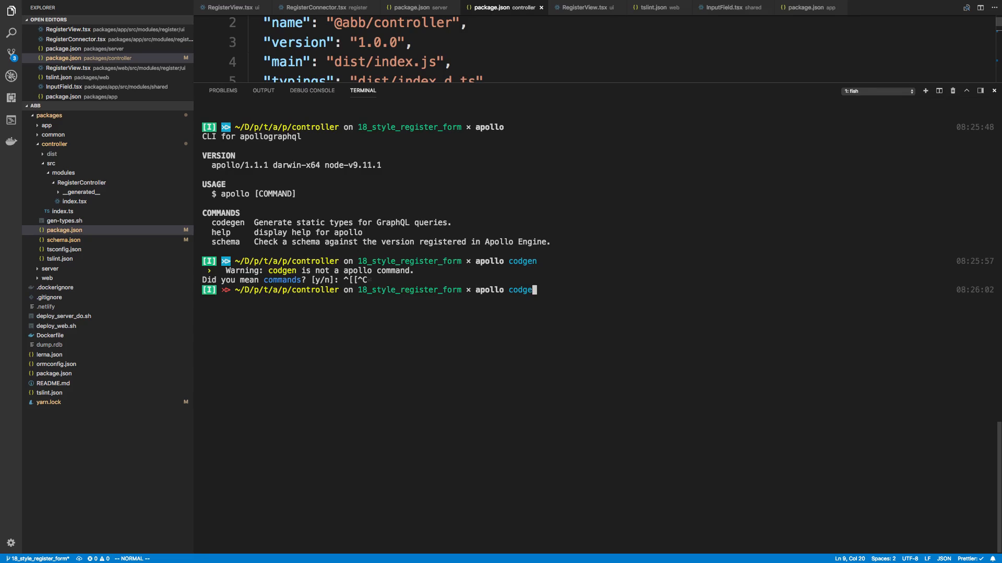
key("Return")
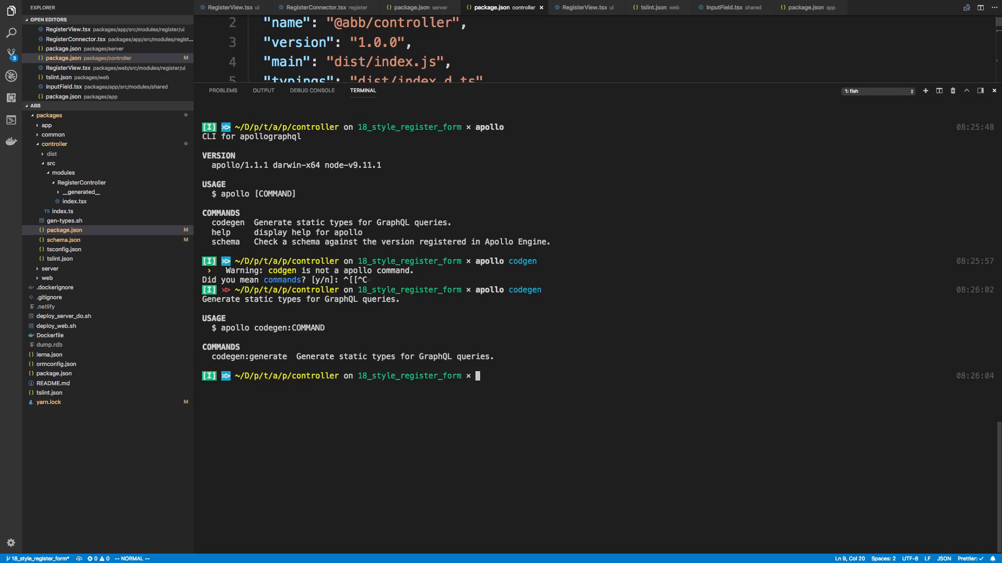
mouse_move(379, 337)
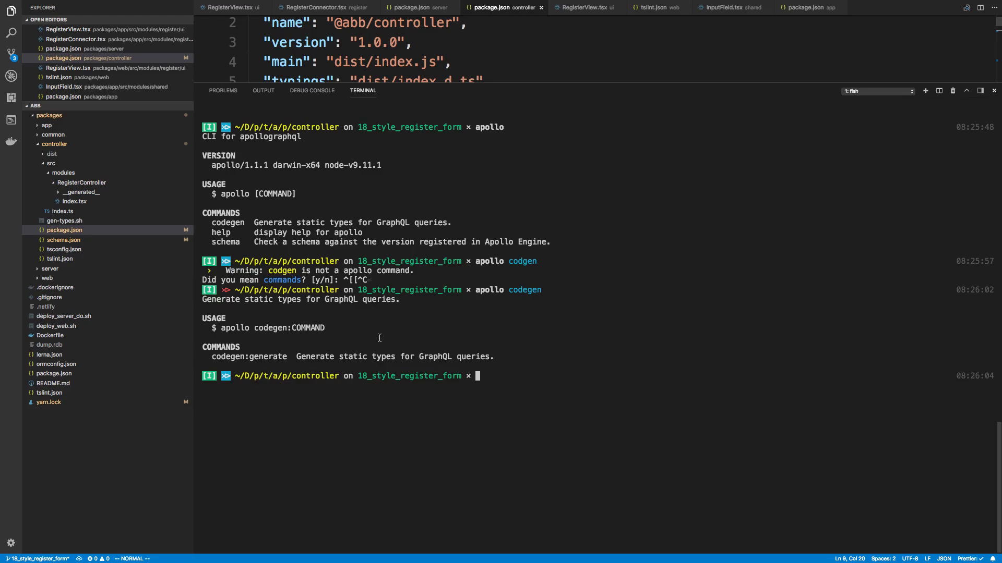
Step: Show help for `apollo codegen:generate` with queries ./src/graphql/**/*.tsx and schema ./schema.json
type("apollo codegen:generate --queries=\"./src/graphql/**/*.tsx\" --schema=./schema.json --target=typescript")
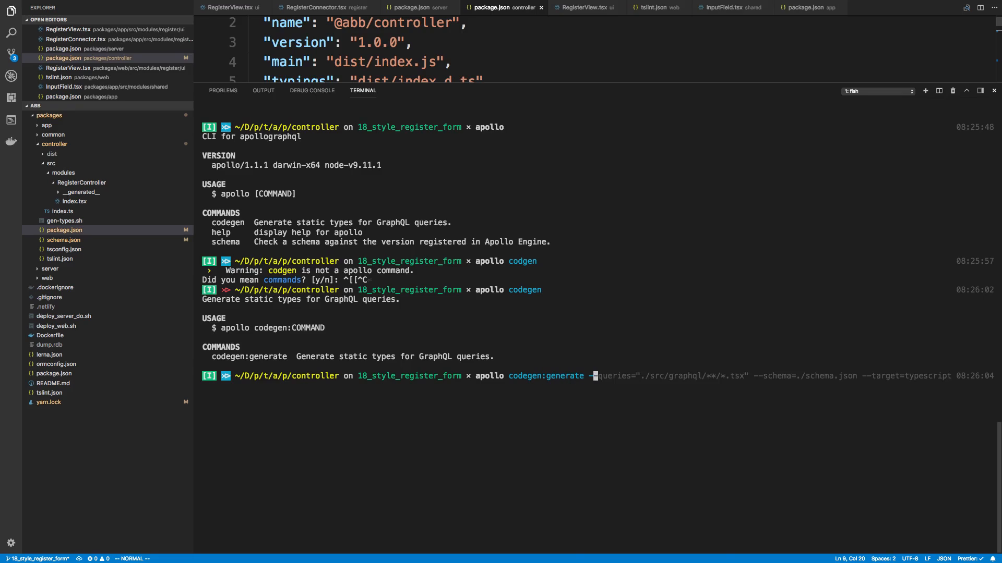
type("h")
key("Return")
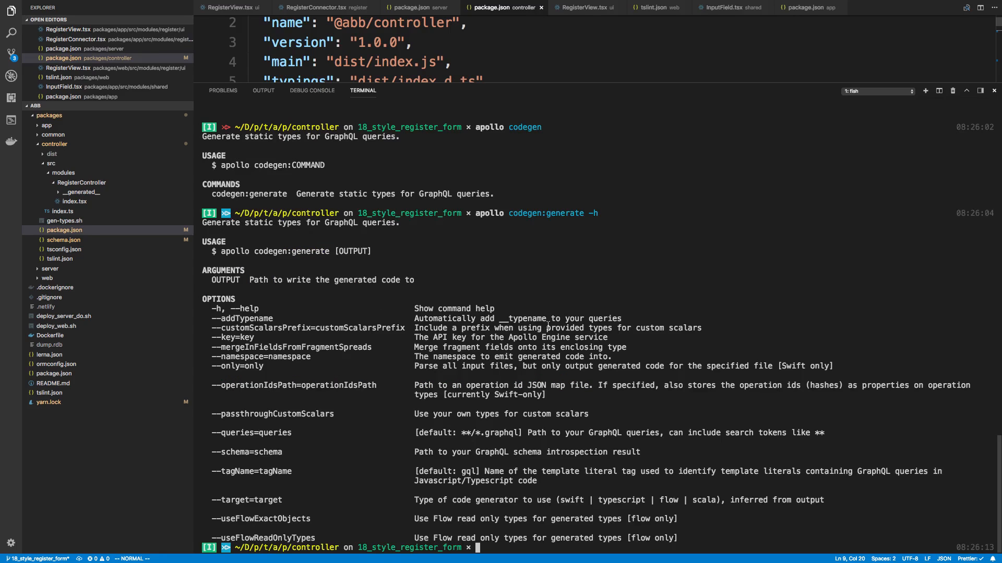
mouse_move(295, 463)
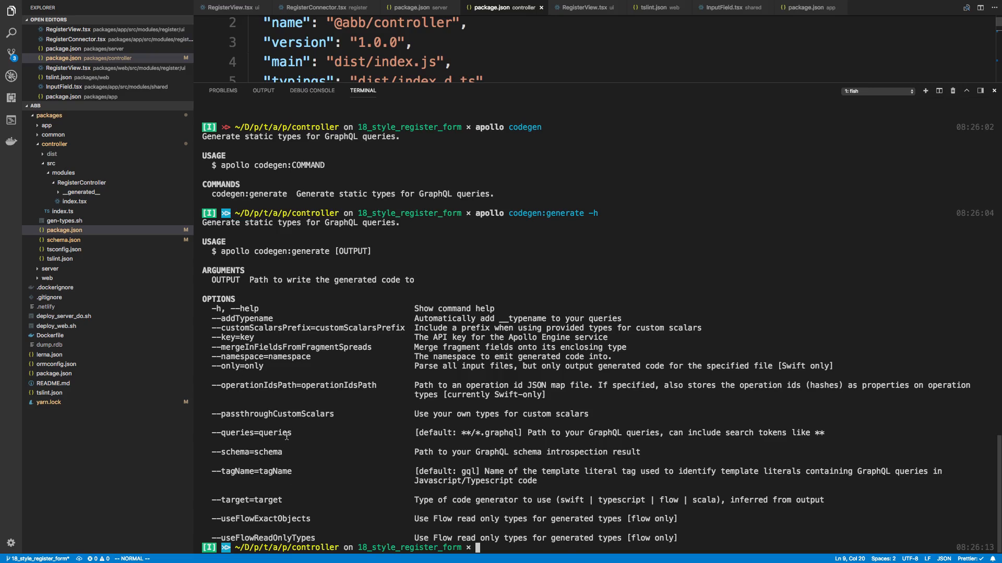
mouse_move(221, 434)
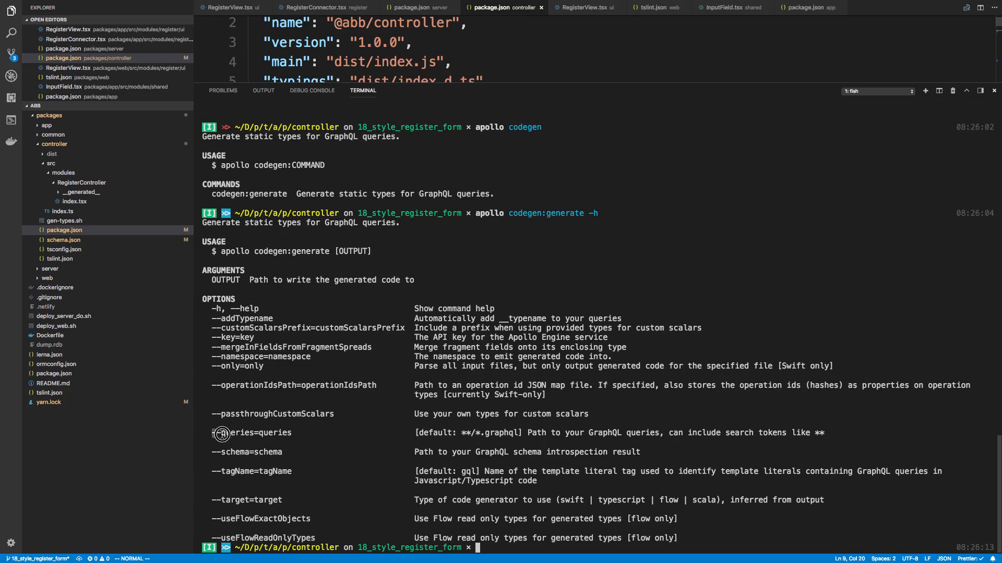
mouse_move(653, 50)
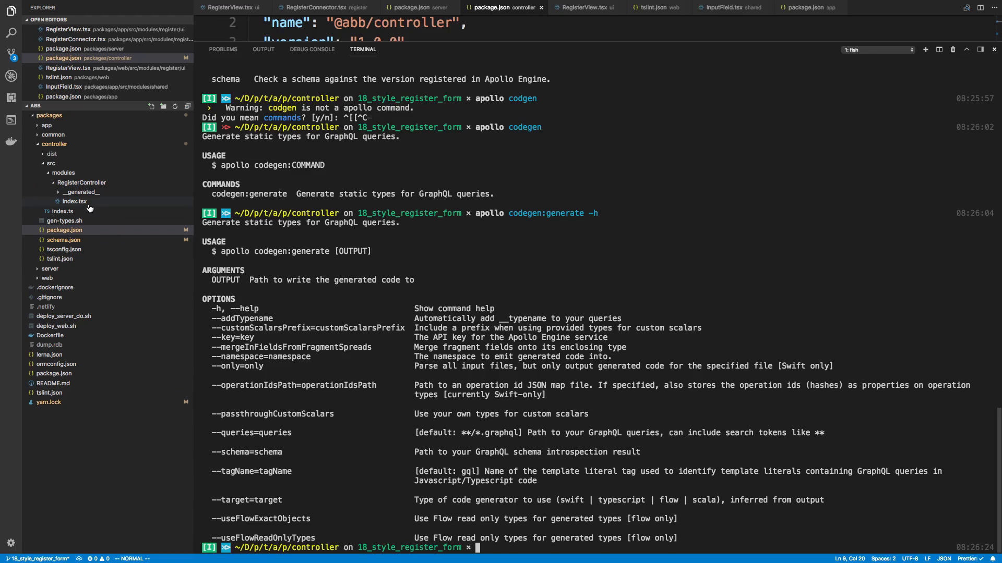
mouse_move(74, 201)
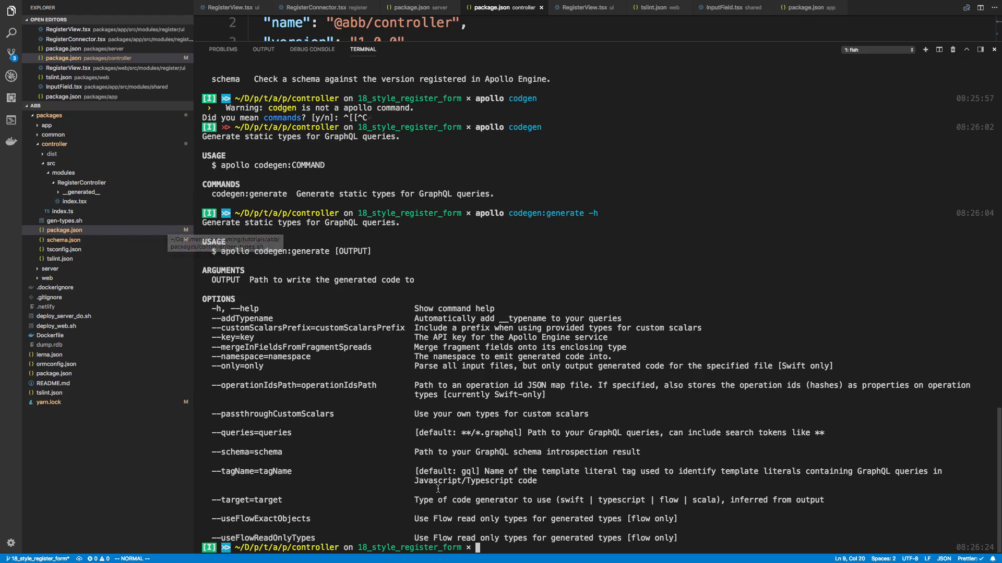
mouse_move(505, 434)
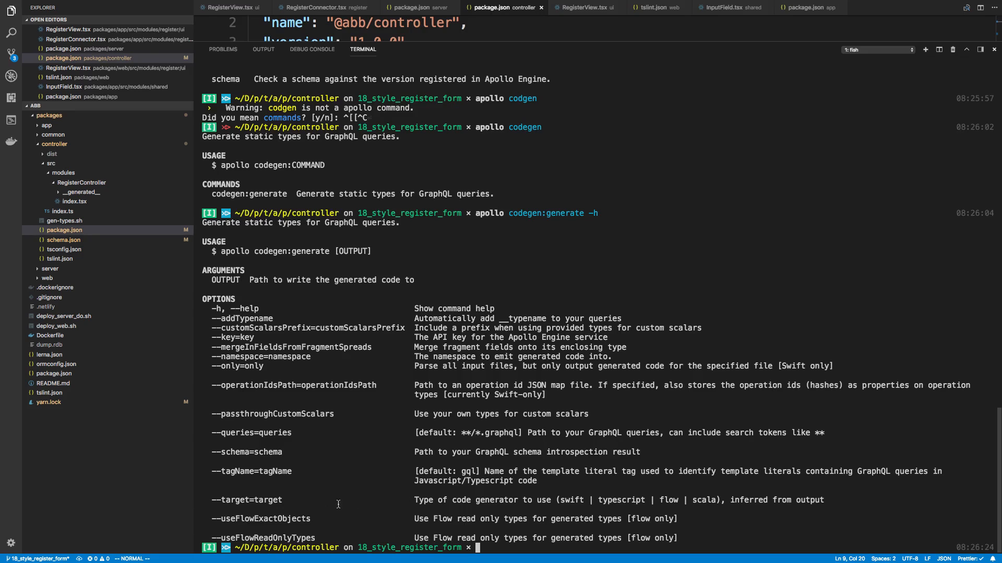
mouse_move(267, 452)
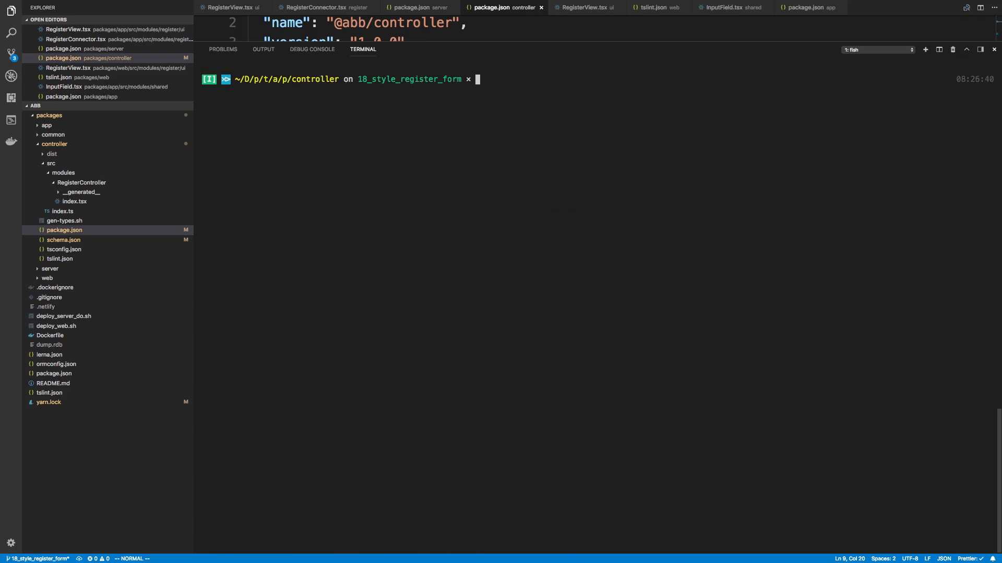
Step: Run apollo codegen:generate with queries ./src/graphql/**/*.tsx, schema ./schema.json and typescript target, writing RegisterMutation.ts
type("apollo codegen:generate -h")
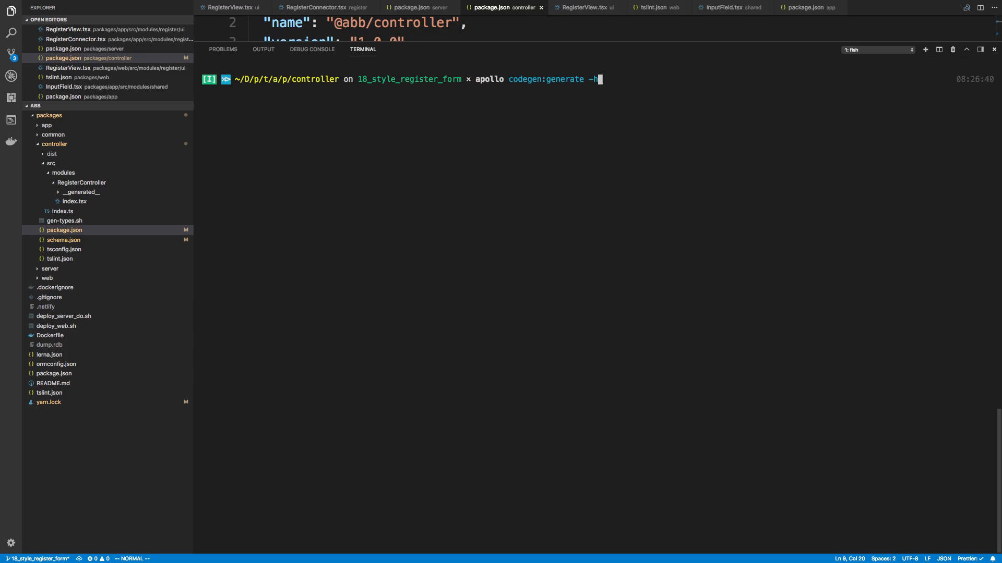
key("Backspace")
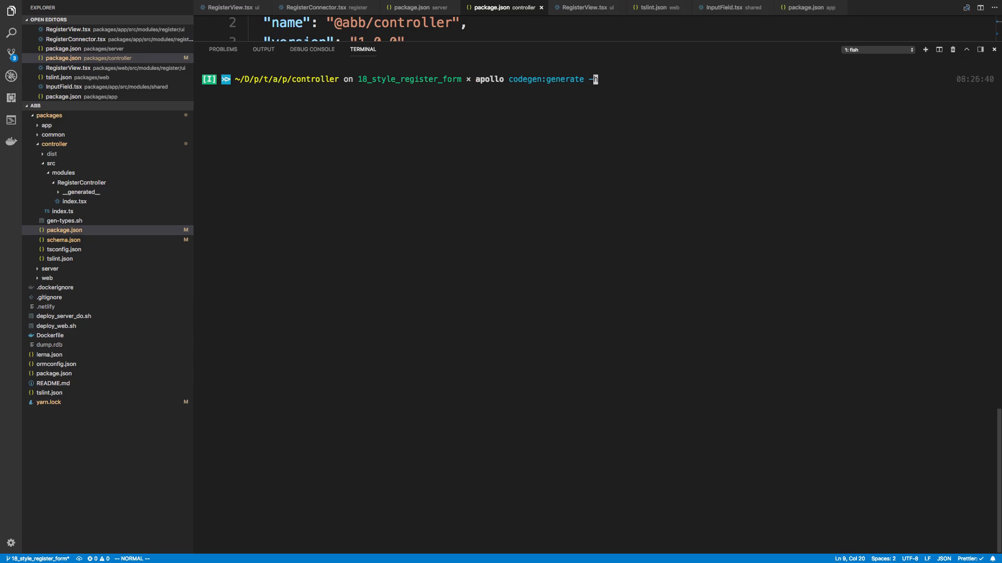
type("--queries=\"./src/graphql/**/*.tsx\" --schema=./schema.json --target=typescript")
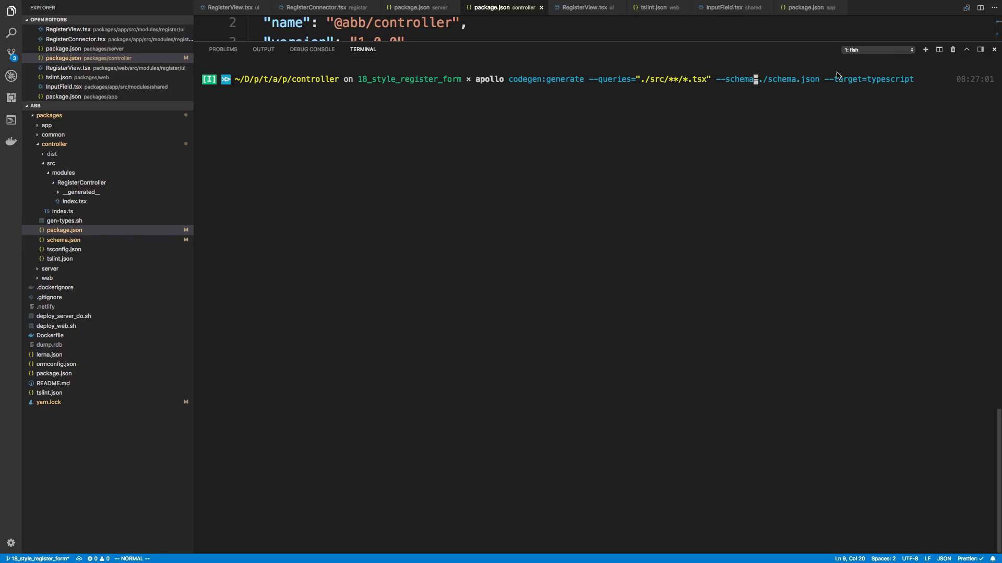
key("Return")
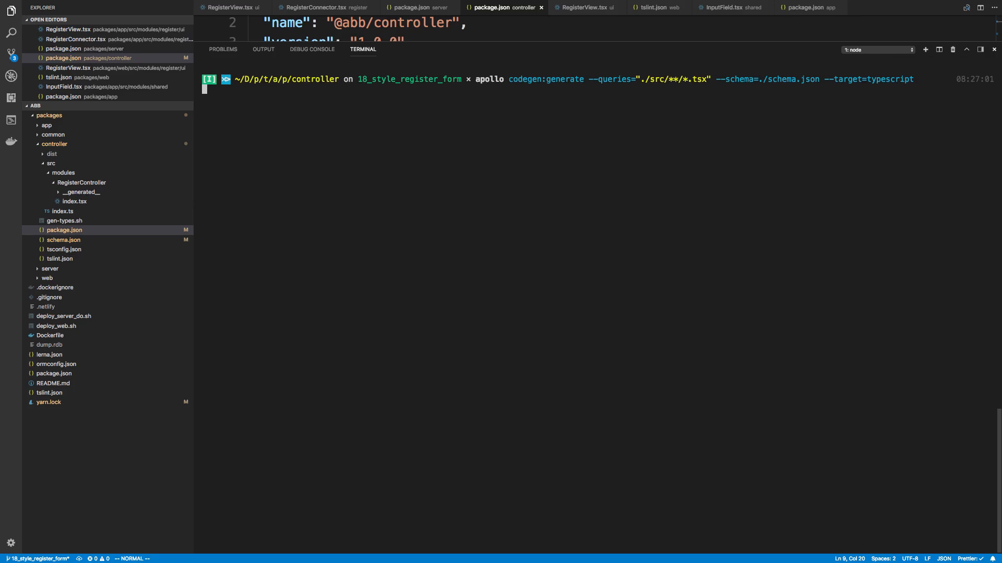
key("Return")
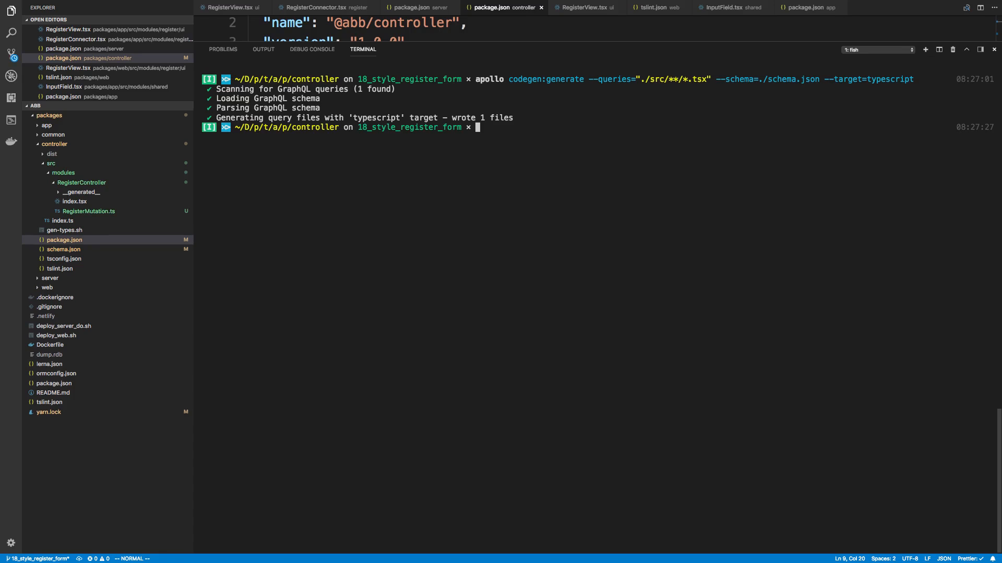
mouse_move(294, 256)
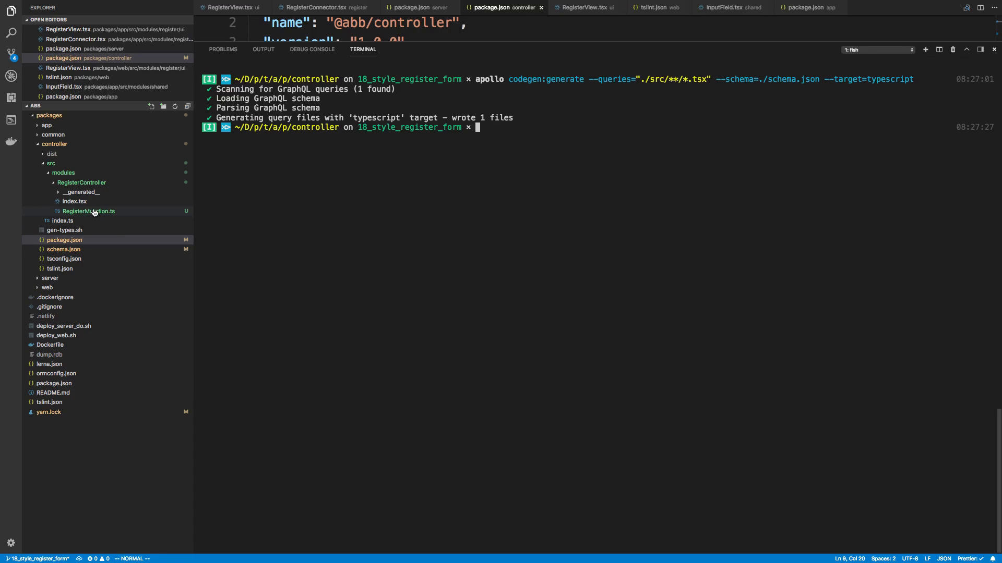
Step: Review RegisterController's index.tsx and the generated __generated__/RegisterMutation.ts, then return to index.tsx
left_click(75, 211)
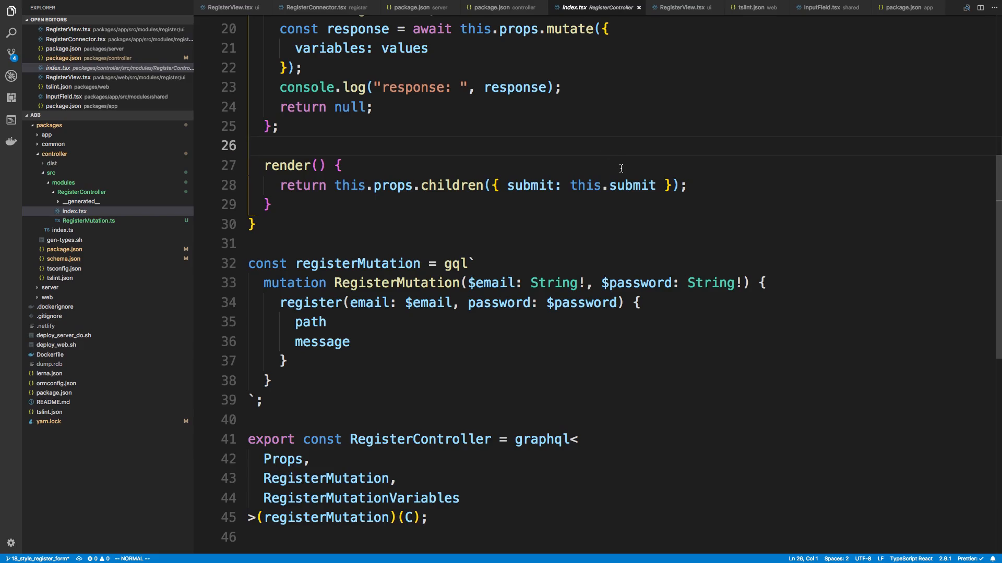
scroll("up", 3)
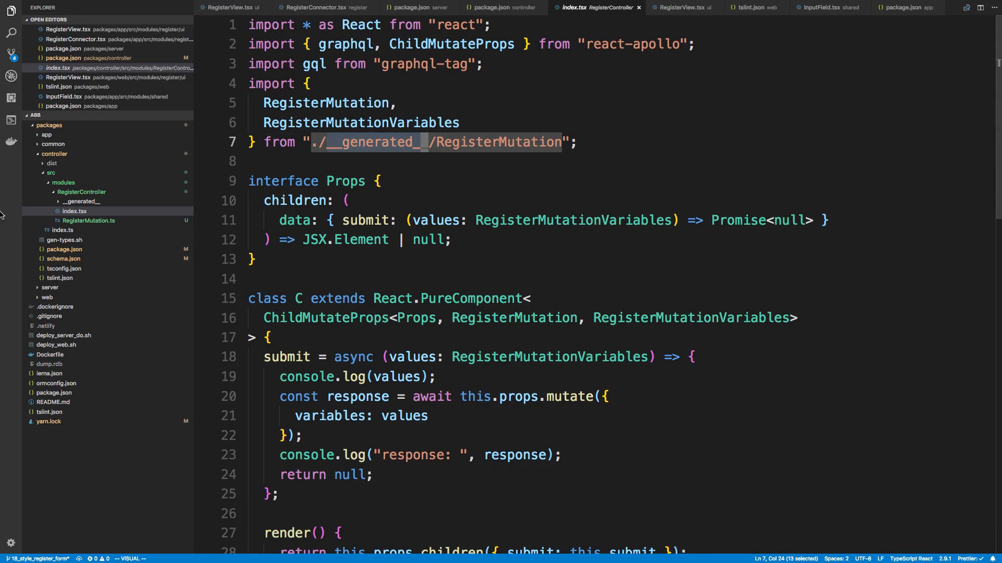
scroll("down", 3)
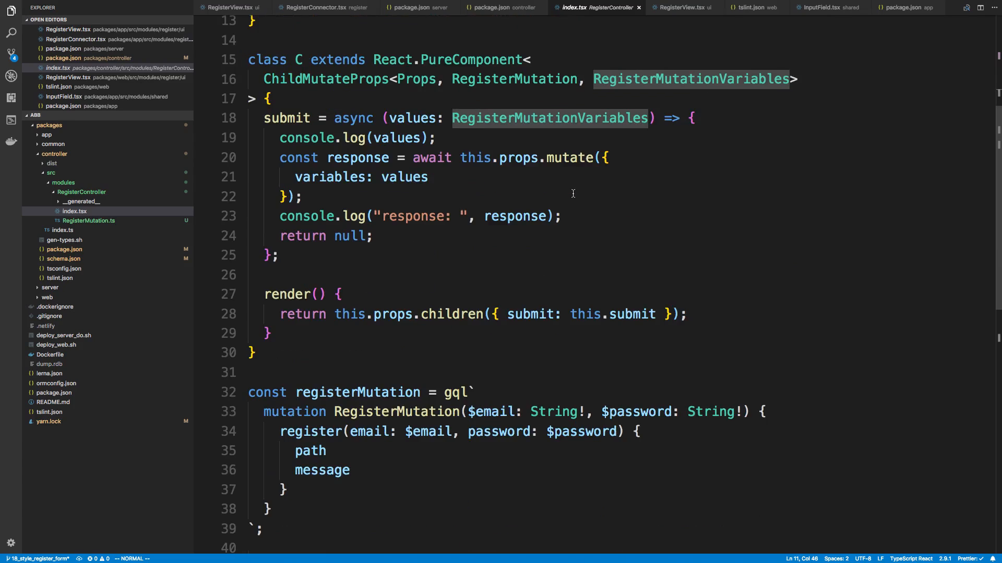
scroll("up", 3)
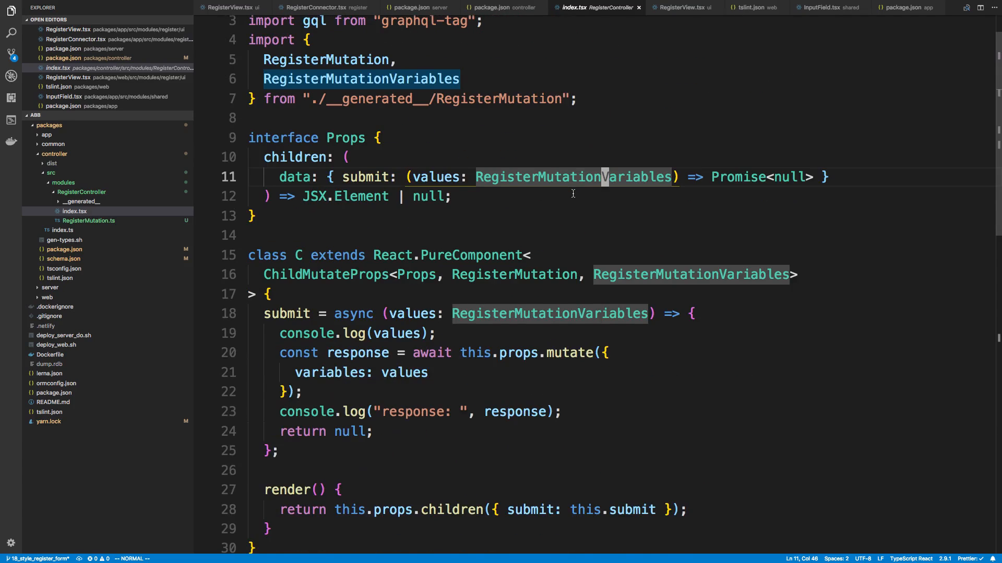
left_click(88, 220)
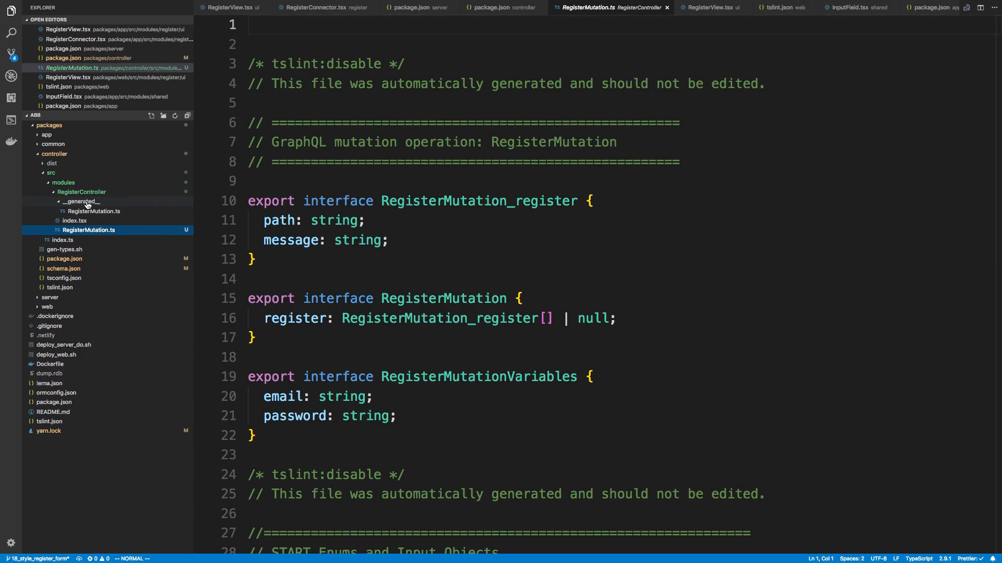
mouse_move(84, 225)
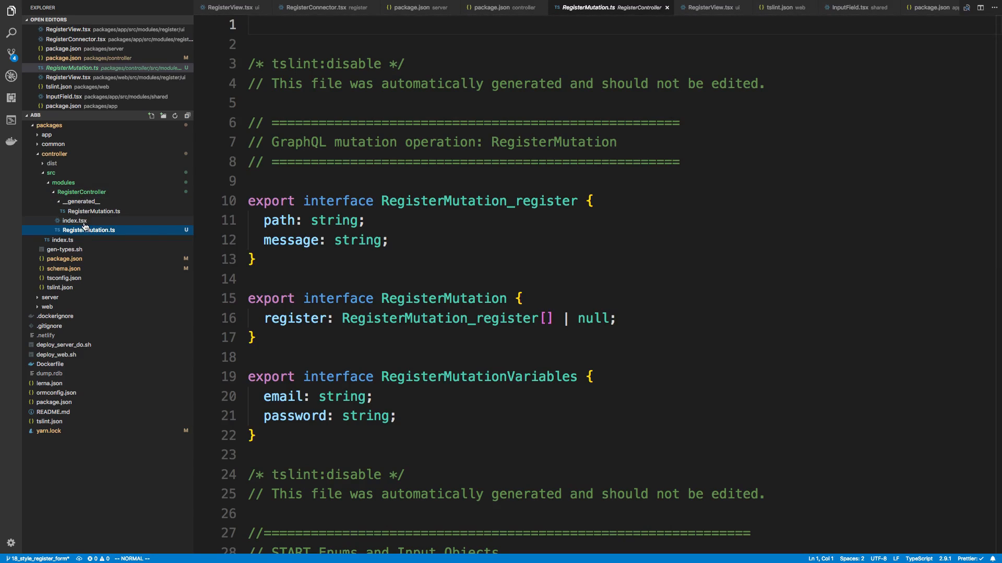
left_click(75, 220)
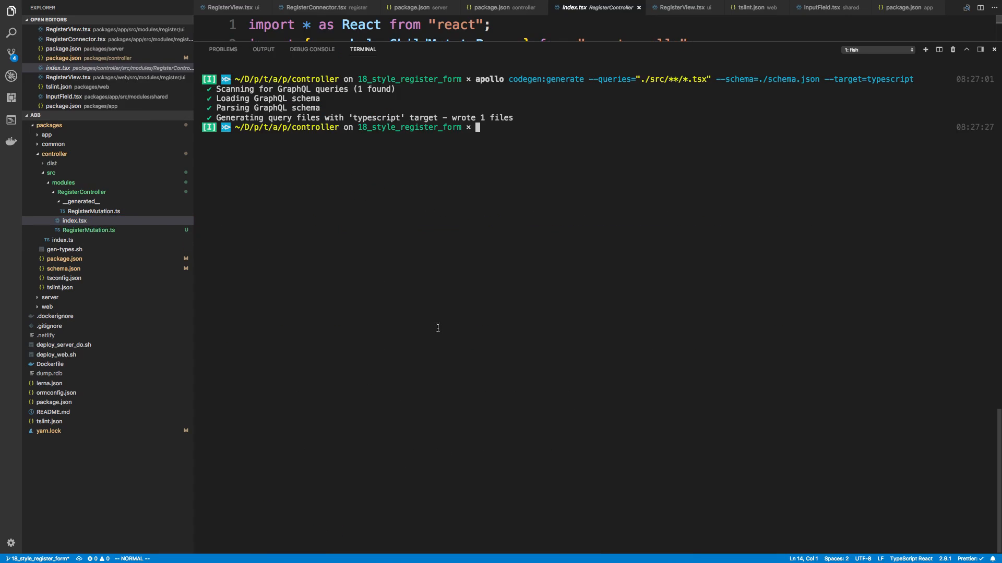
Step: Retry codegen with an --output=src flag, which fails, and consult the codegen:generate help
key("Up")
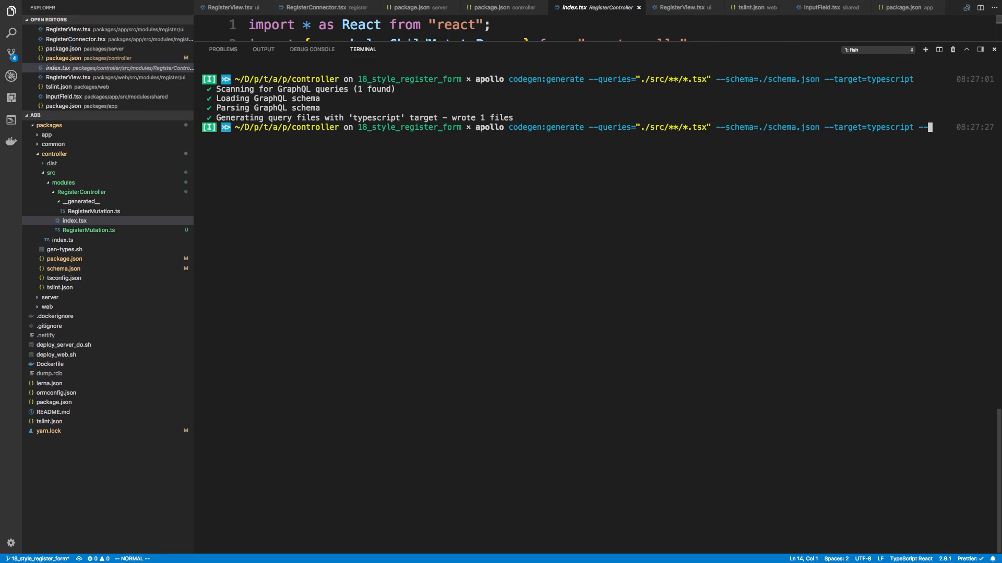
type("--output")
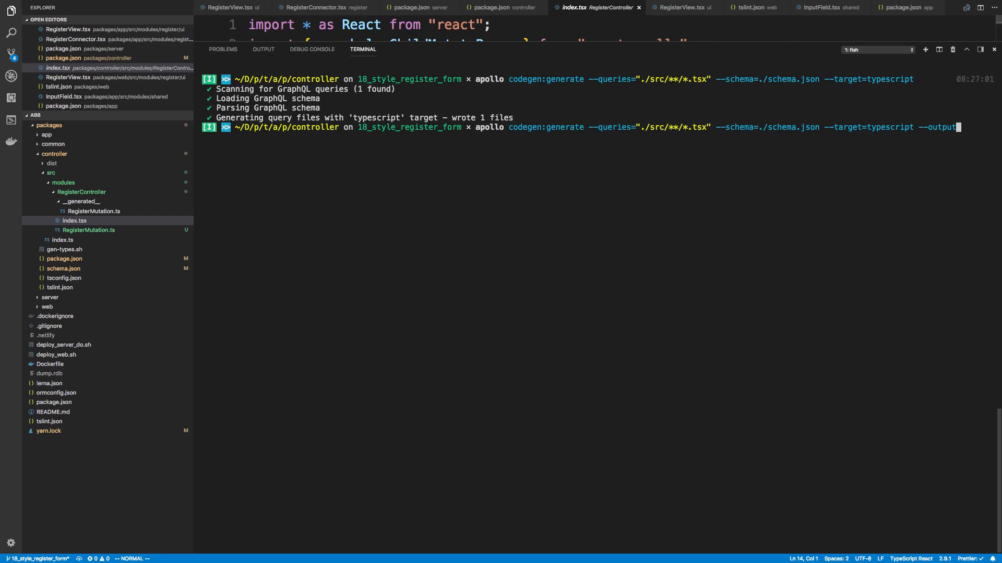
type("src/schemaTypes.ts")
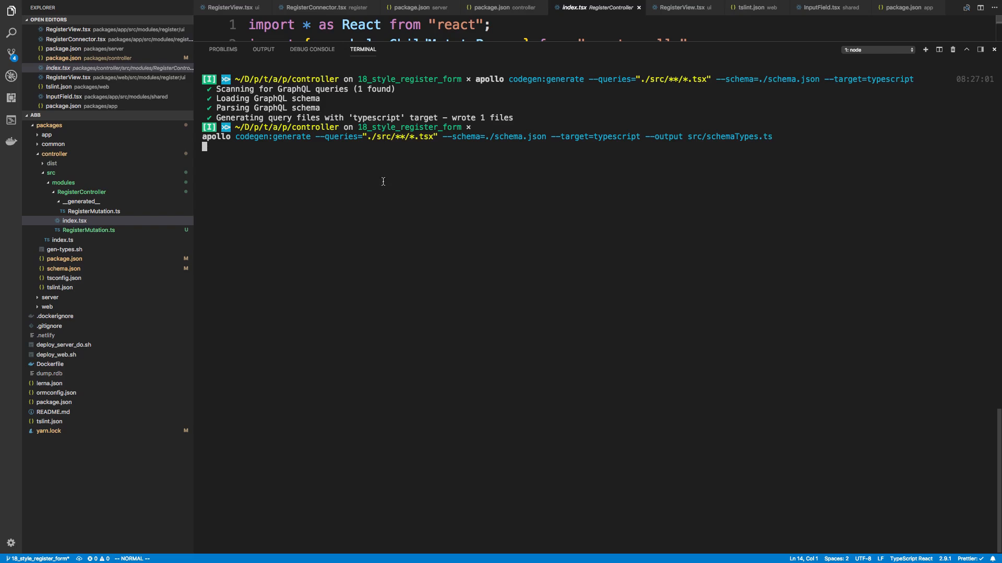
key("Return")
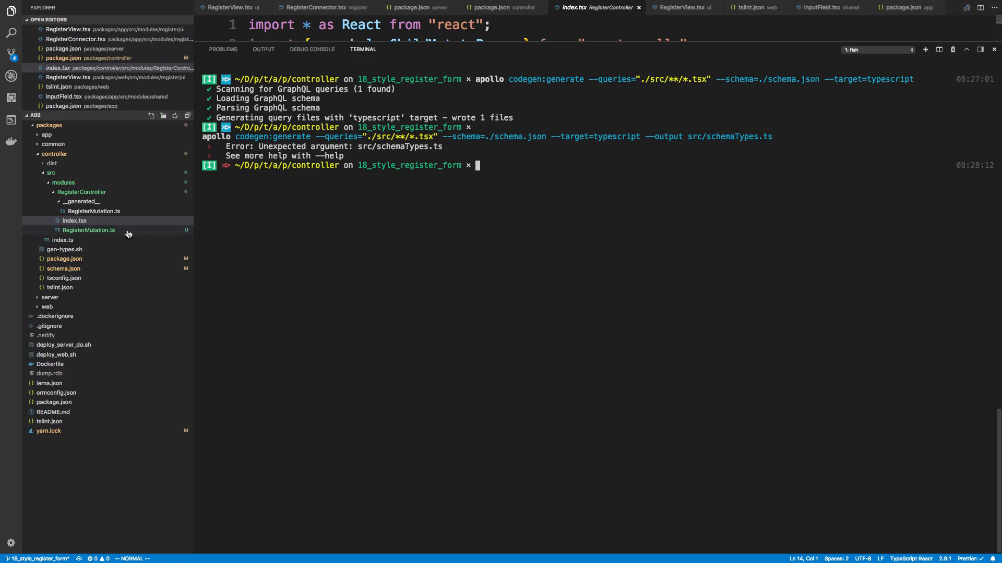
key("Up")
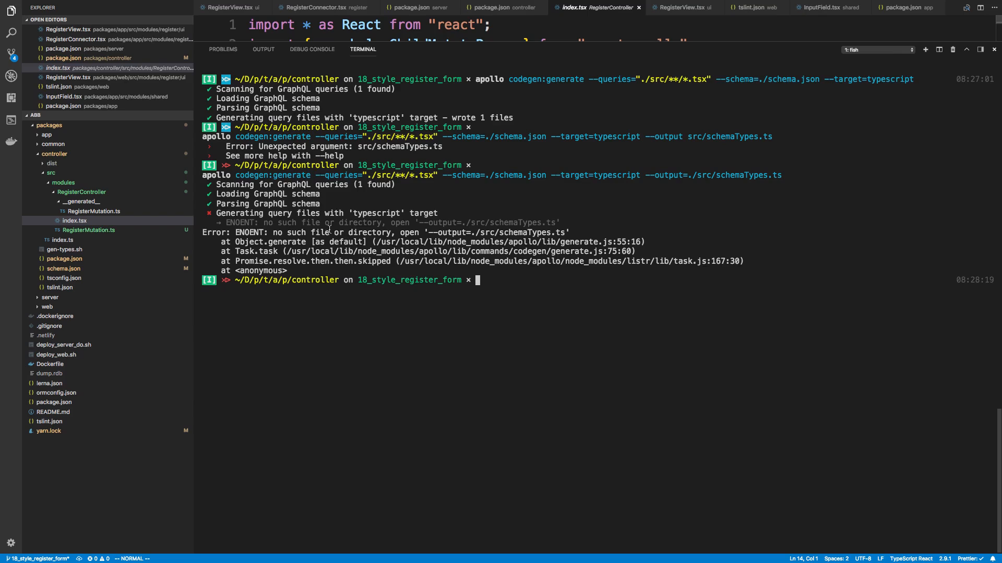
type("apollo codegen:generate --queries=\"./src/**/*.tsx\" --schema=./schema.json --target=typescript --output=./src/schemaTypes.ts")
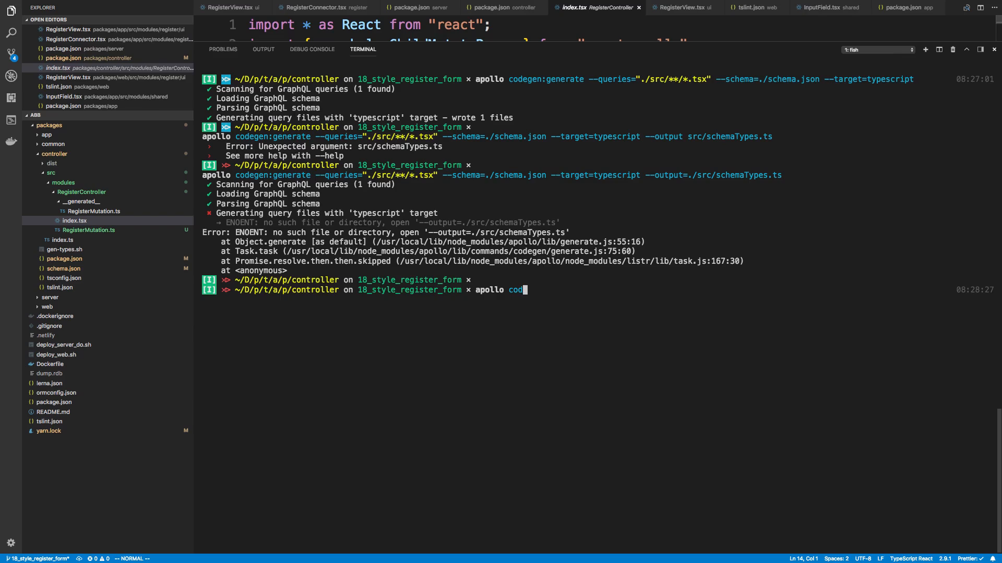
type("egen:generate -")
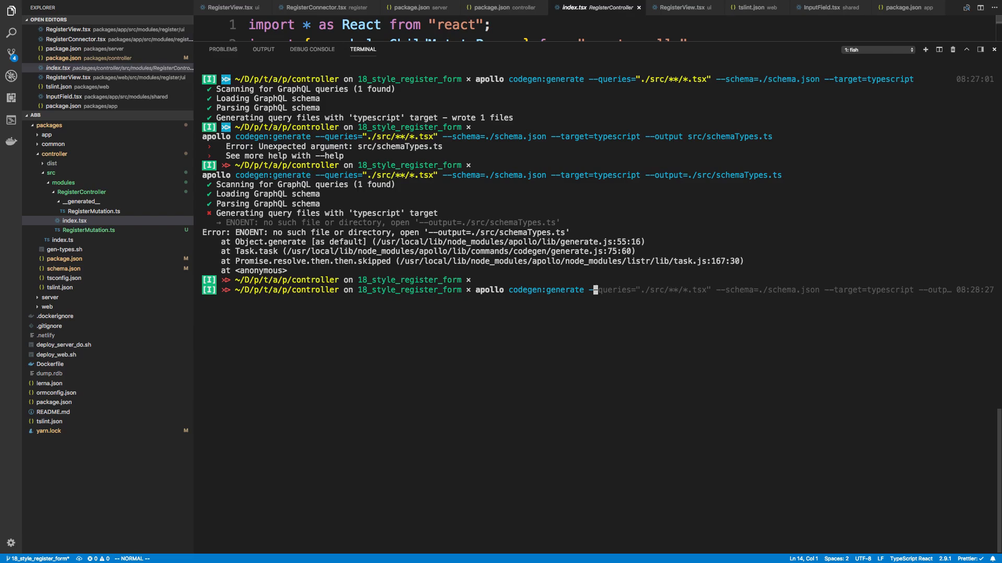
key("Return")
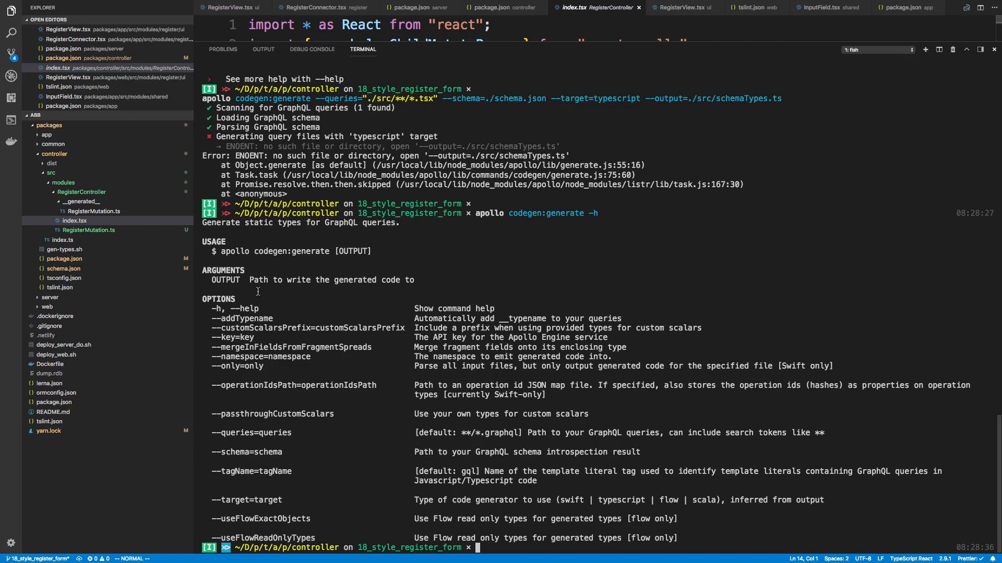
Step: Run codegen:generate with ./src/schemaTypes.ts as a positional output argument, writing schemaTypes.ts
double_click(354, 252)
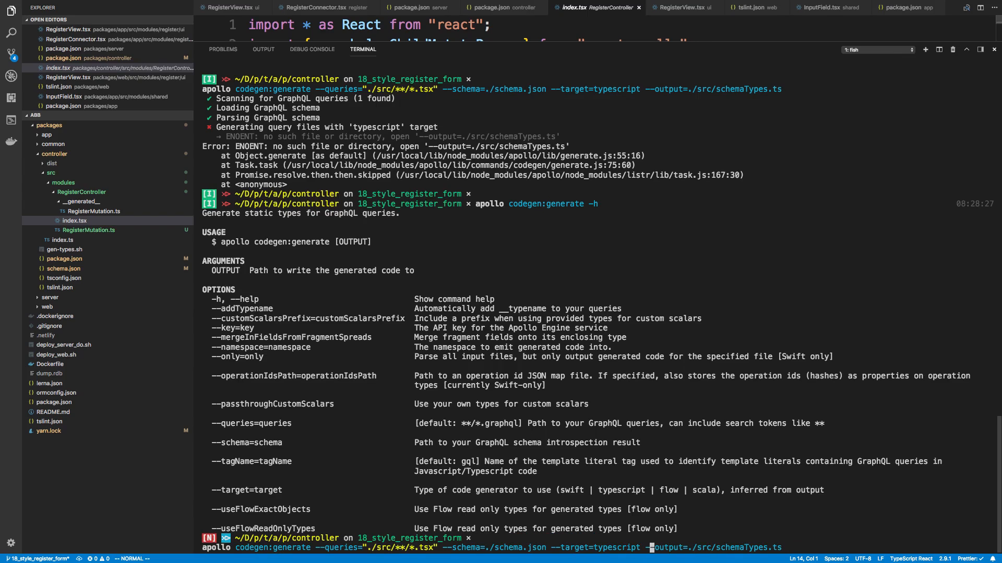
key("ctrl+l")
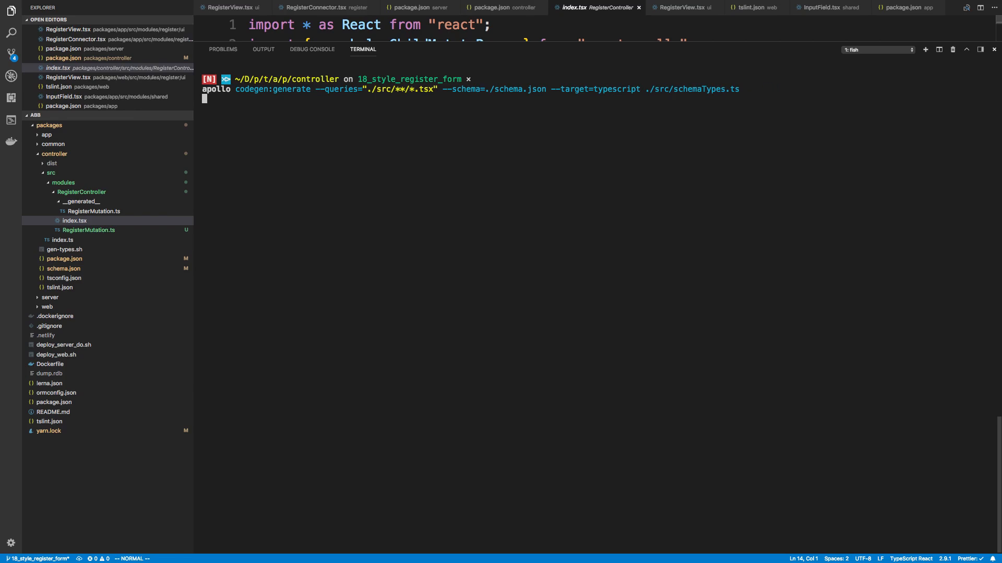
key("Return")
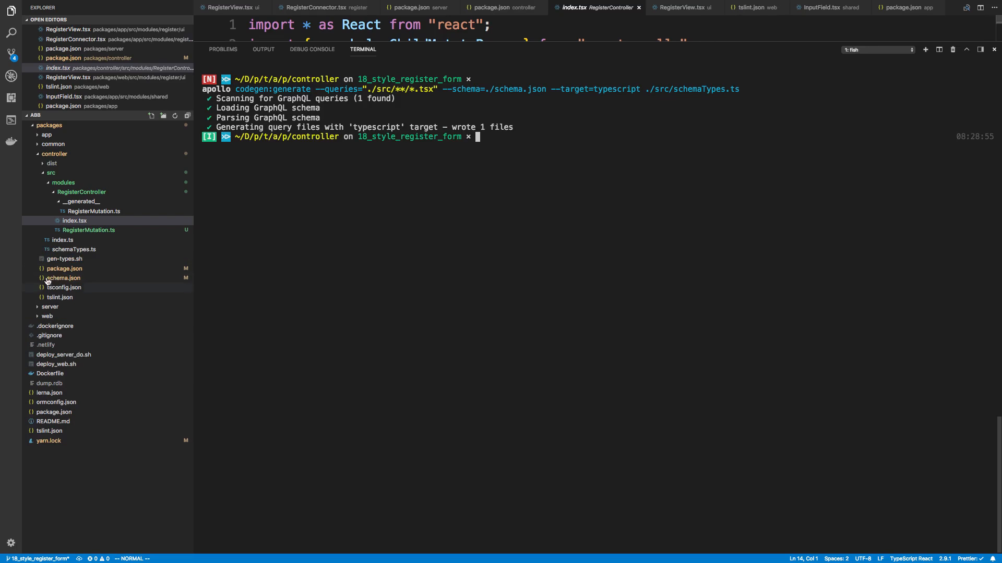
Step: Inspect the generated schemaTypes.ts, then open controller/src/index.ts
left_click(73, 249)
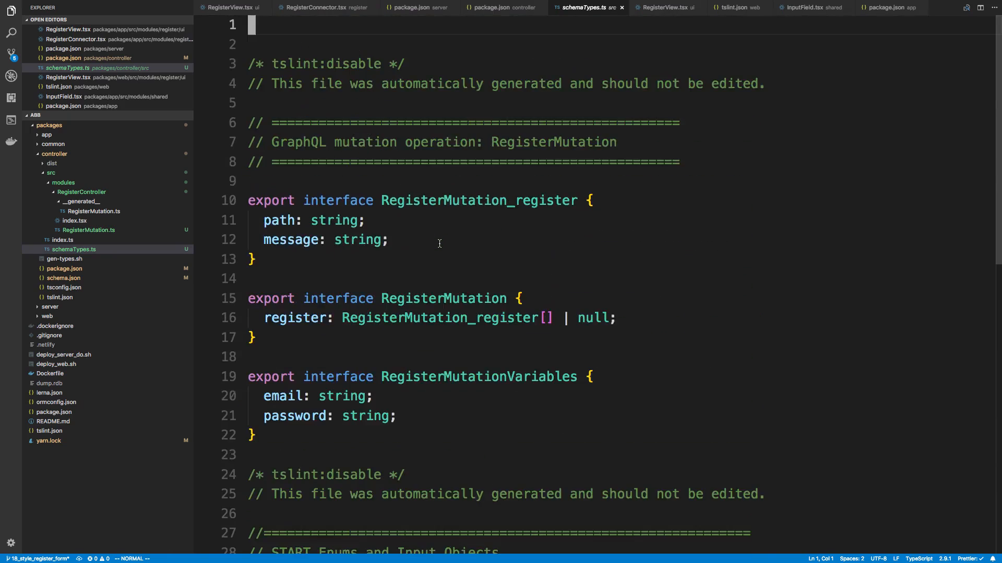
mouse_move(431, 250)
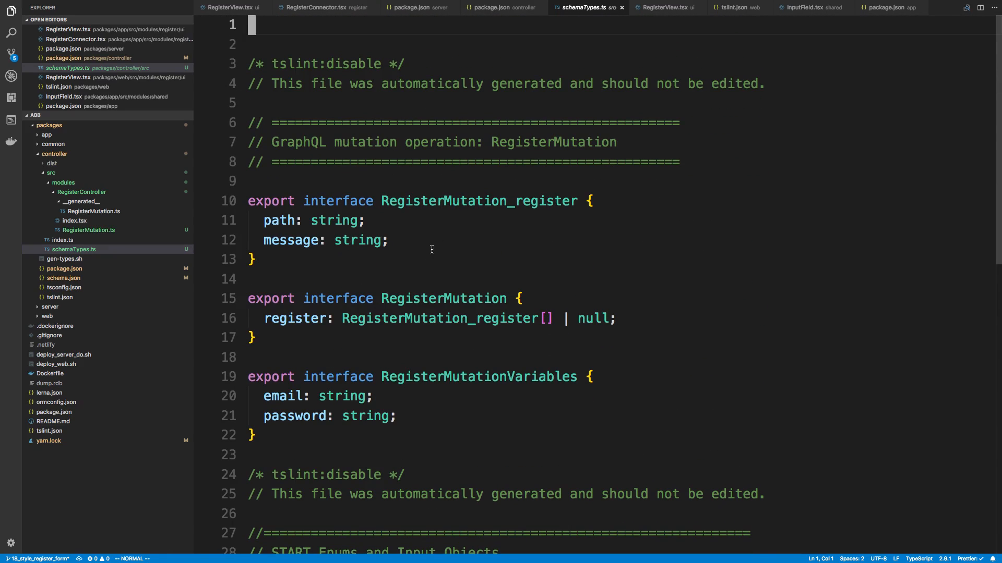
mouse_move(434, 491)
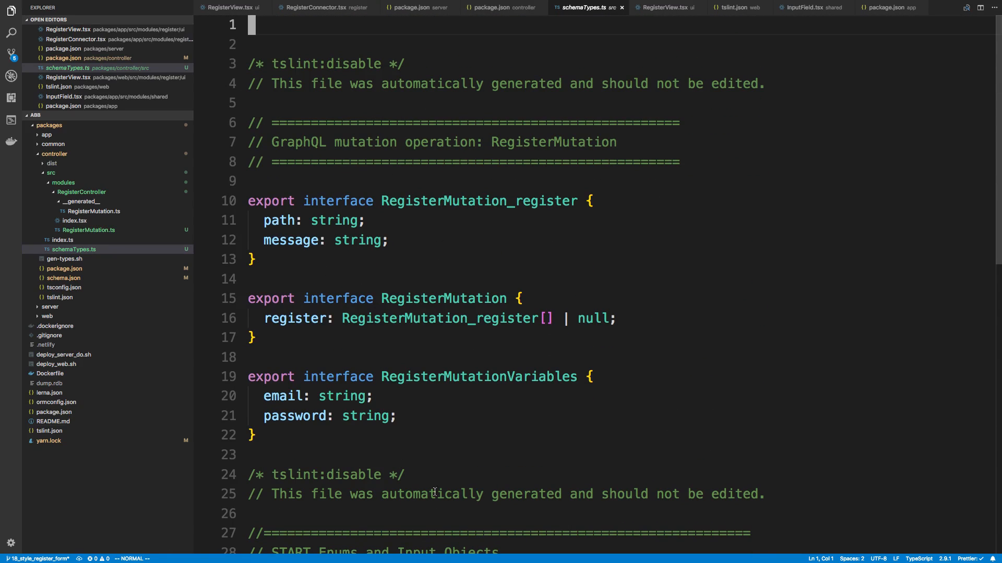
mouse_move(280, 255)
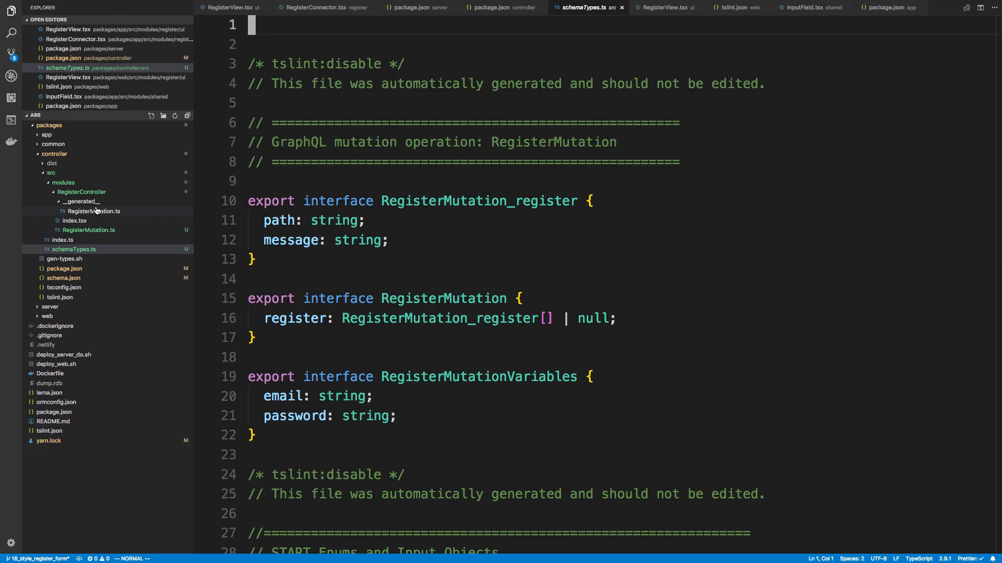
mouse_move(105, 216)
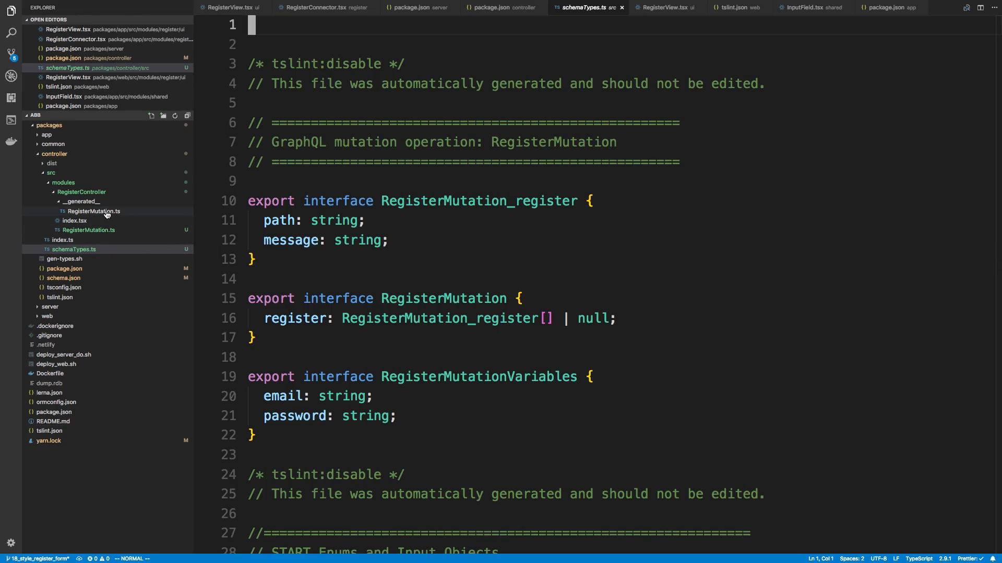
left_click(61, 240)
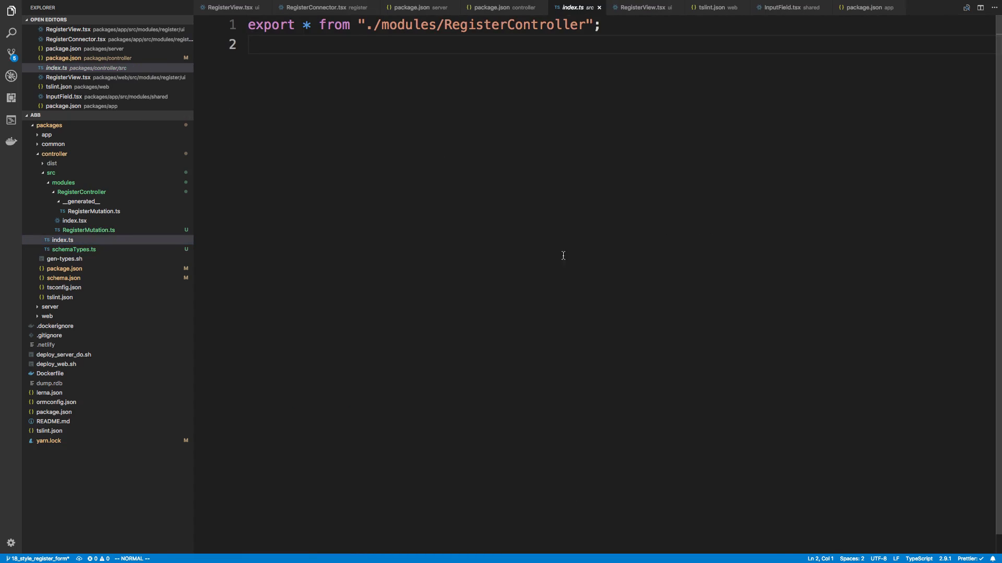
mouse_move(485, 170)
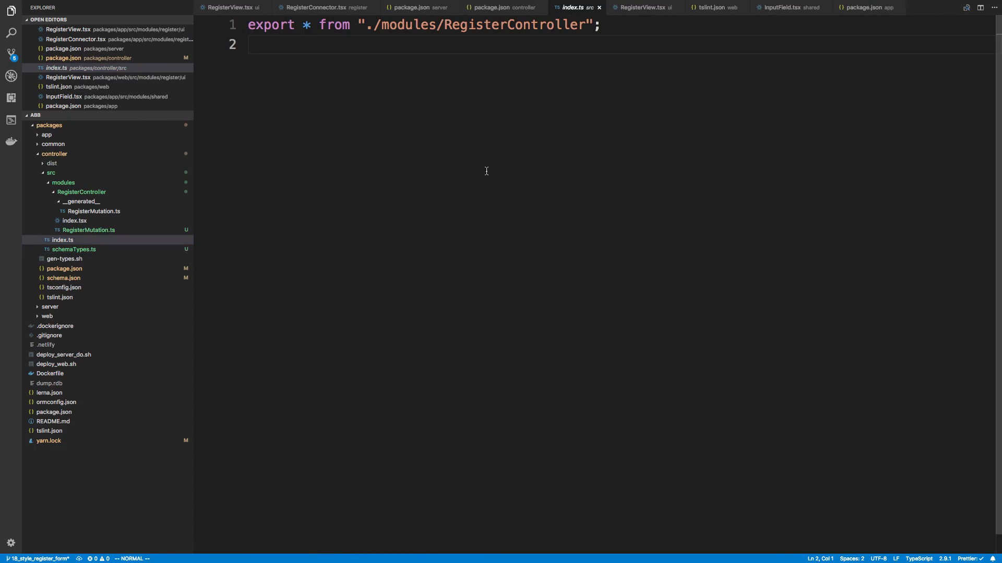
Step: Add export * from './schemaTypes' to the controller's index.ts and save
type("export * f")
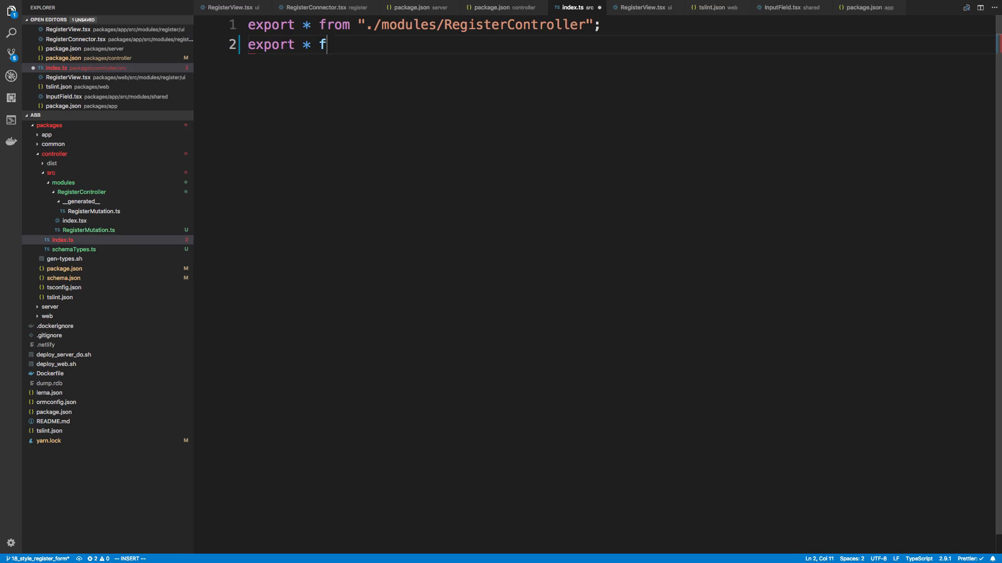
type("rom './schemaTypes'")
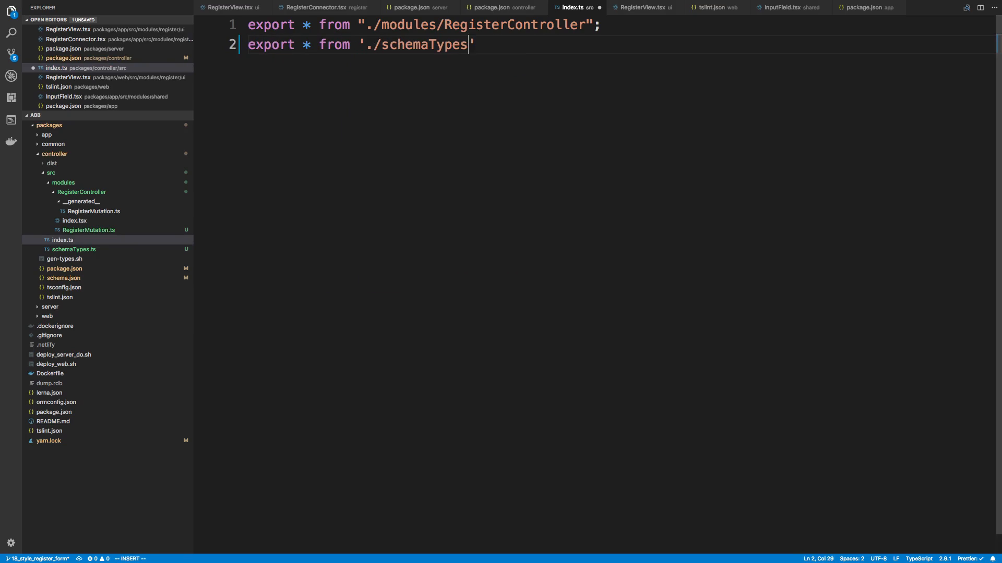
key("Escape")
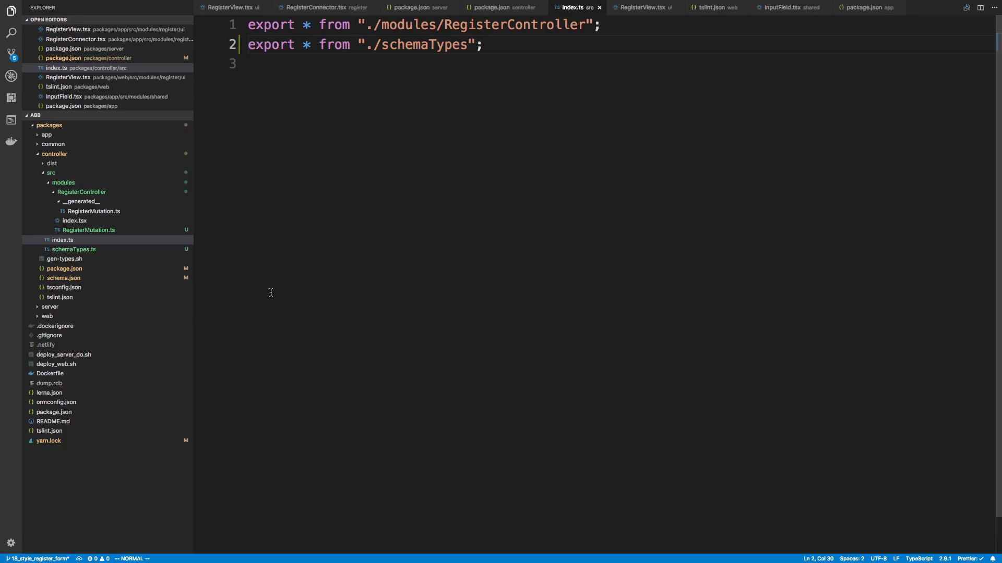
Step: Recheck schemaTypes.ts, delete the old __generated__/RegisterMutation.ts, and return to RegisterController
left_click(73, 250)
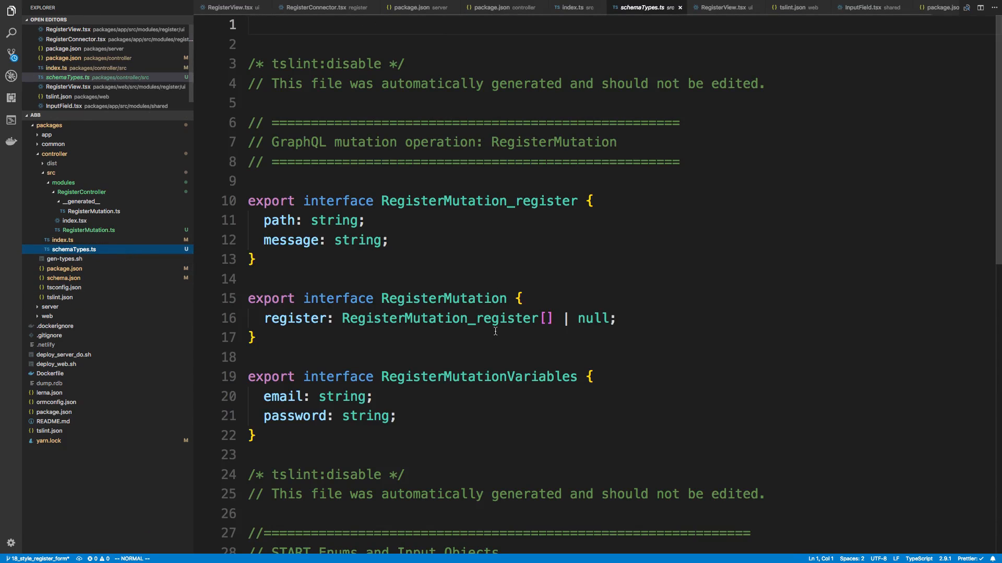
scroll("down", 3)
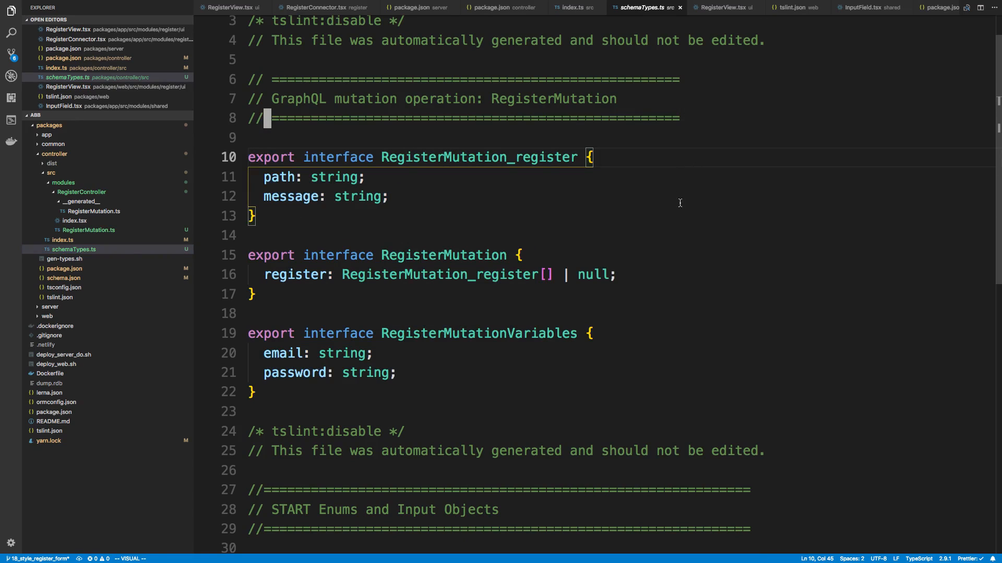
scroll("down", 3)
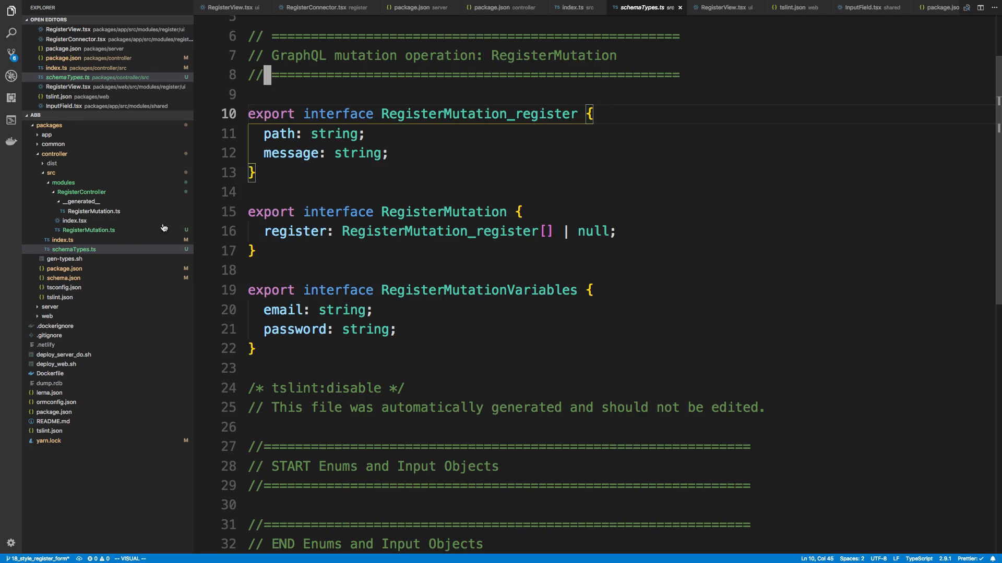
left_click(89, 229)
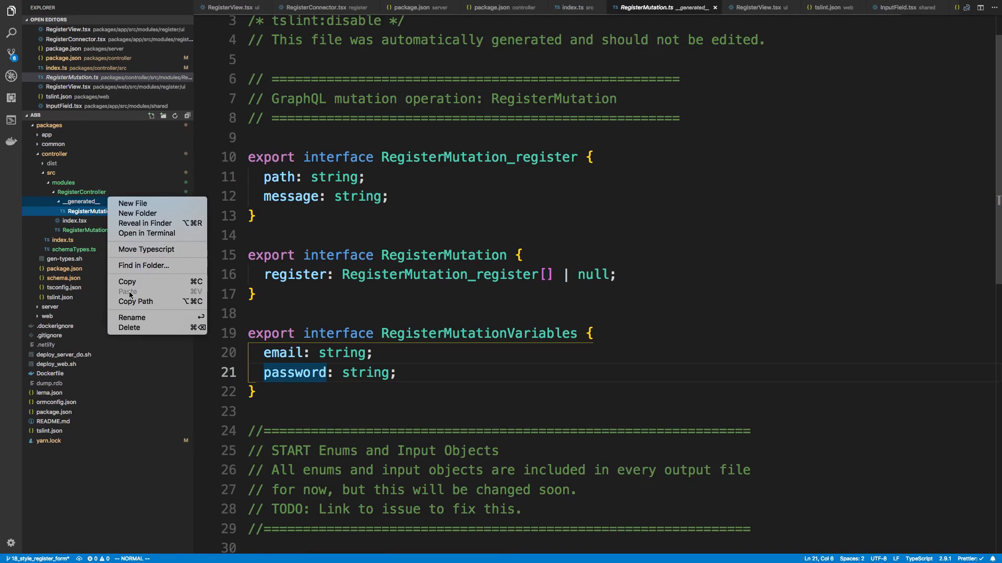
left_click(62, 220)
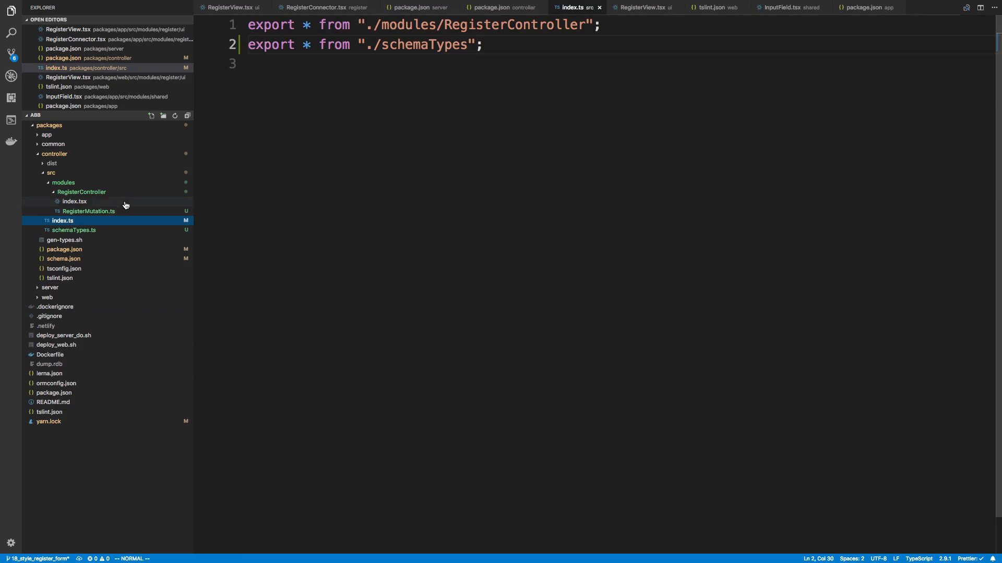
mouse_move(162, 327)
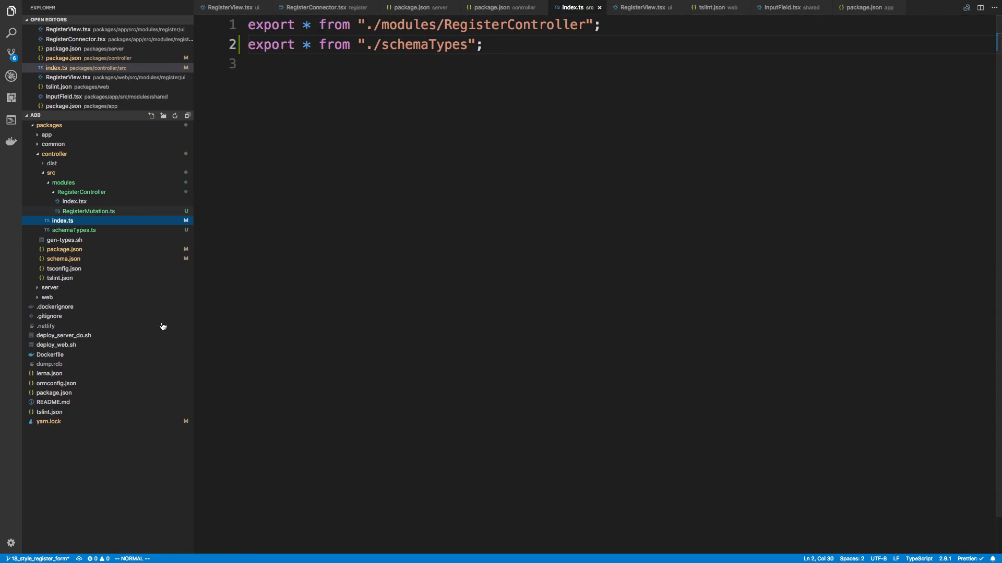
left_click(75, 202)
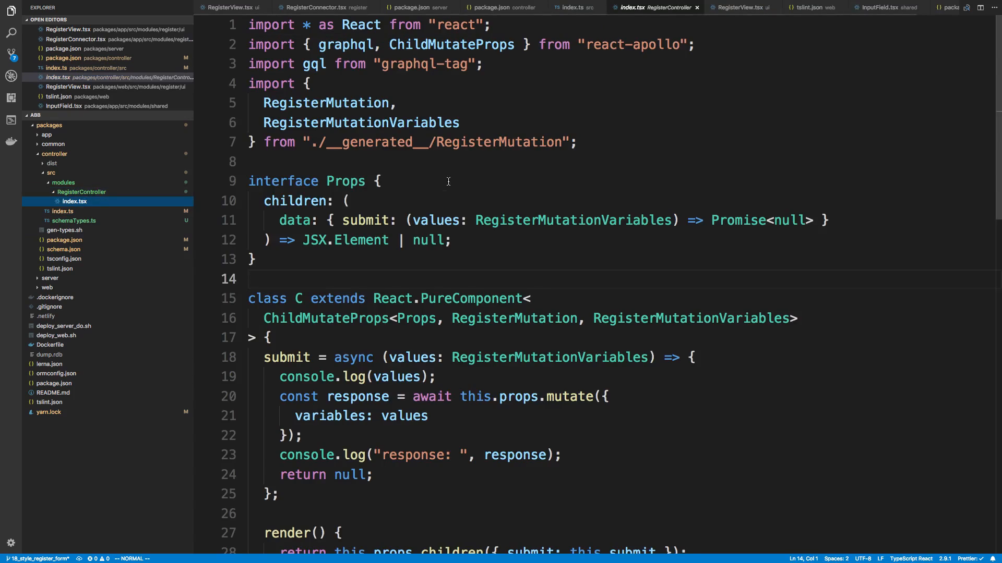
Step: Change the RegisterMutation types import path to ../../schemaTypes and verify it resolves
left_click(327, 142)
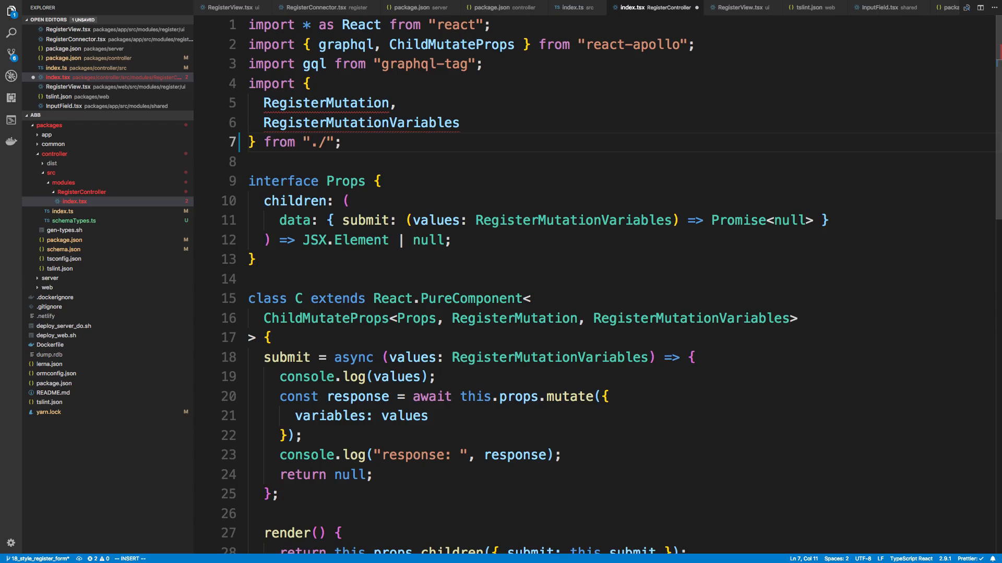
type("../../schemaTypes")
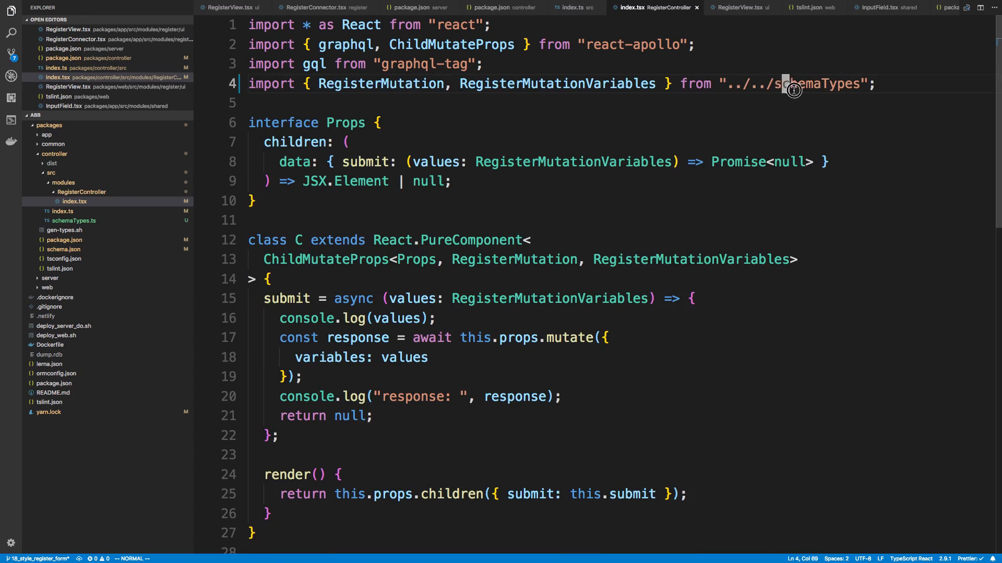
left_click(818, 83)
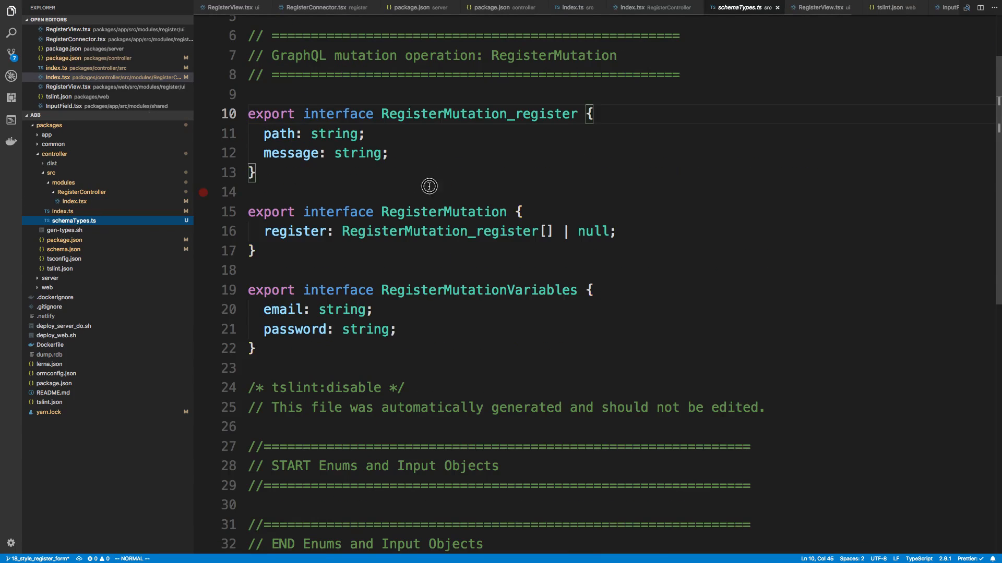
scroll("up", 3)
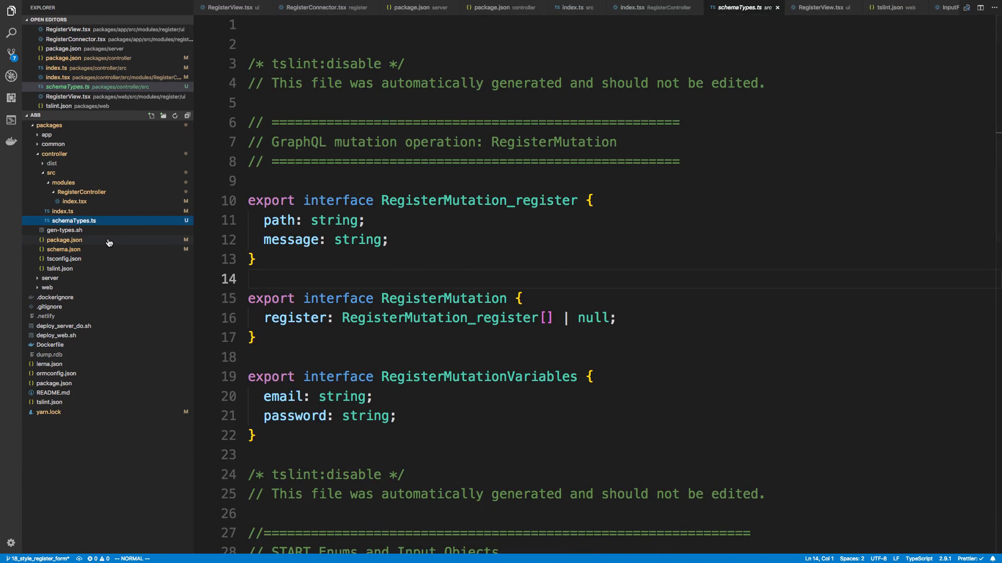
left_click(503, 7)
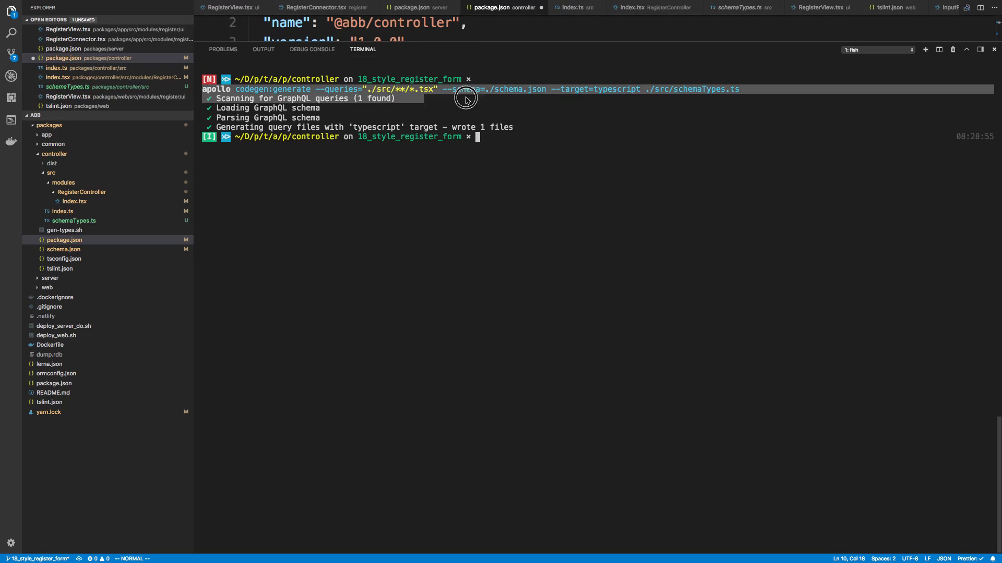
mouse_move(564, 189)
type("yarn gen-typ")
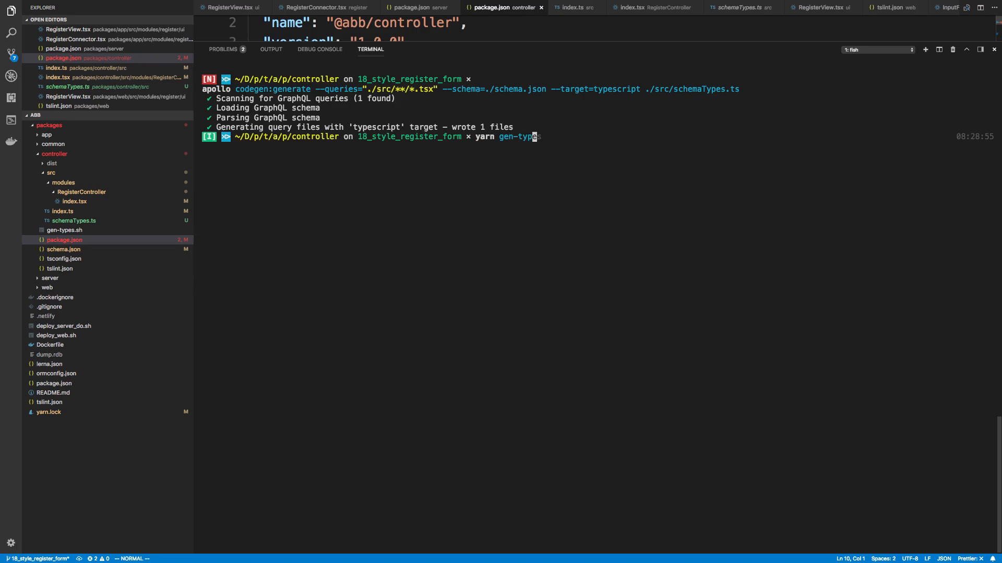
Step: Run yarn gen-types, fix the unquoted glob causing the JSON error in package.json, and rerun it
key("Return")
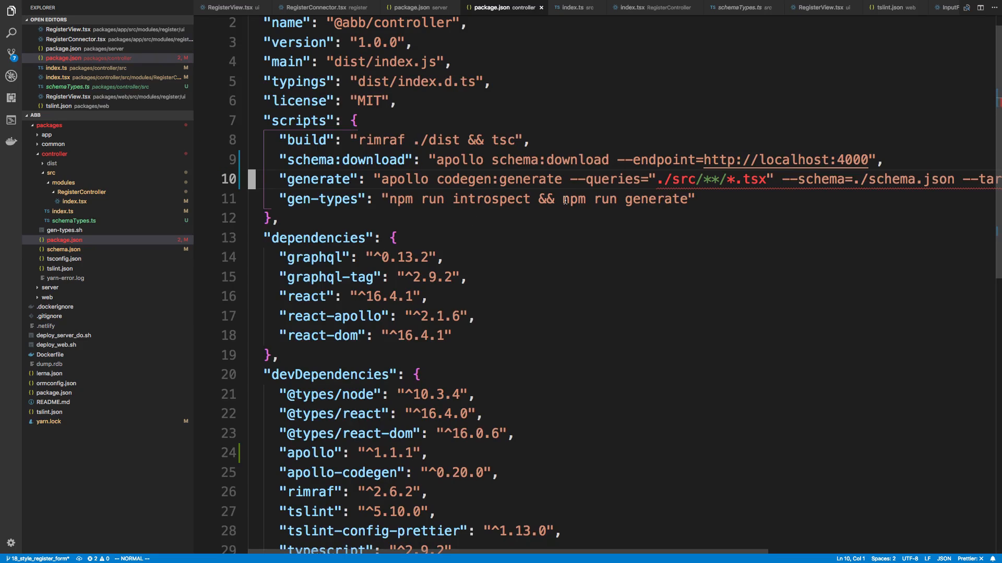
left_click(644, 179)
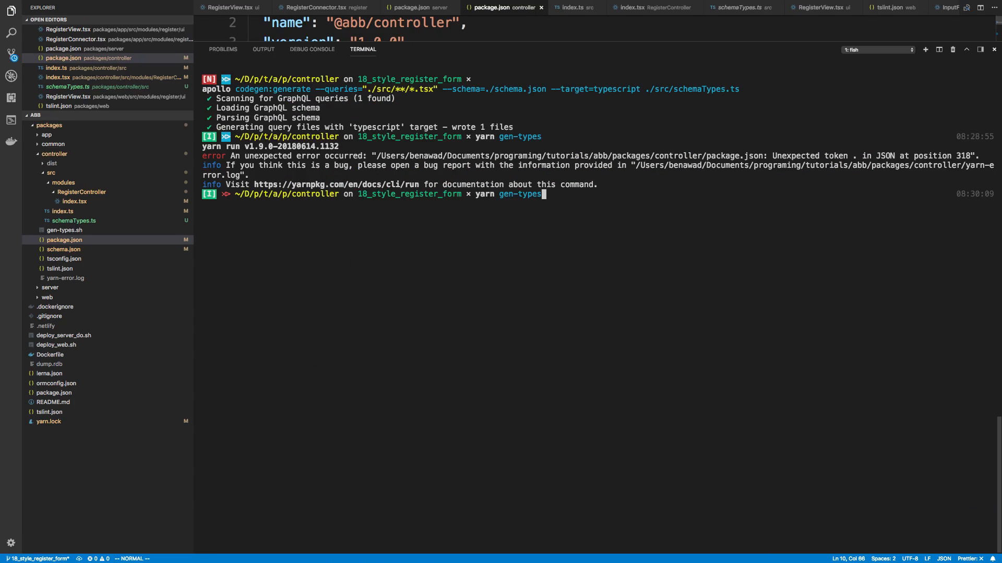
key("Return")
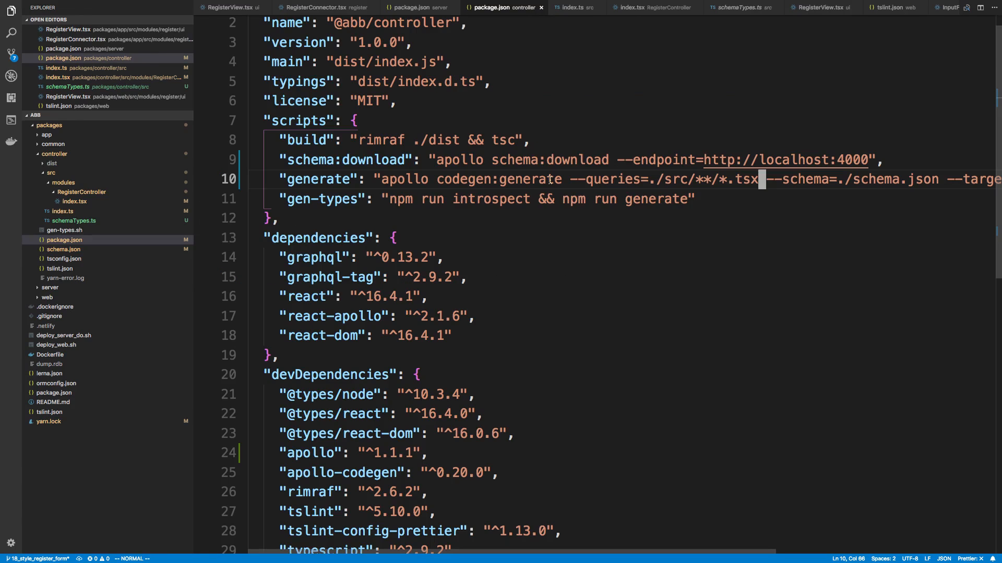
Step: Rename generate to codegen:generate and make gen-types chain npm run schema:download && npm run codegen:generate
type("schem")
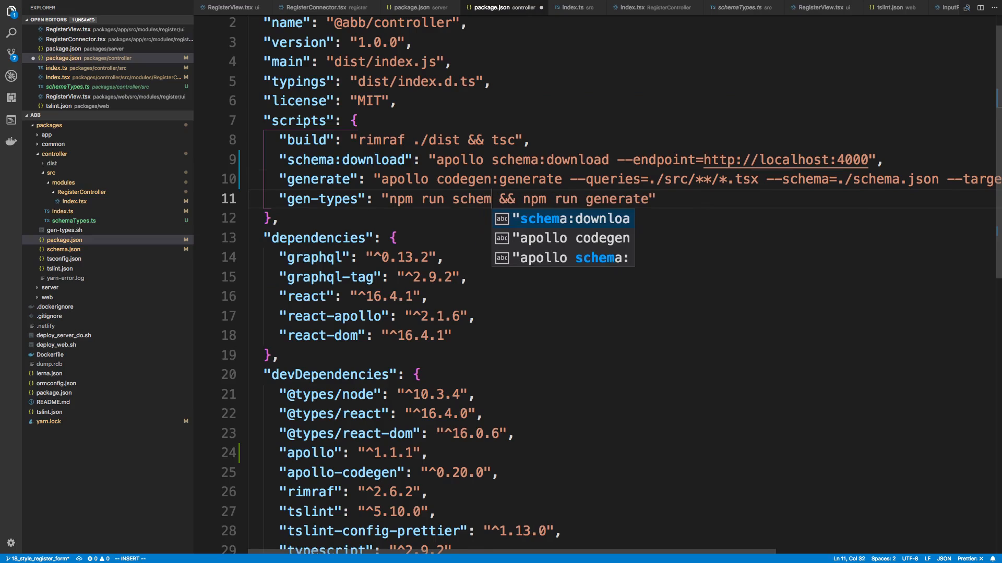
key("Escape")
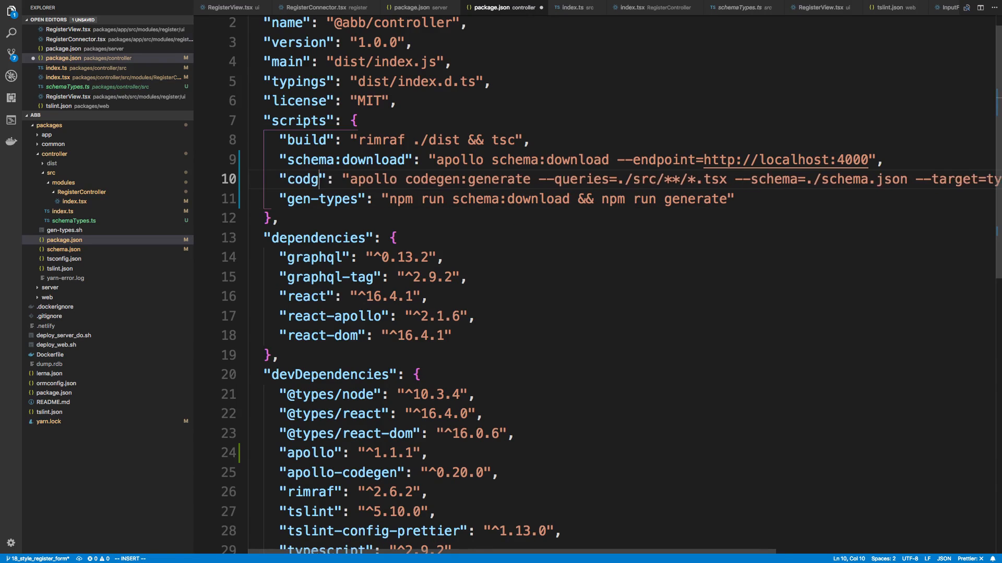
type("egen:gener")
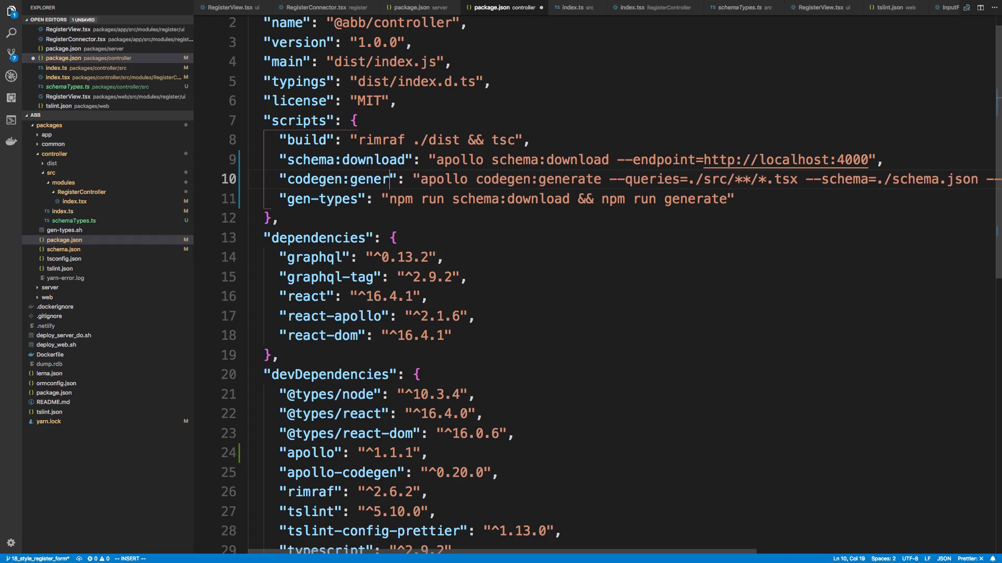
key("Escape")
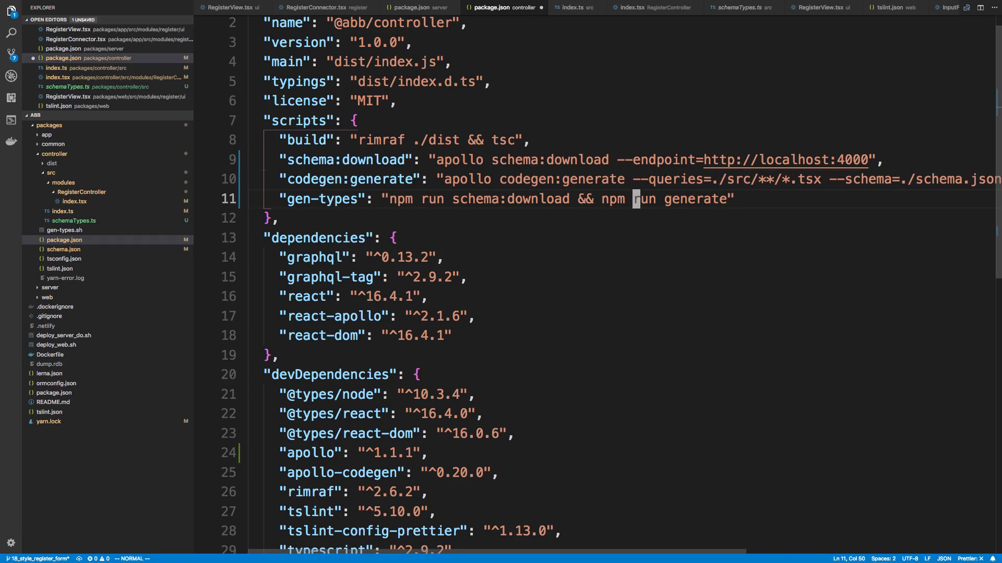
type("codegen:")
type("\"")
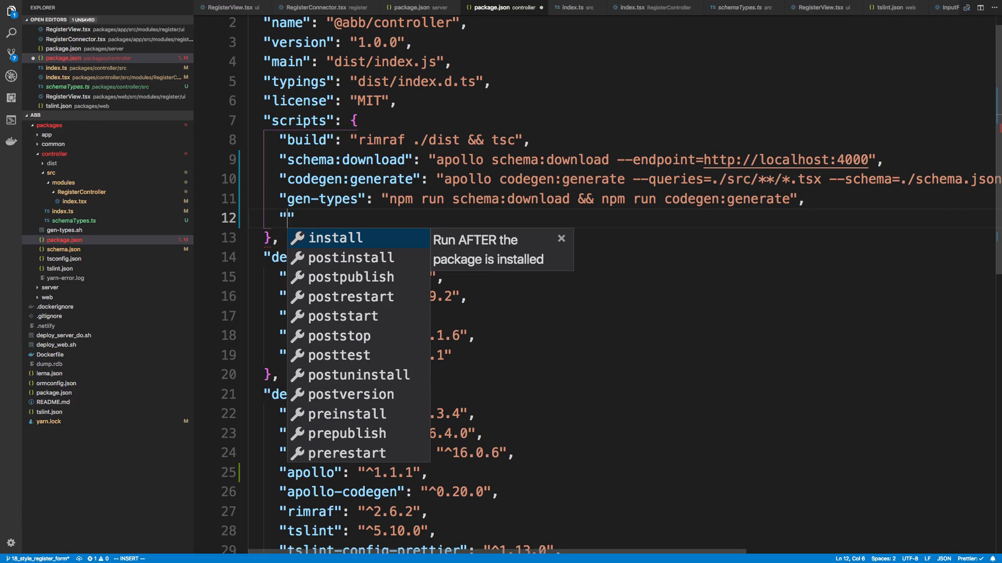
Step: Add a refresh:types script running npm run gen:types and rename gen-types to gen:types
type("refresh-t")
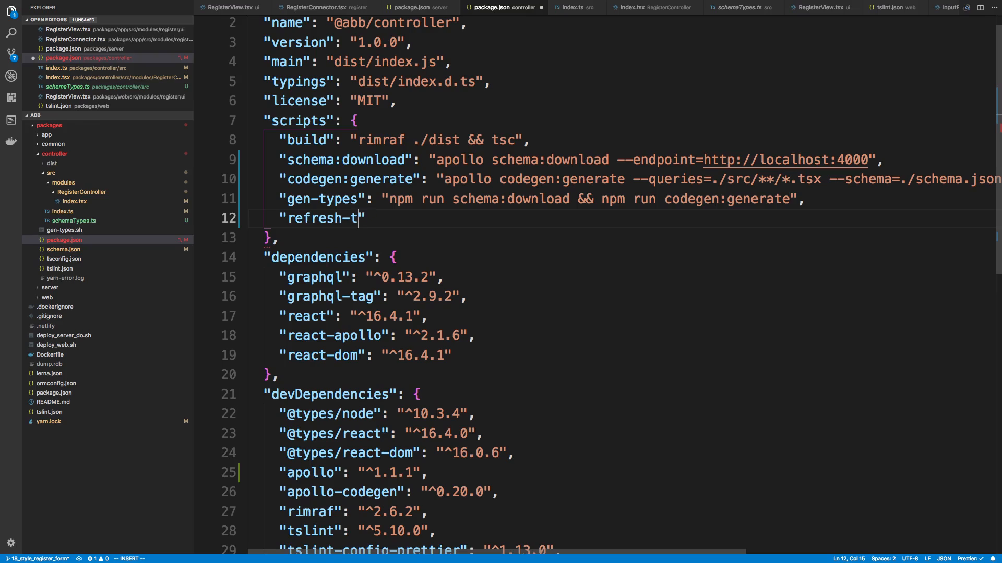
type("ypes")
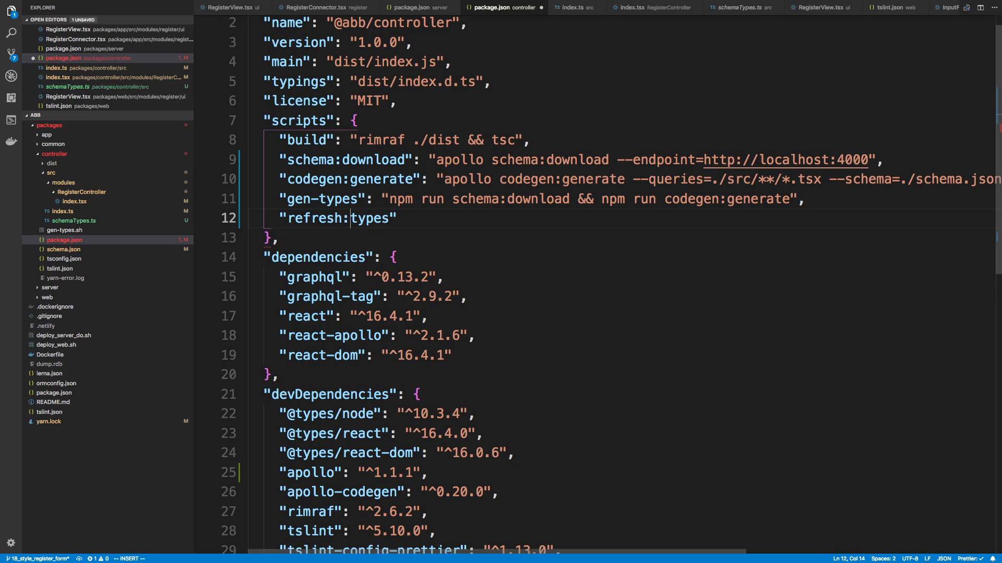
key("Escape")
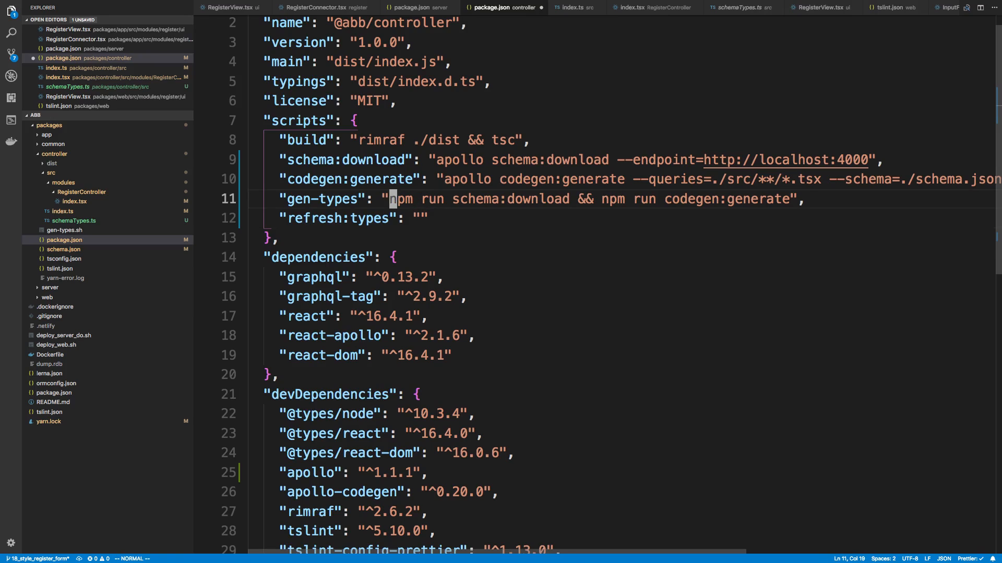
type("npm run g")
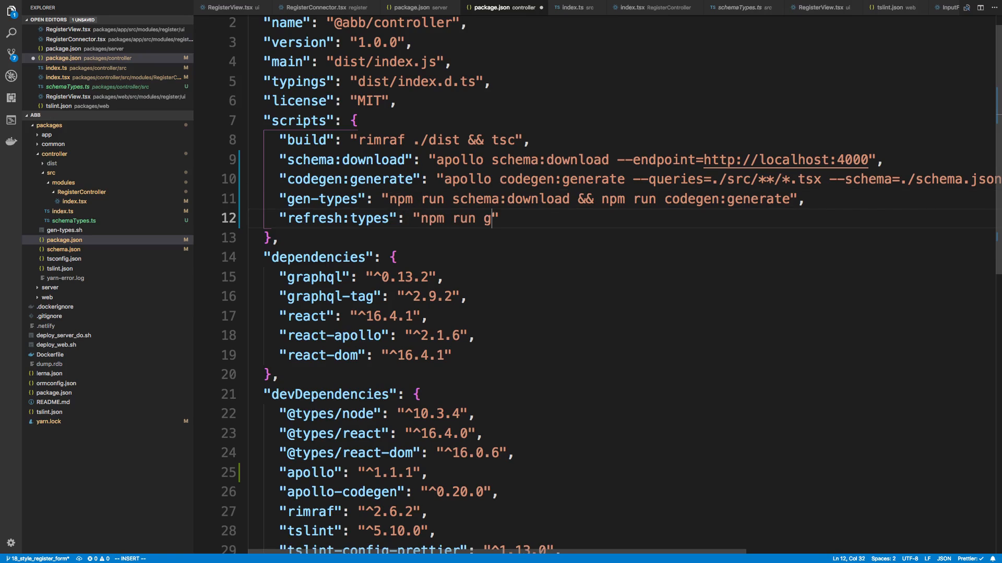
type("en:tpy")
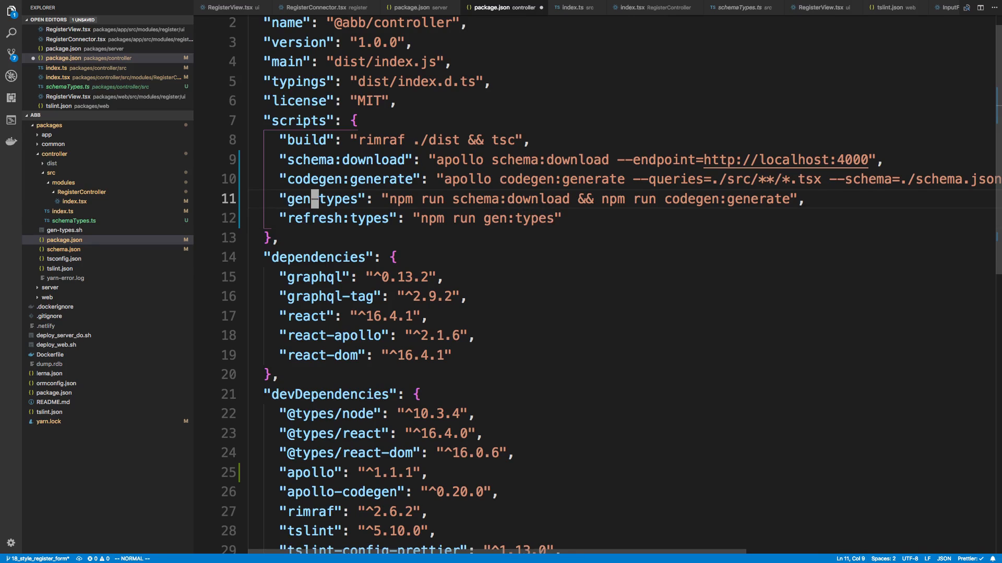
left_click(547, 218)
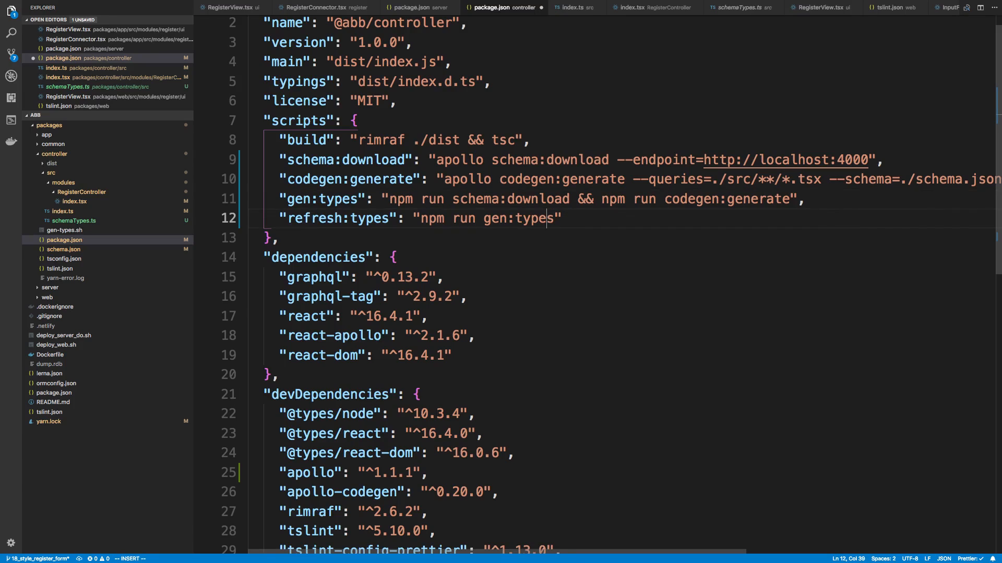
type("&& npm")
type("yarn")
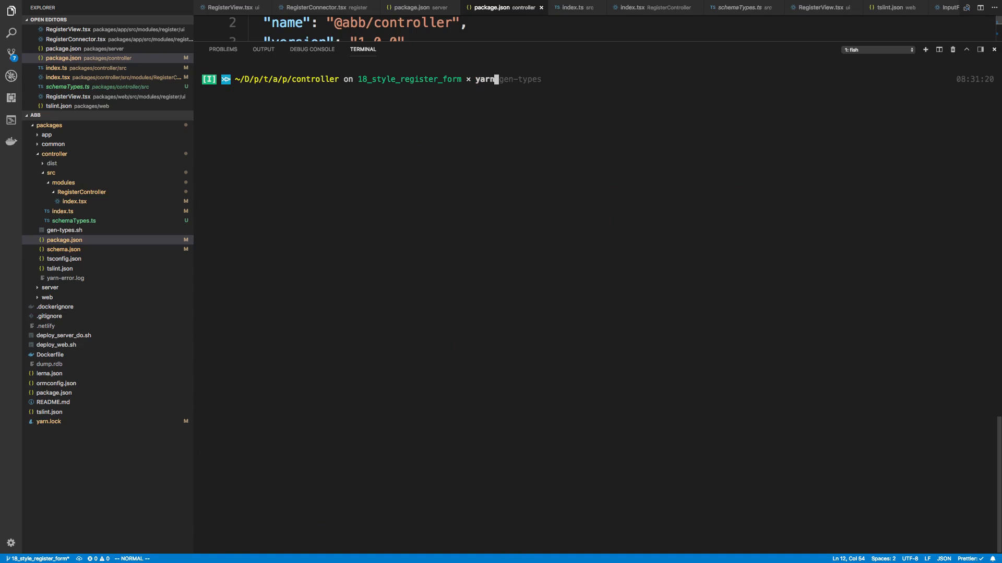
Step: Run yarn build and yarn refresh-types in the controller terminal
type("build")
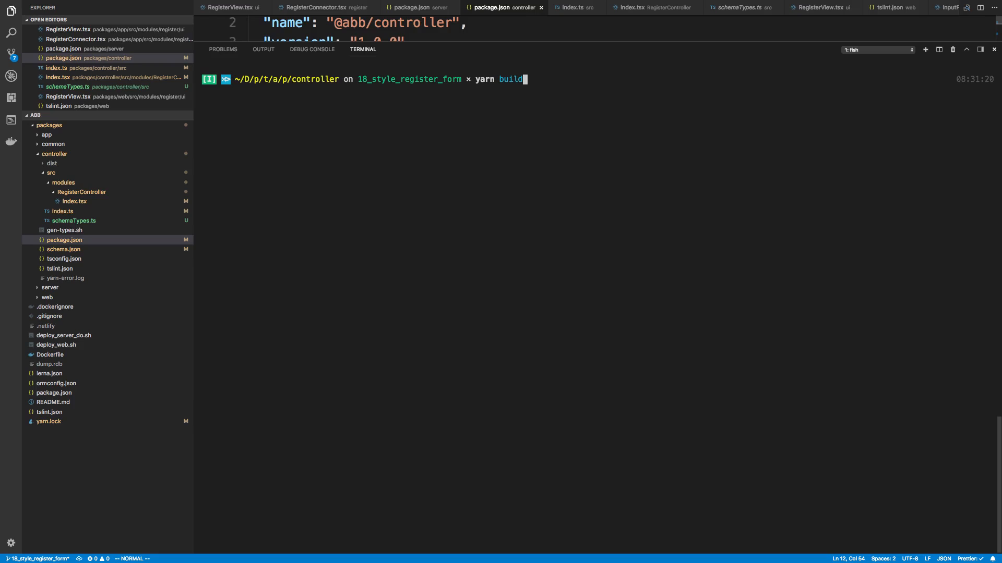
type("refresh-types")
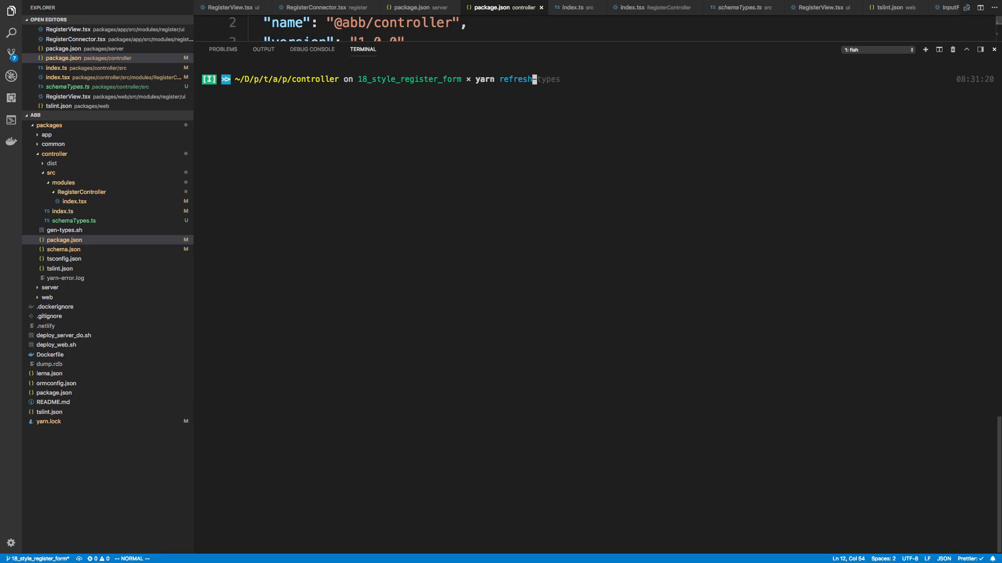
key("Return")
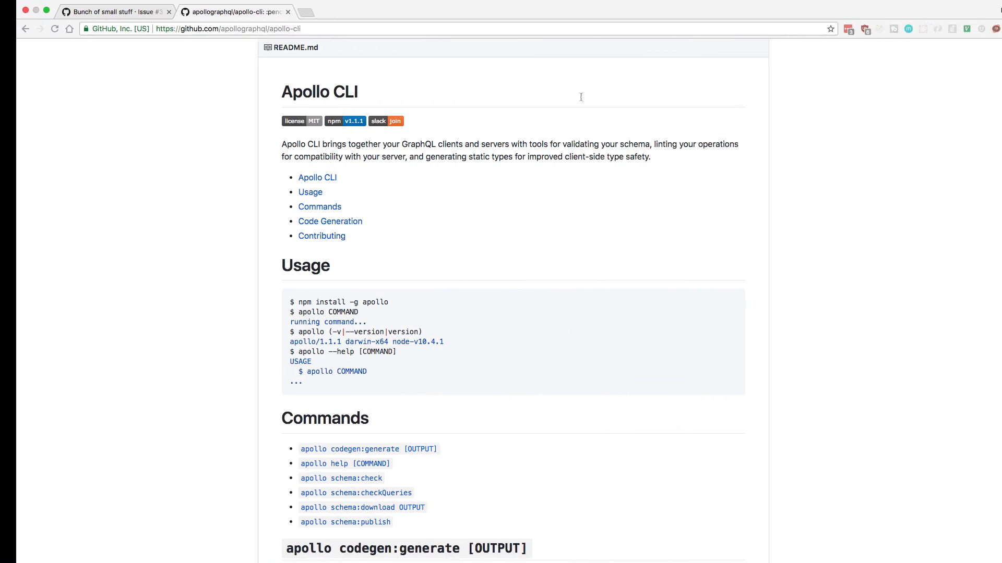
Step: Switch to the browser showing the apollographql/apollo-cli README on GitHub
left_click(115, 11)
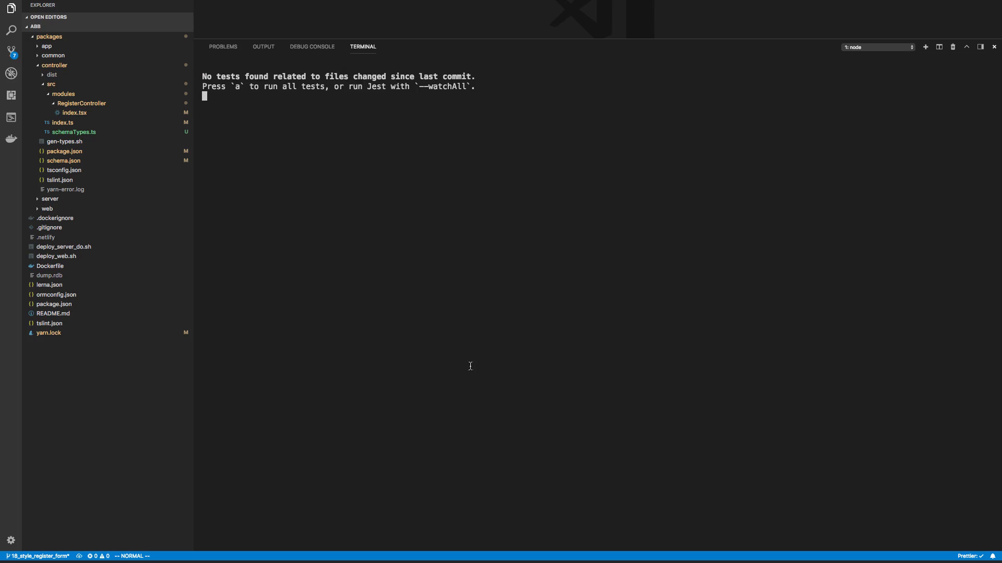
mouse_move(403, 165)
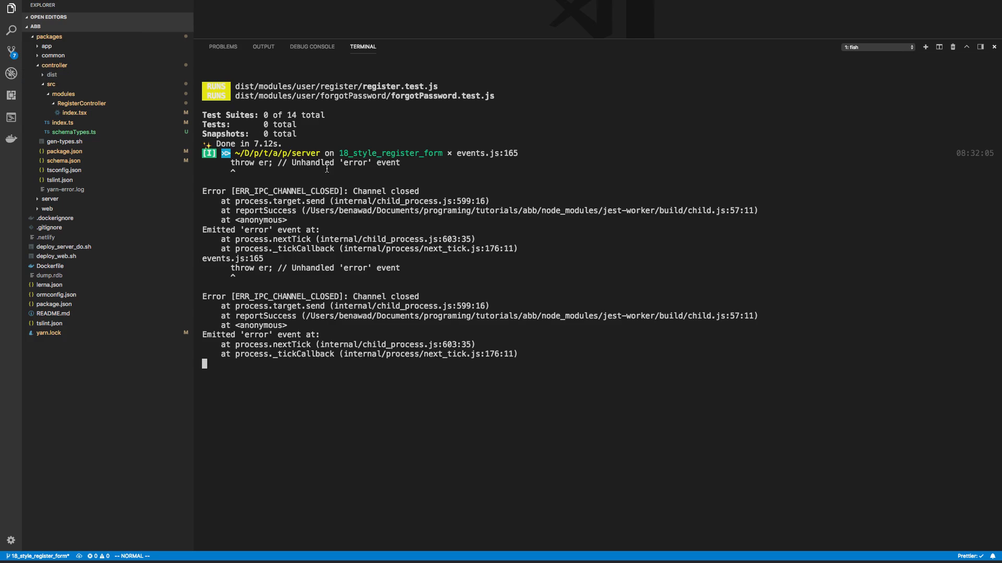
mouse_move(313, 275)
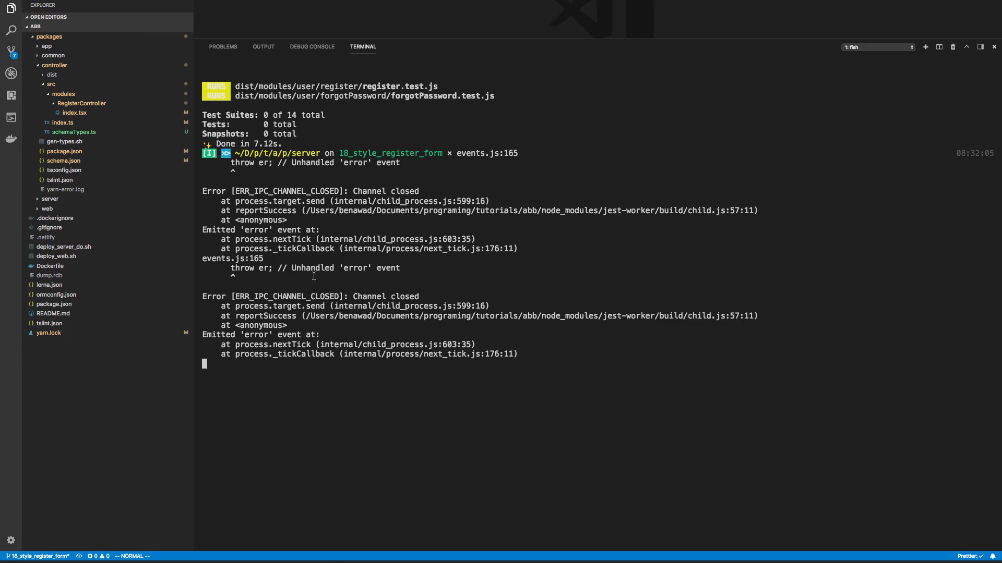
Step: Return to the controller package.json after the server Jest run ends in channel-closed errors
left_click(63, 151)
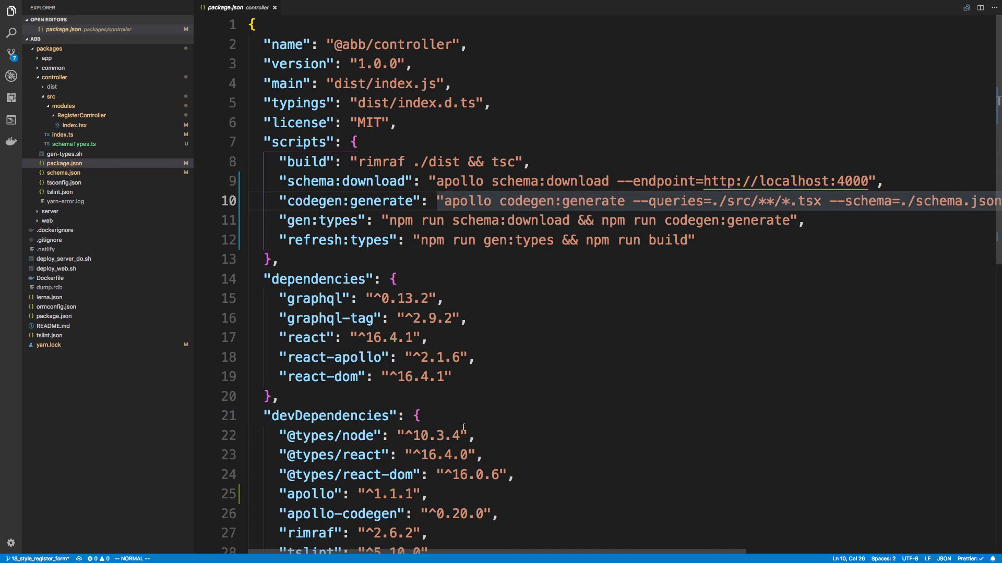
Step: Add "rootDir": "./src" to the server package.json jest config and save it
left_click(54, 76)
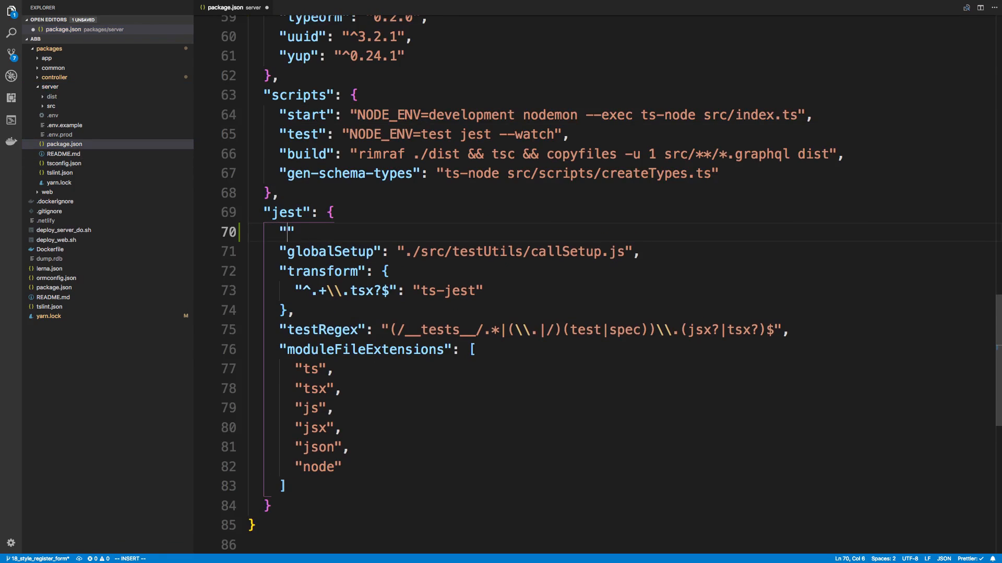
type("rootDi")
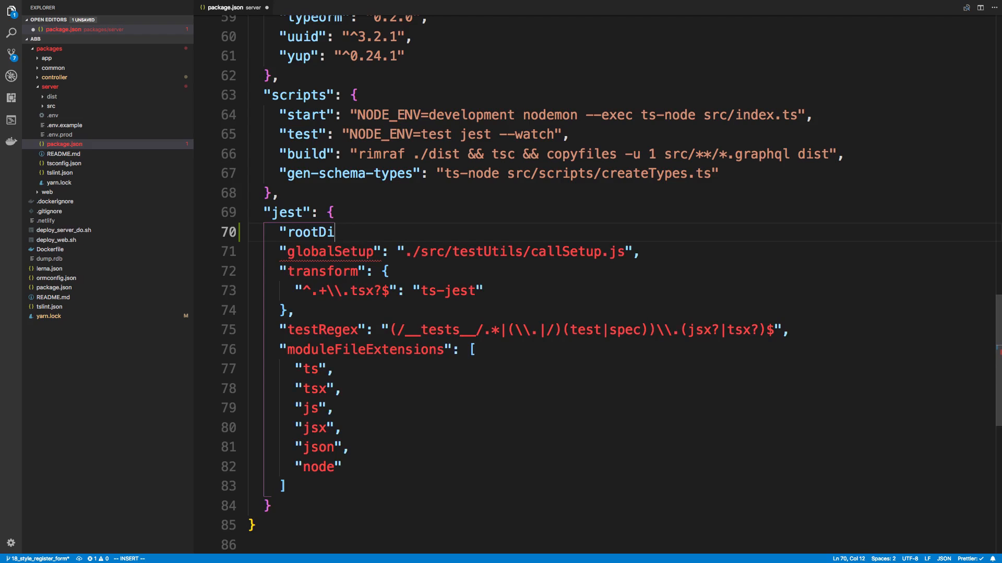
type("r\": \"\"")
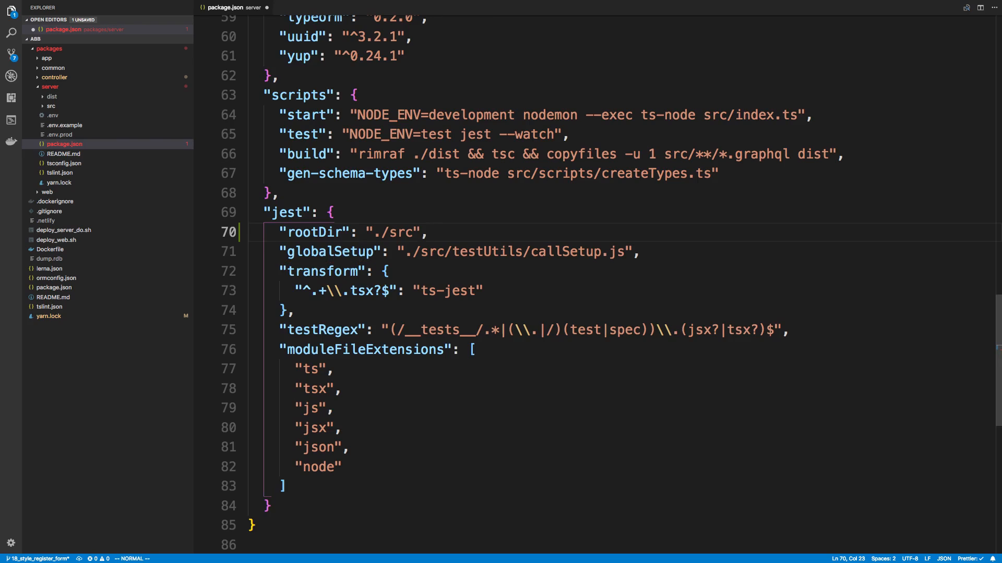
key("ctrl+s")
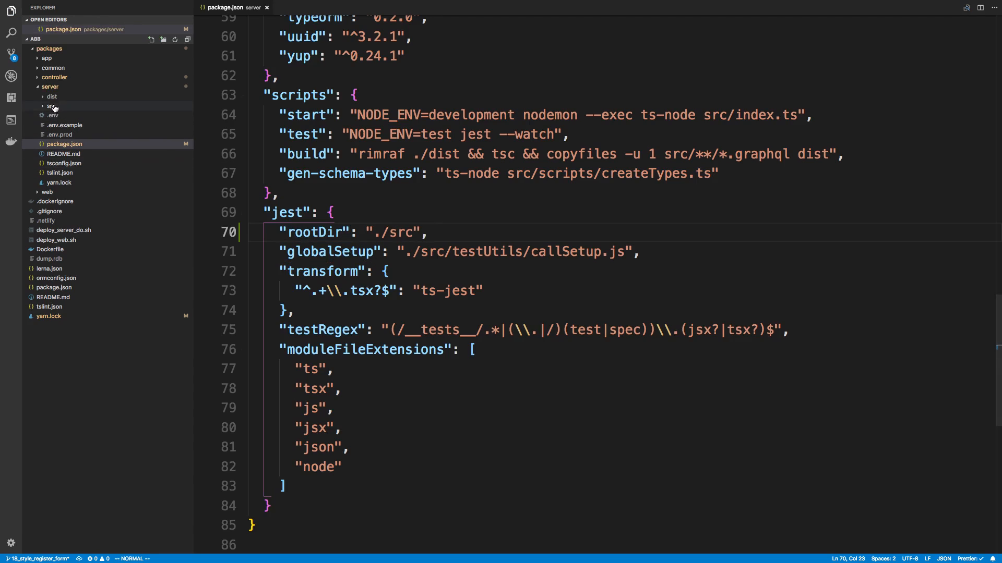
mouse_move(74, 108)
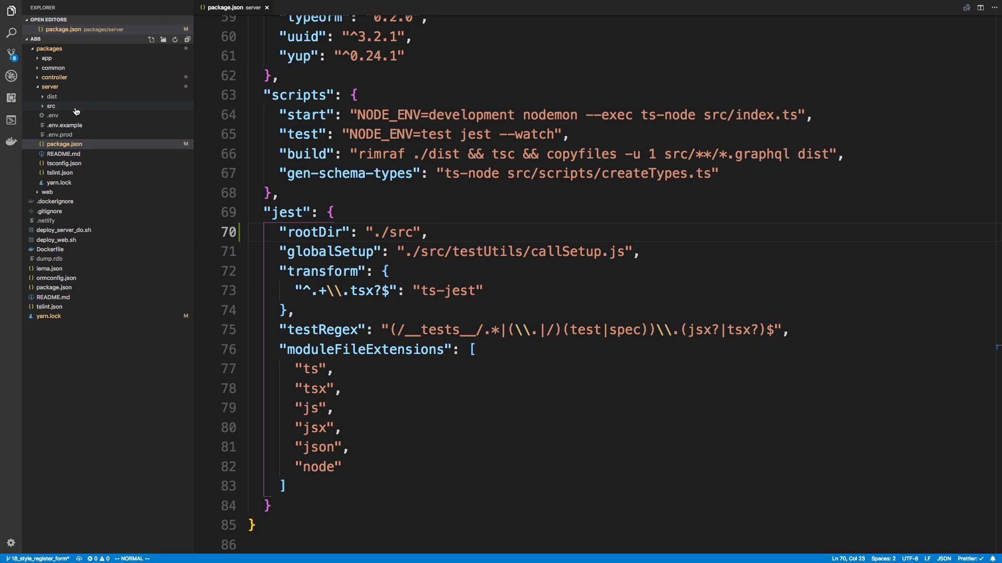
mouse_move(75, 93)
type("yar")
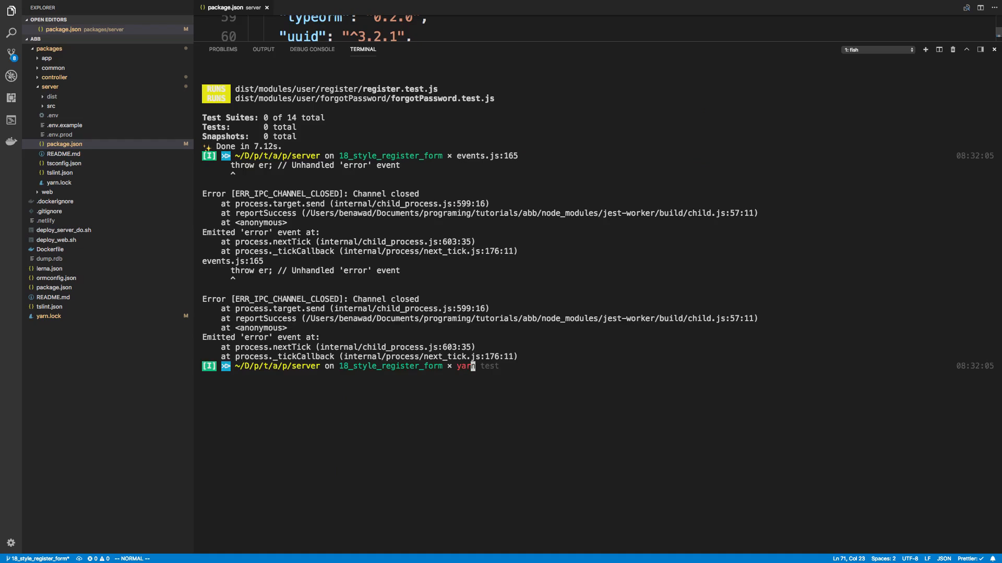
Step: Run yarn test in packages/server so all 7 suites and 13 tests pass, then view the root package.json
key("Return")
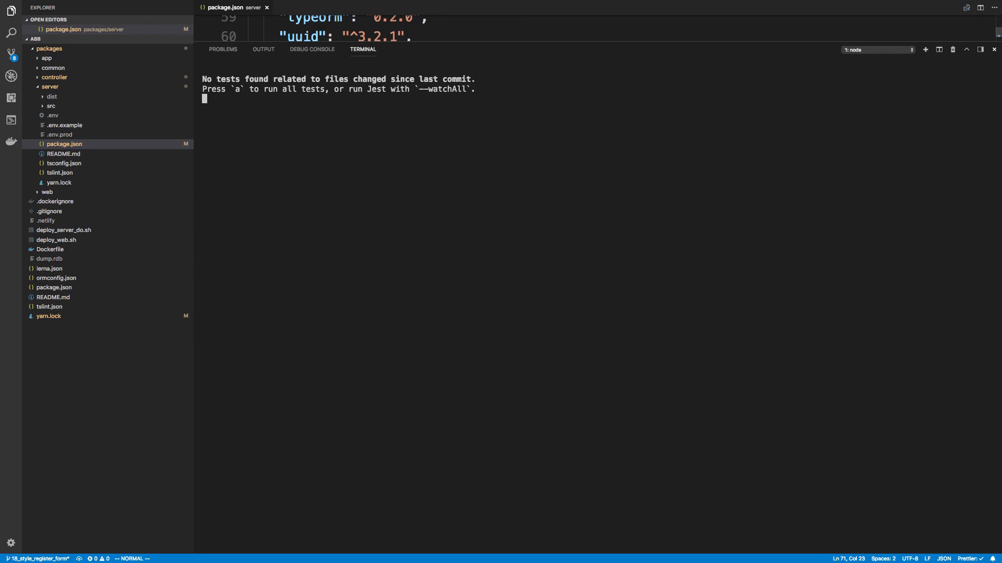
mouse_move(269, 135)
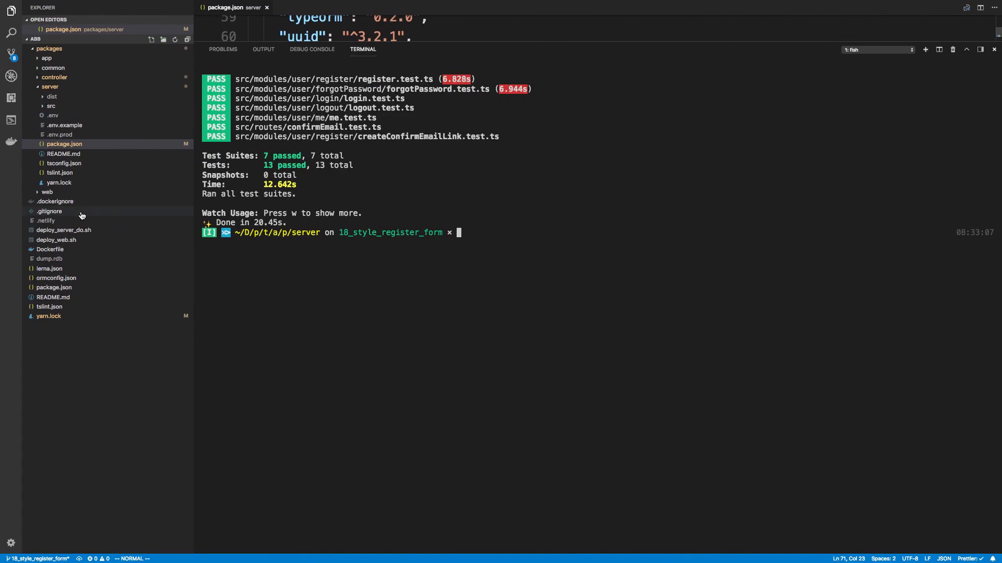
left_click(53, 297)
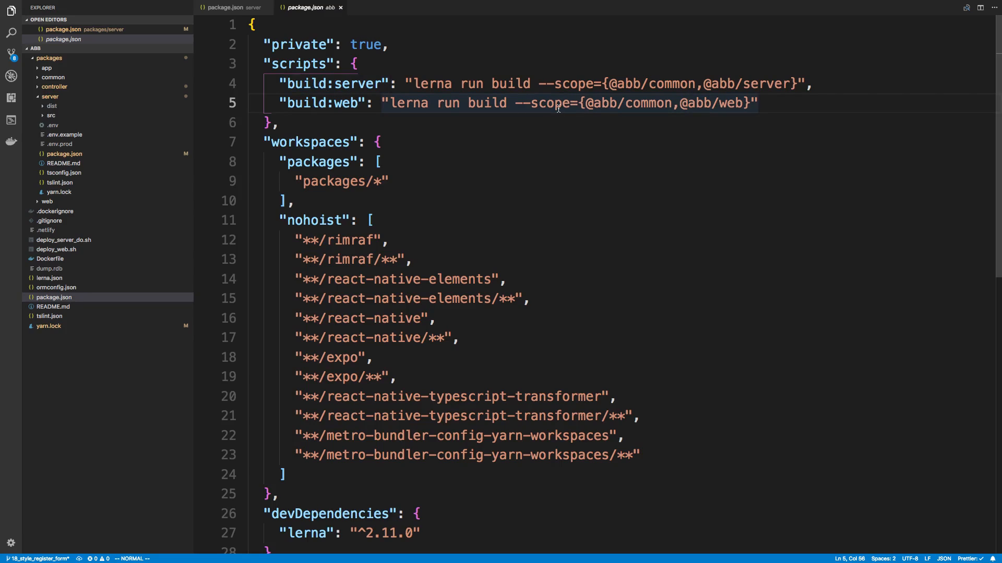
mouse_move(709, 108)
type("controller,@abb/")
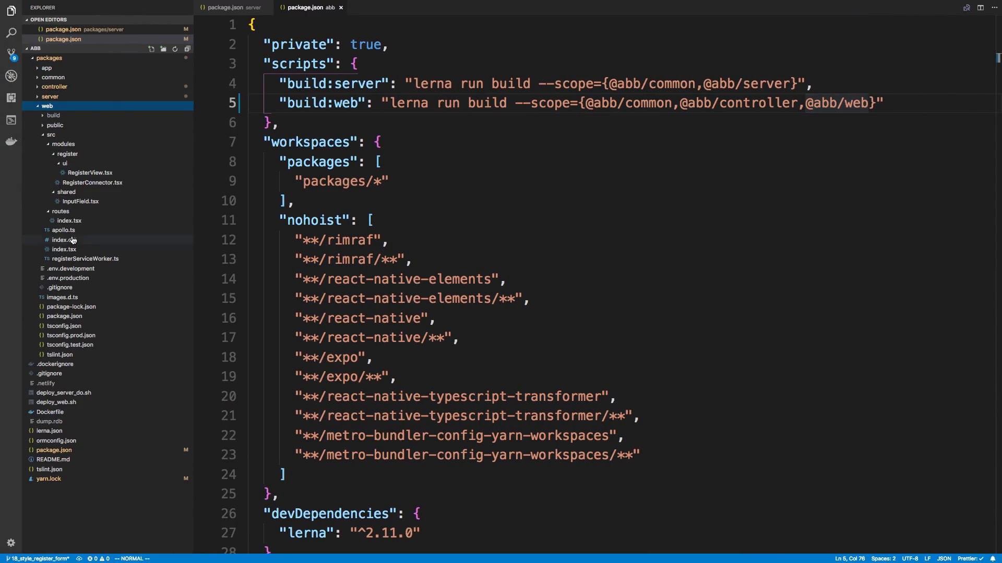
left_click(90, 172)
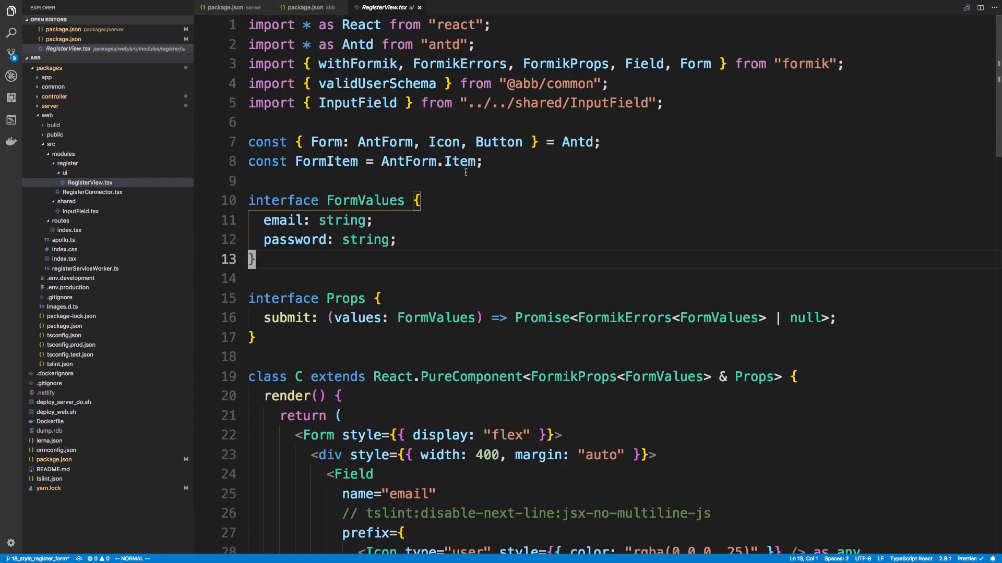
mouse_move(397, 138)
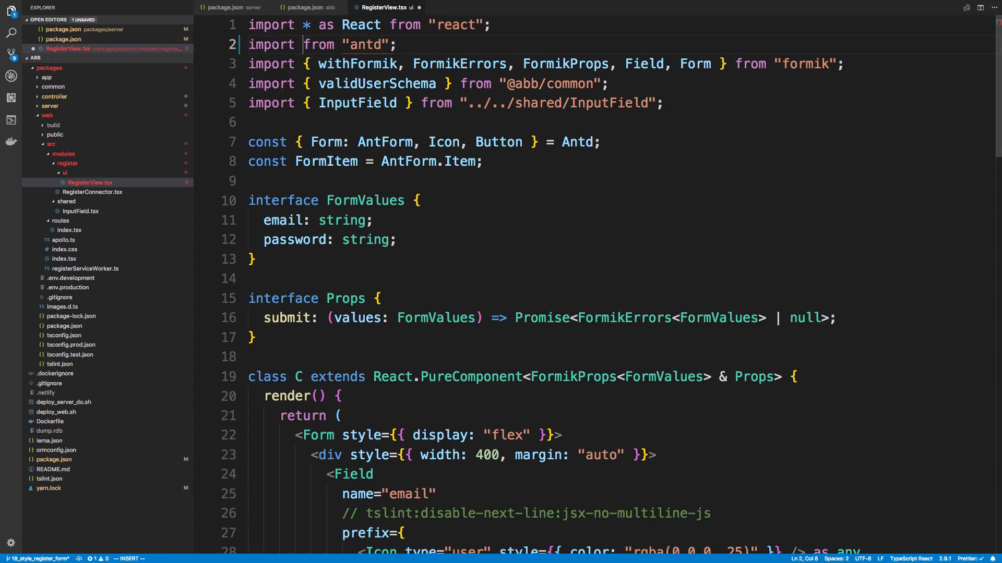
Step: Import { Form as AntForm, Icon, Button } from "antd" in place of the Antd namespace import
type("{}")
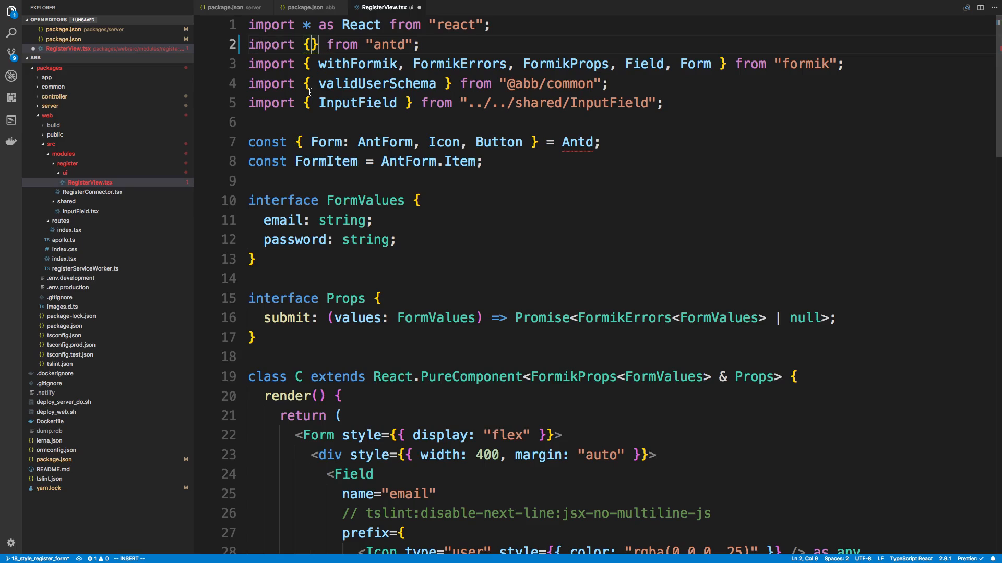
type("Form")
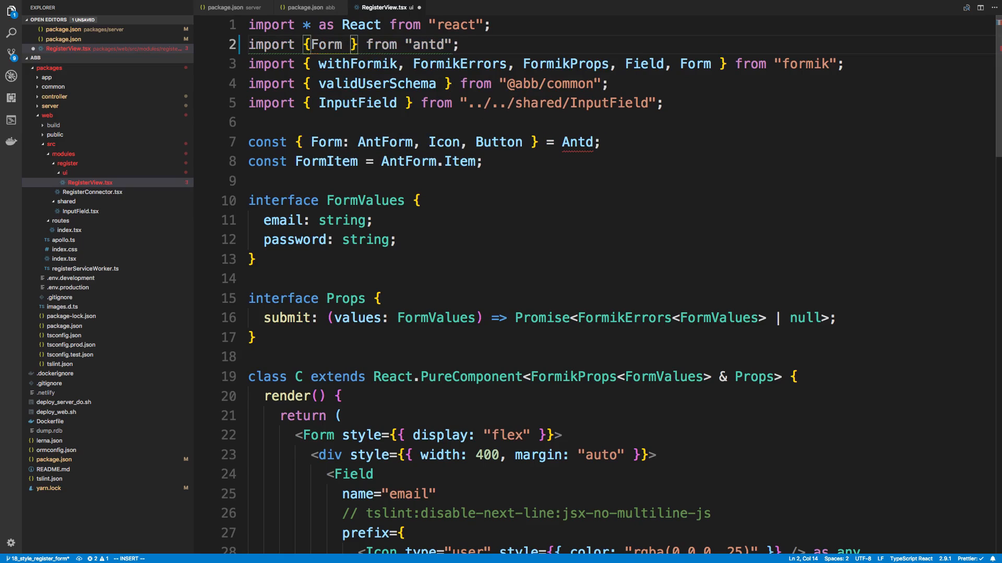
type("as")
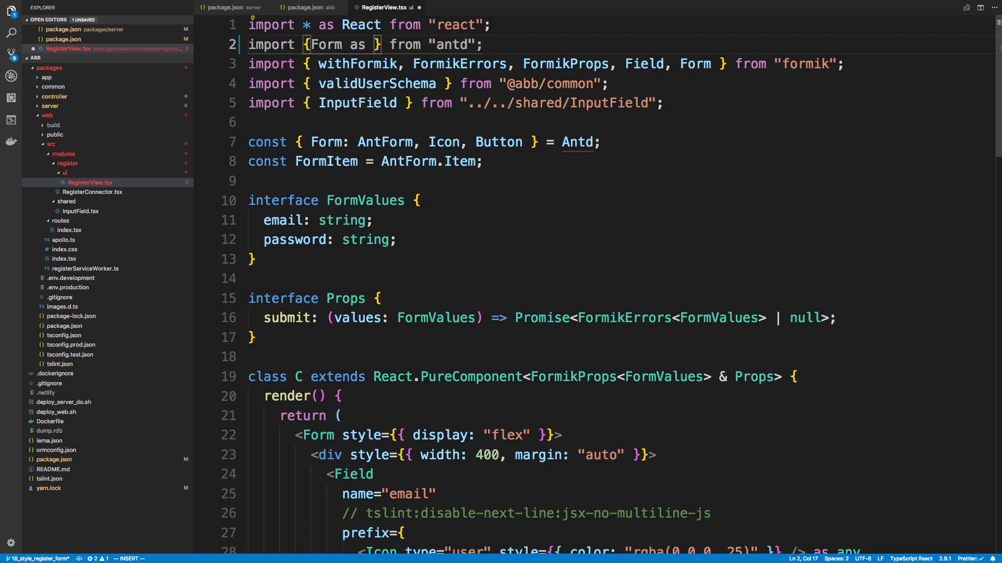
type("AntForm, Icon, Button, Item as FormItem")
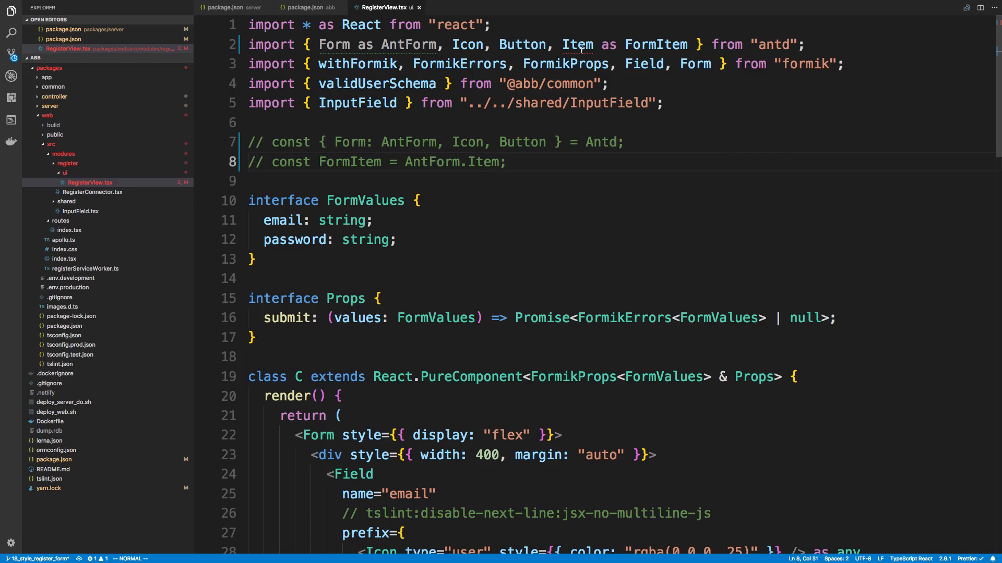
mouse_move(487, 169)
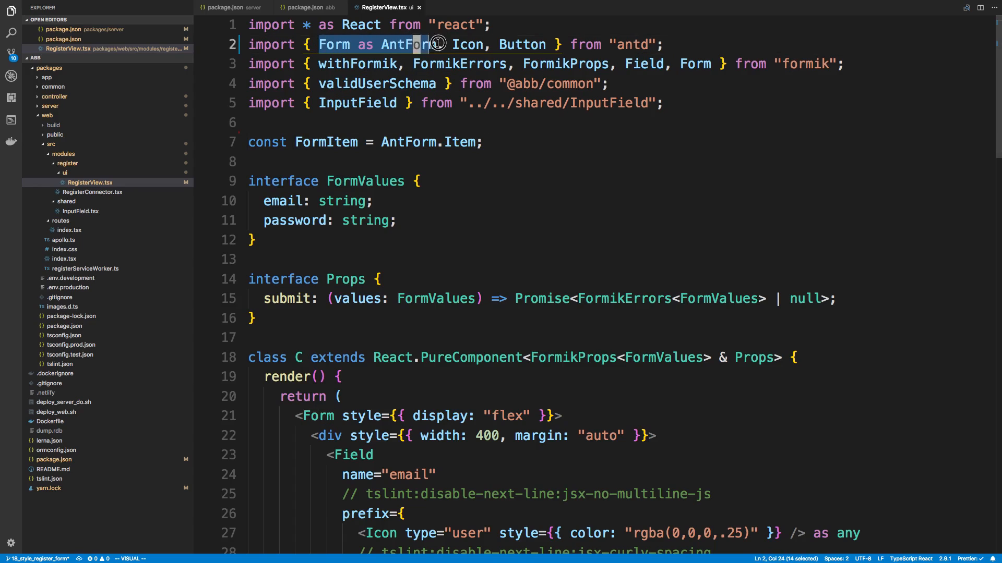
key("Escape")
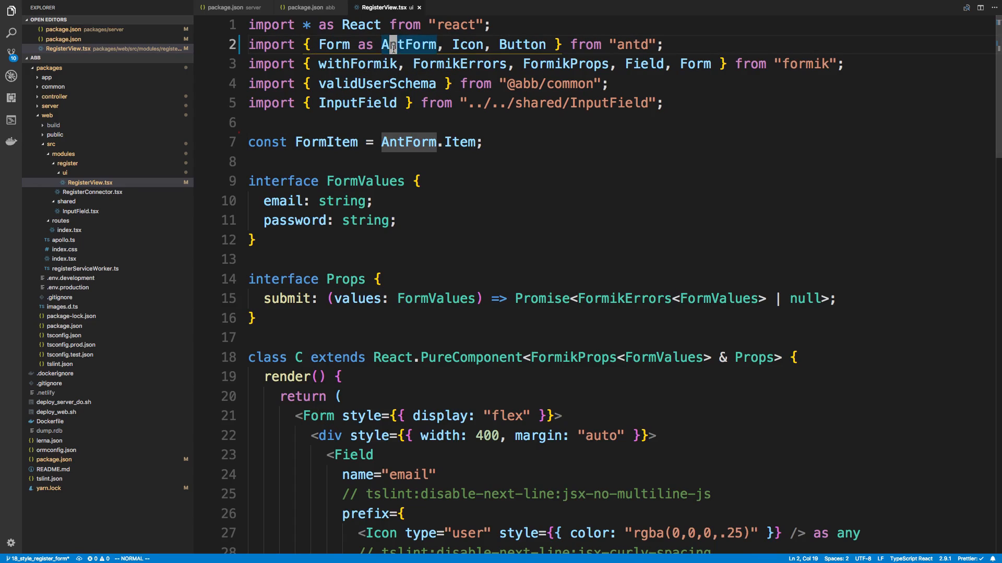
left_click(348, 123)
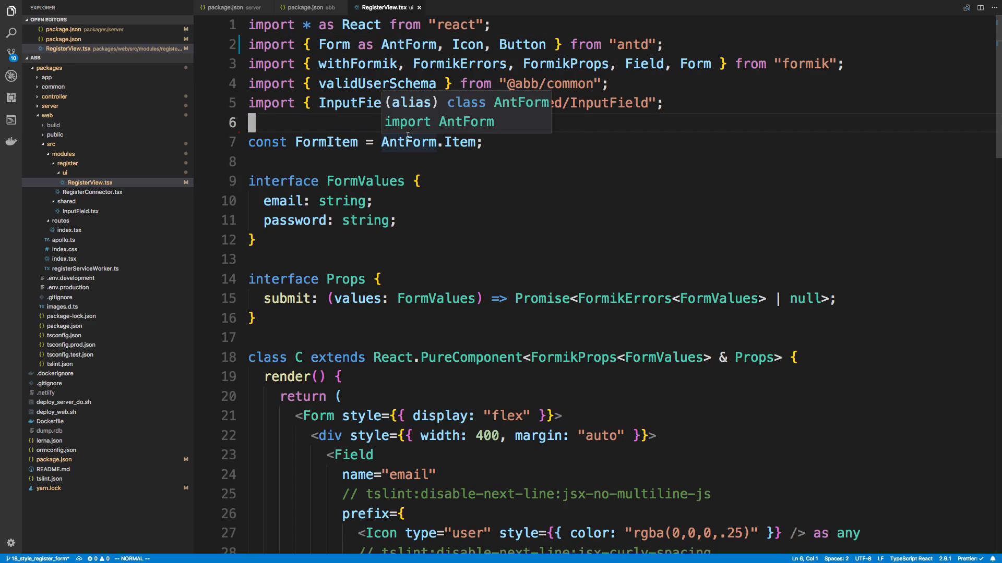
scroll("down", 3)
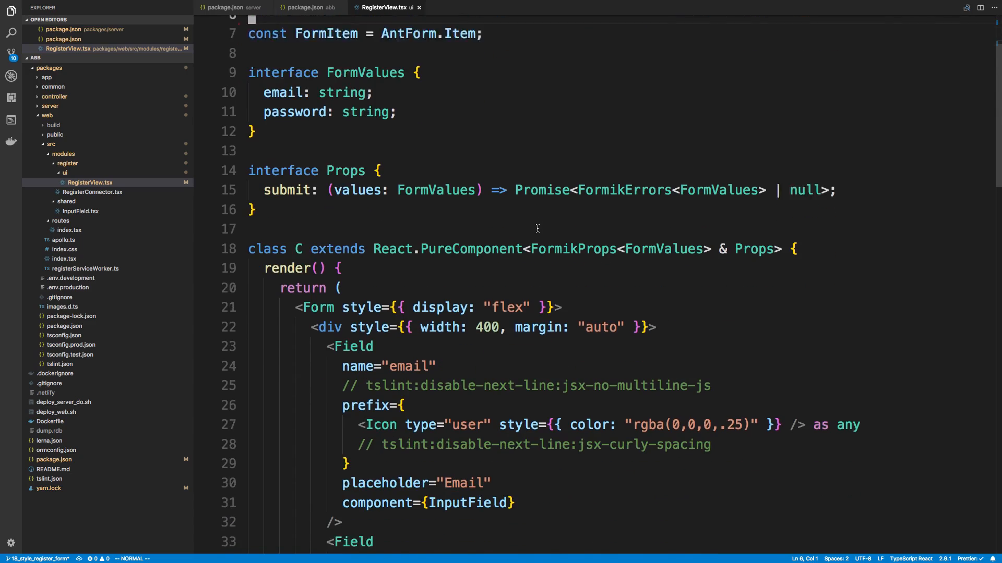
Step: Scroll through RegisterView.tsx to the Field prefixes holding the tslint-disable comments
scroll("down", 3)
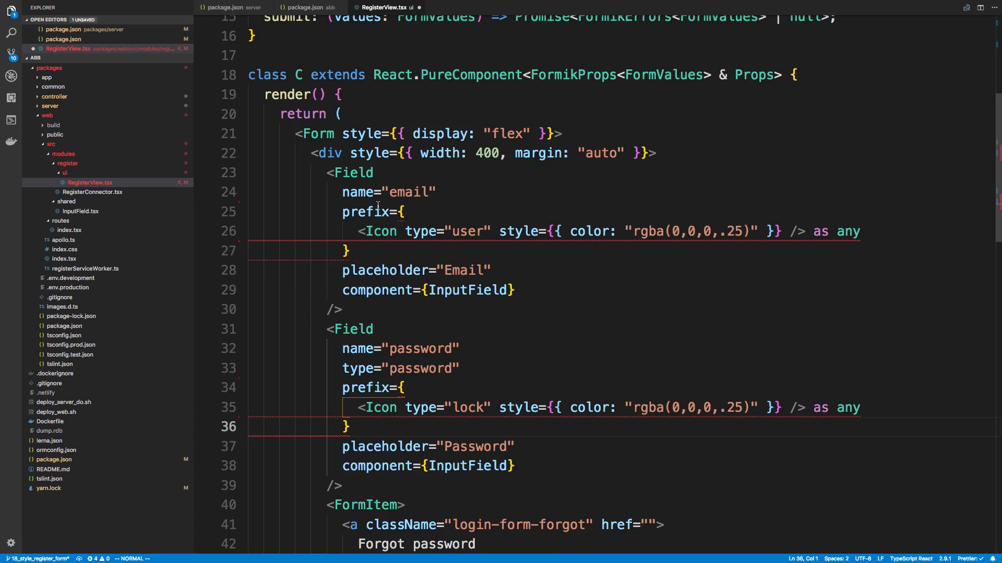
scroll("up", 3)
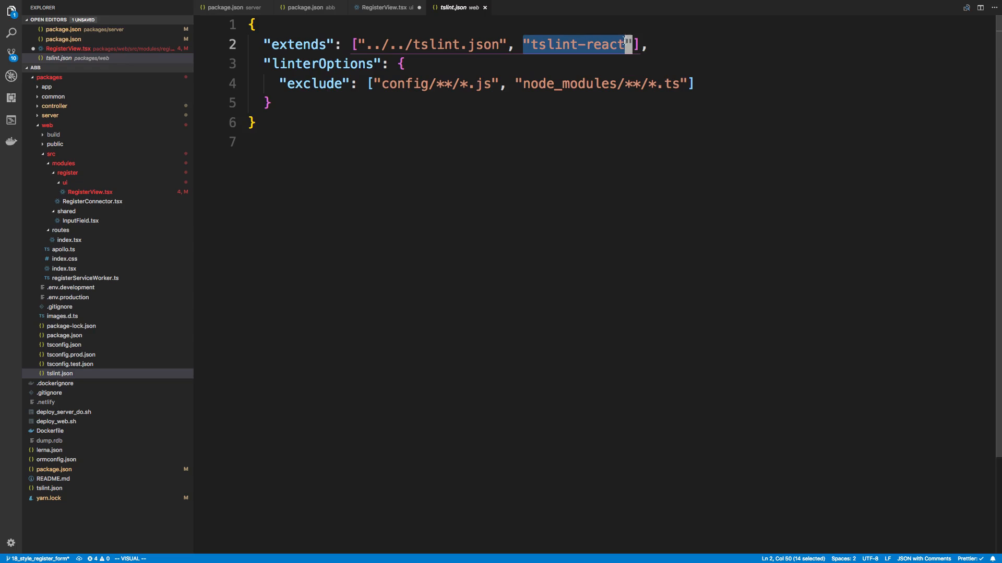
Step: Move "tslint-react" before "../../tslint.json" in web's tslint extends, compare with the root tslint.json, and return to RegisterView.tsx
key("Delete")
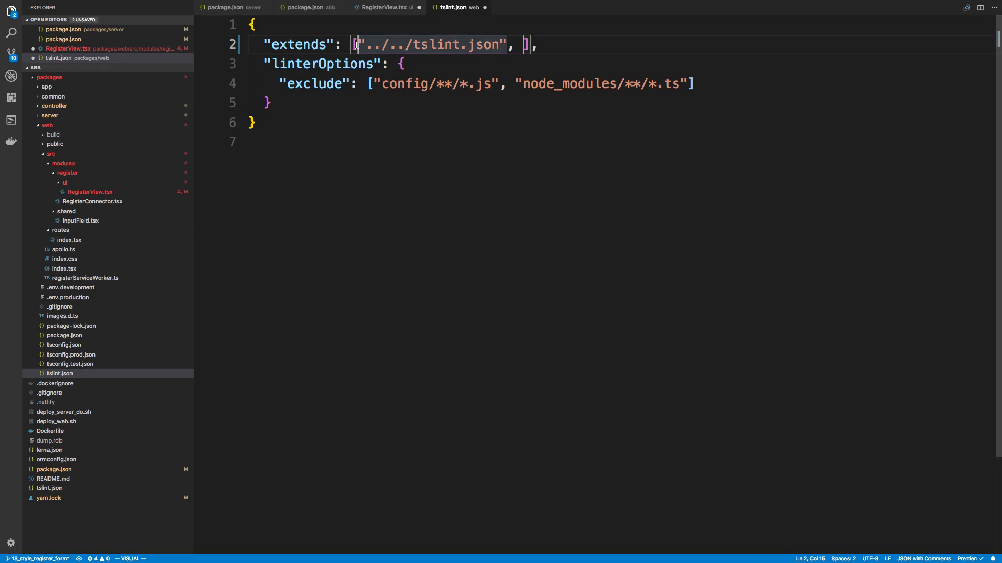
type("\"tslint-react\",")
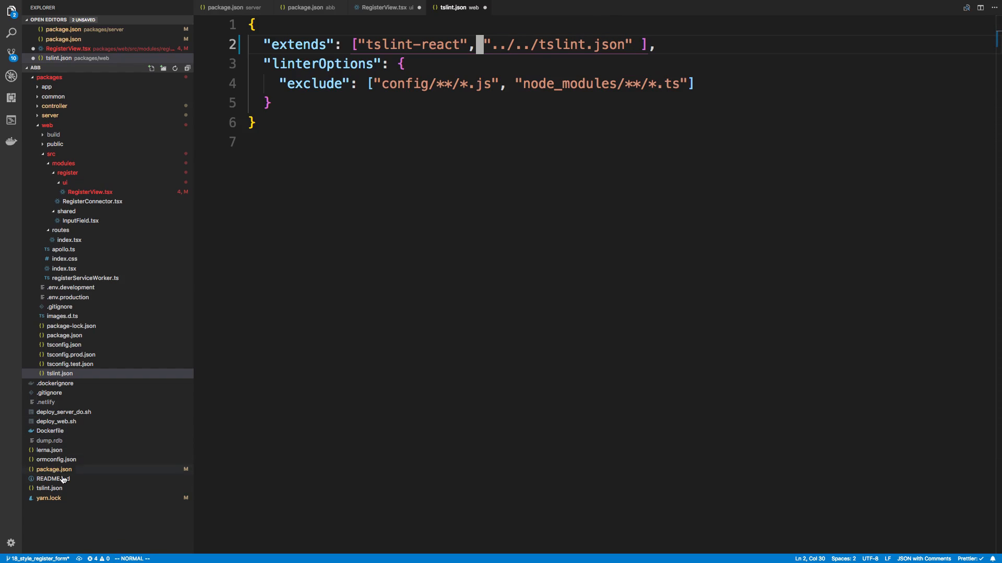
left_click(50, 499)
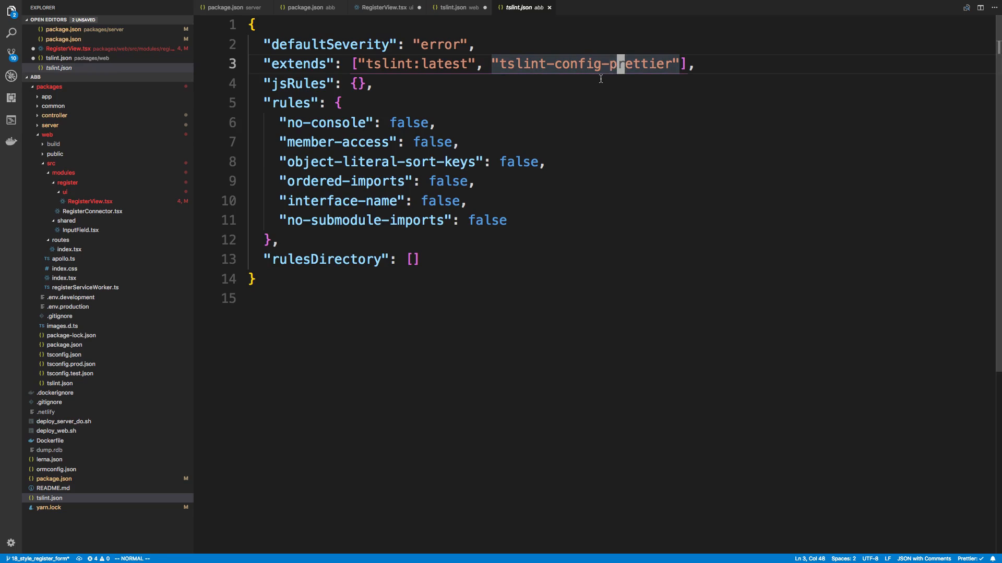
left_click(459, 8)
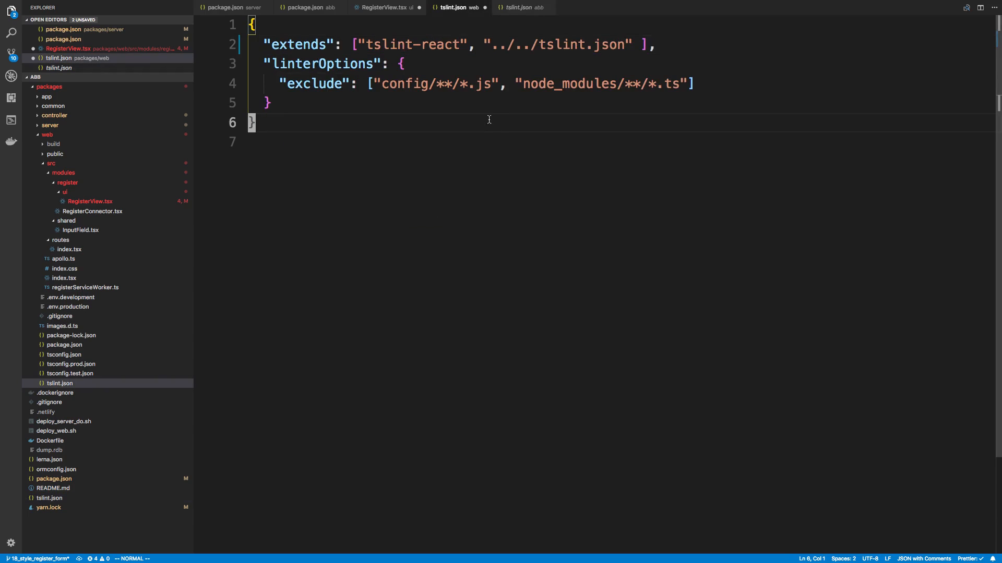
left_click(383, 7)
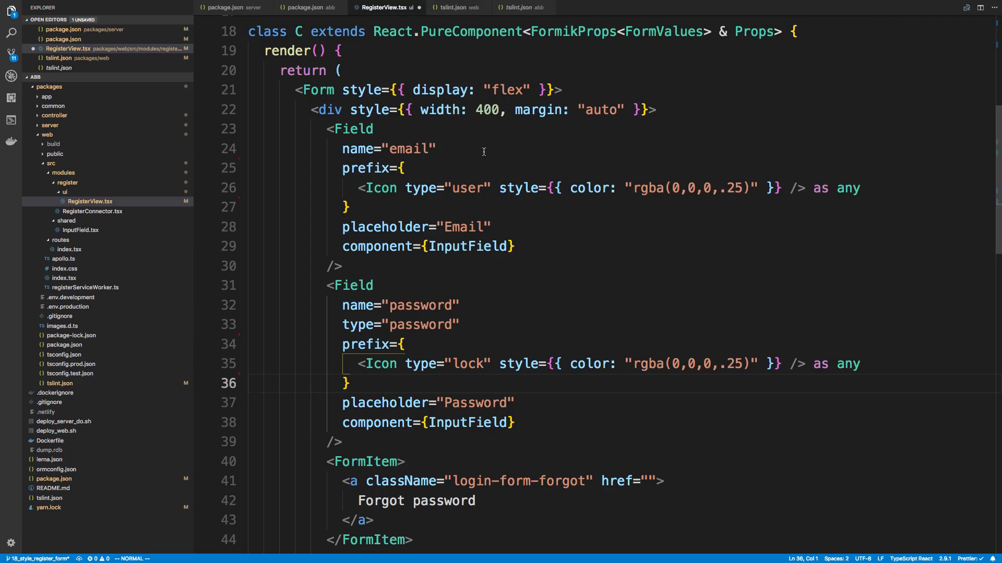
left_click(399, 168)
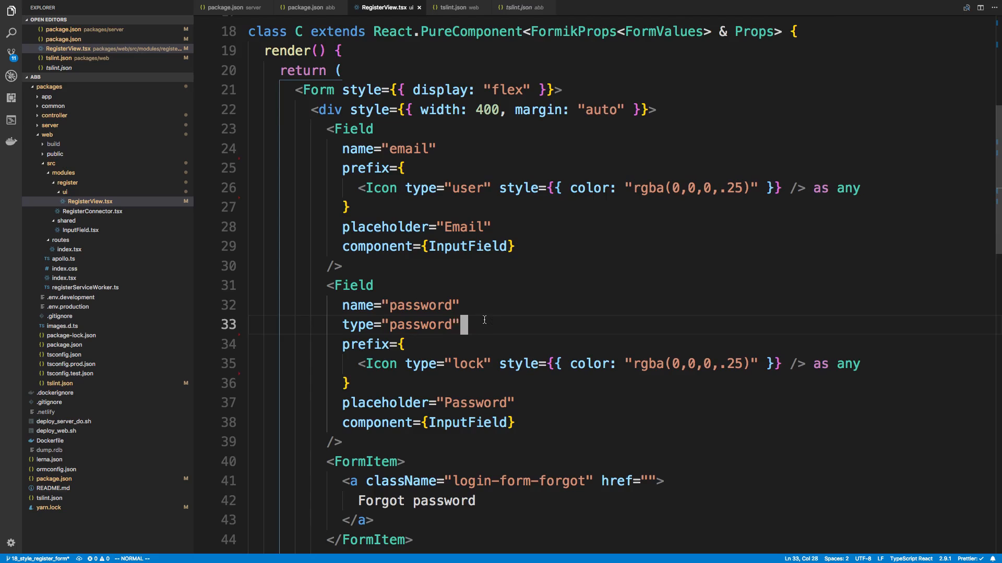
scroll("up", 3)
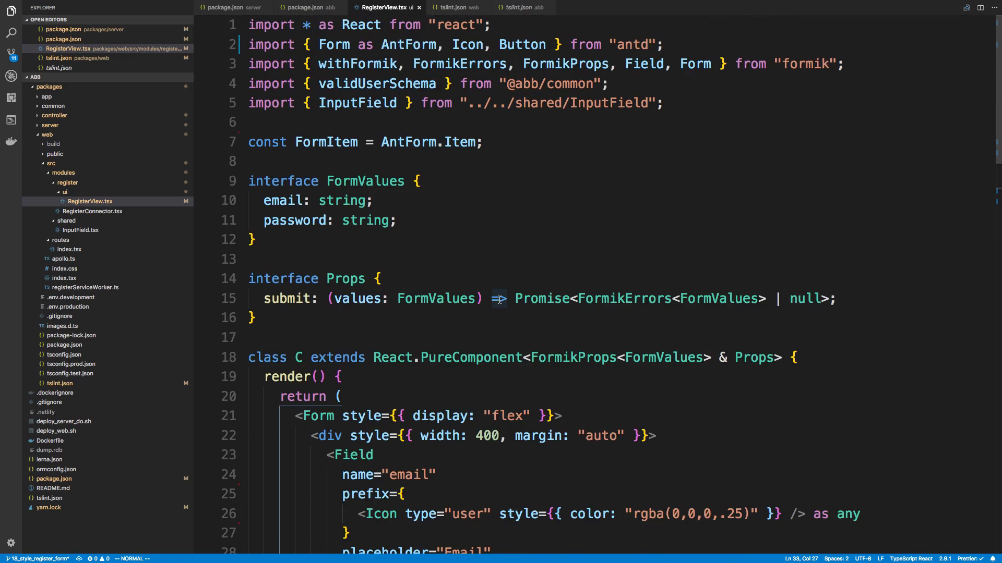
scroll("down", 3)
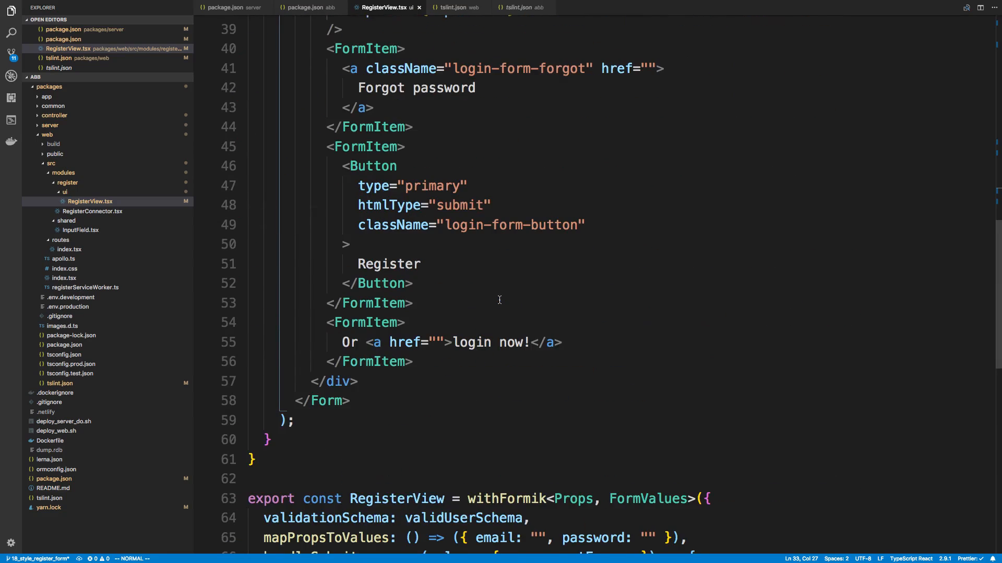
scroll("up", 3)
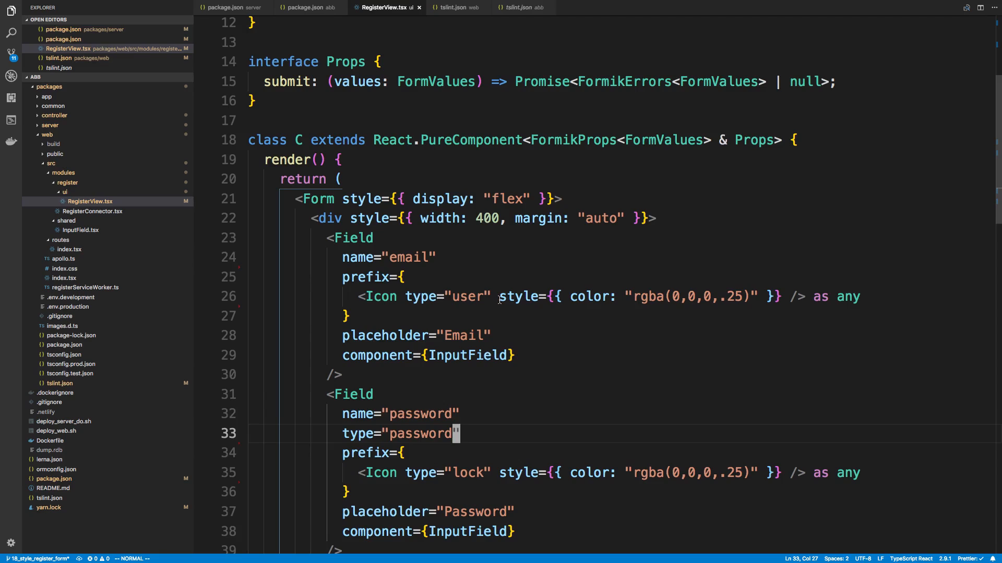
mouse_move(689, 408)
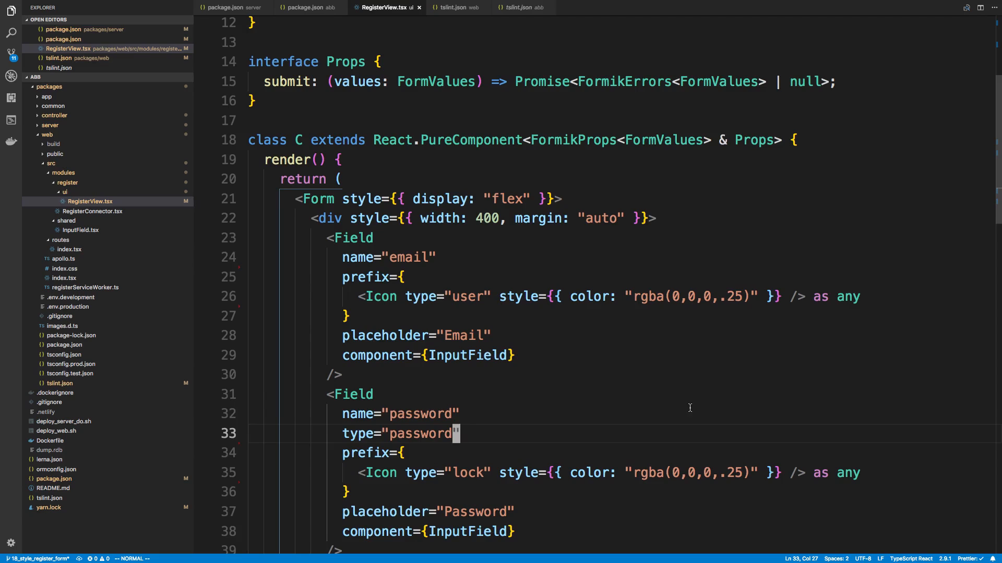